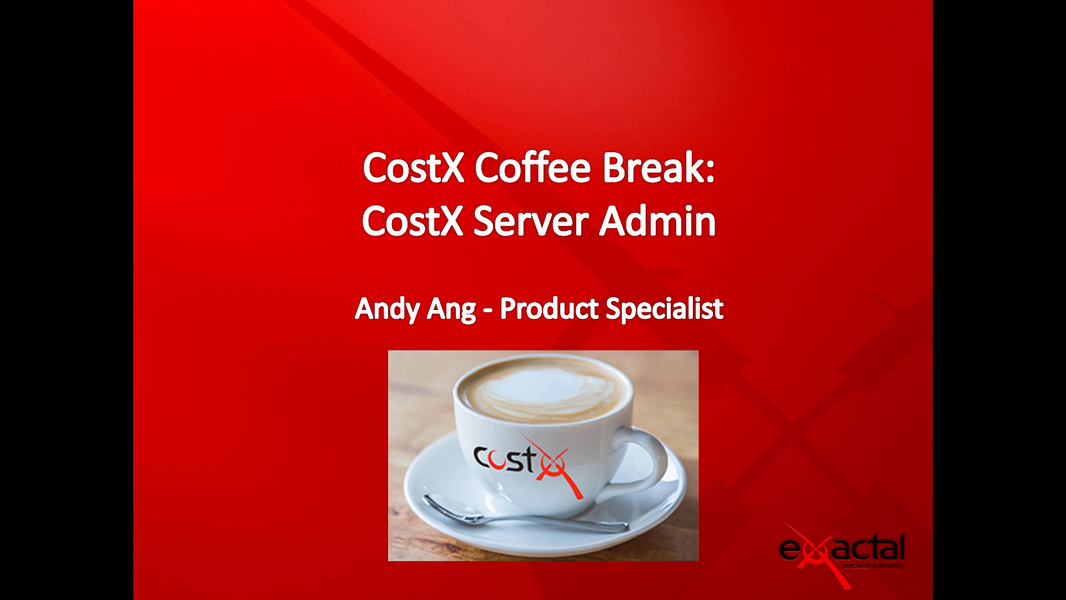
Advance past the CostX Coffee Break title slide so the slideshow ends.
key(right)
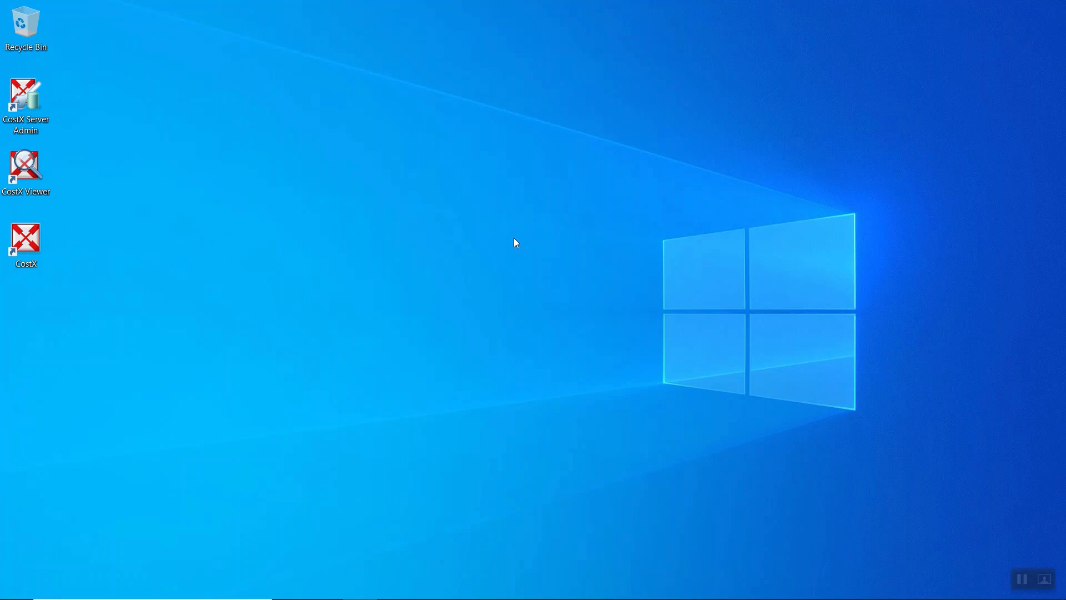
mouse_move(524, 239)
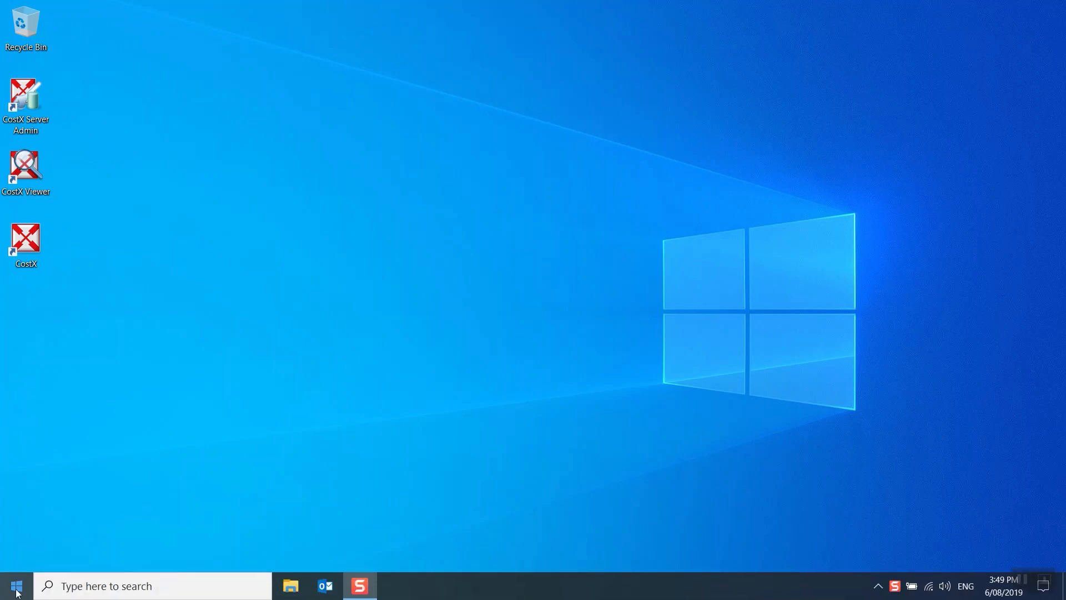
click(15, 585)
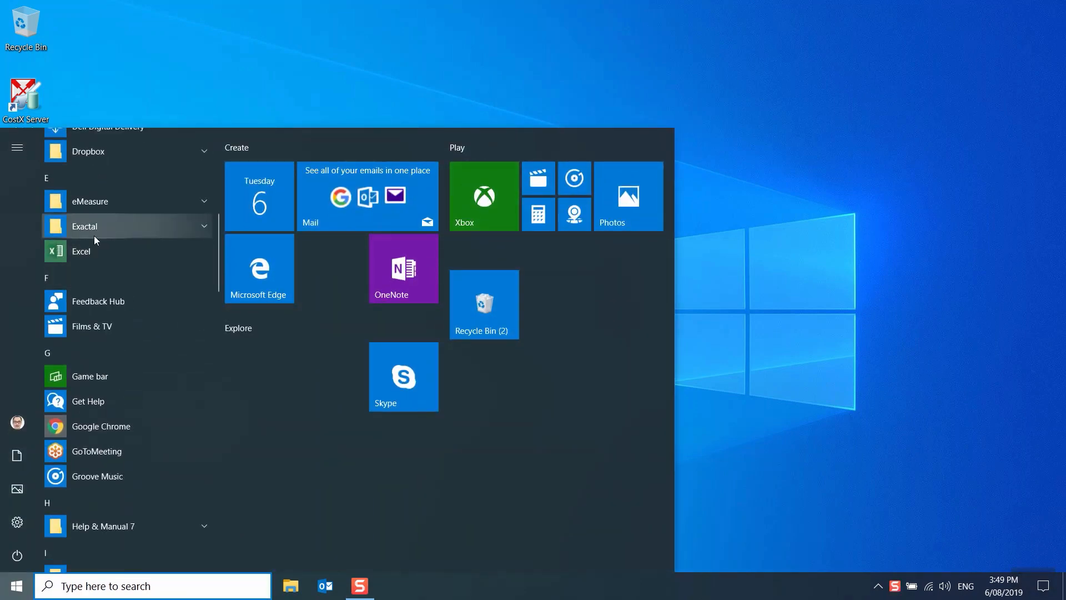
click(85, 226)
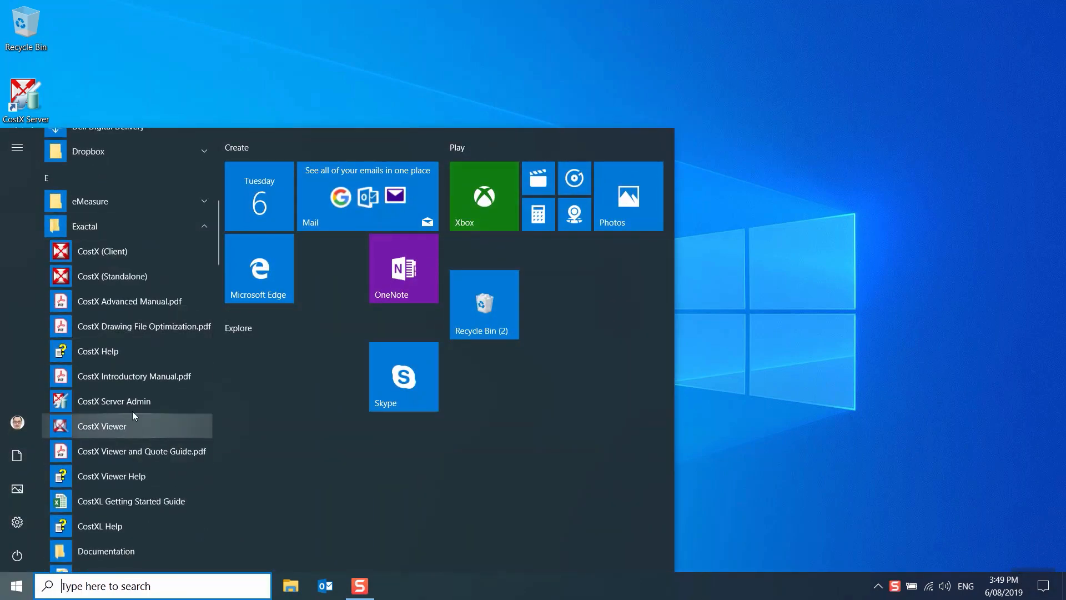
mouse_move(278, 526)
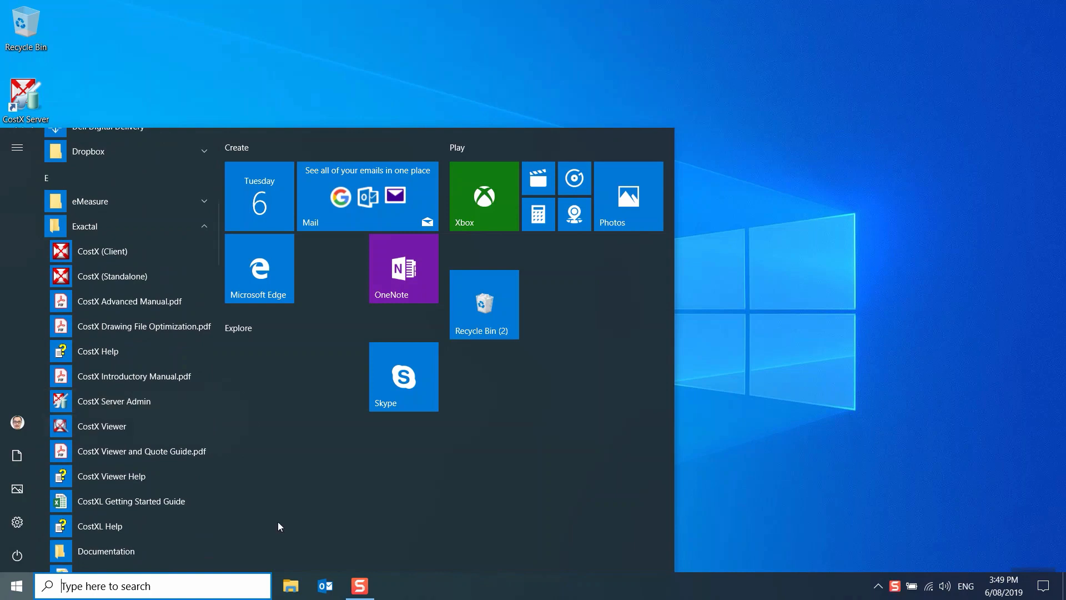
click(290, 585)
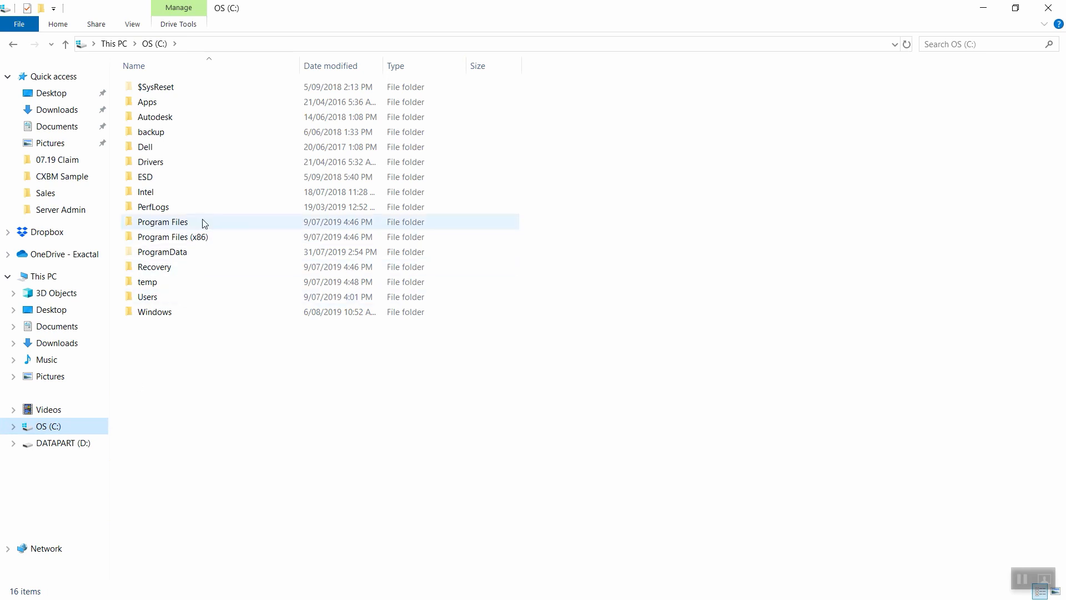
double_click(162, 222)
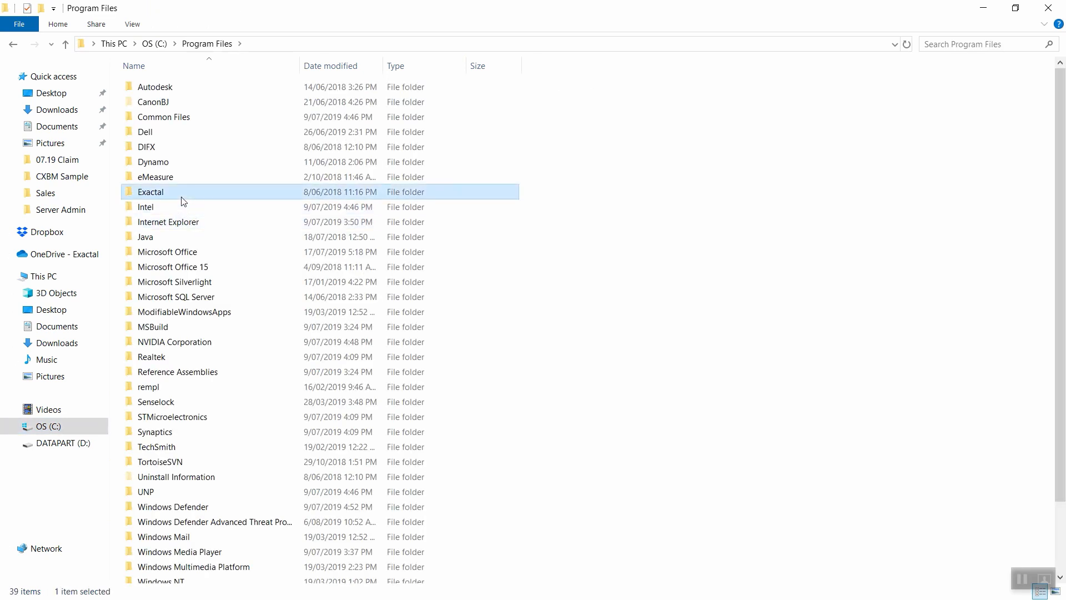
double_click(151, 191)
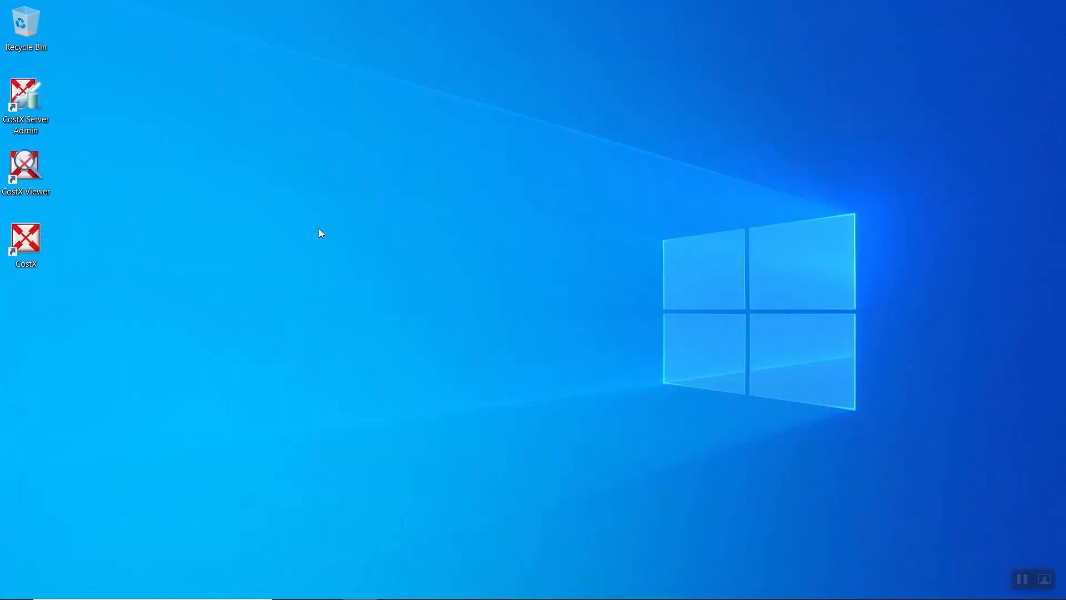
Launch CostX Server Admin from its desktop shortcut and log in as admin.
click(26, 105)
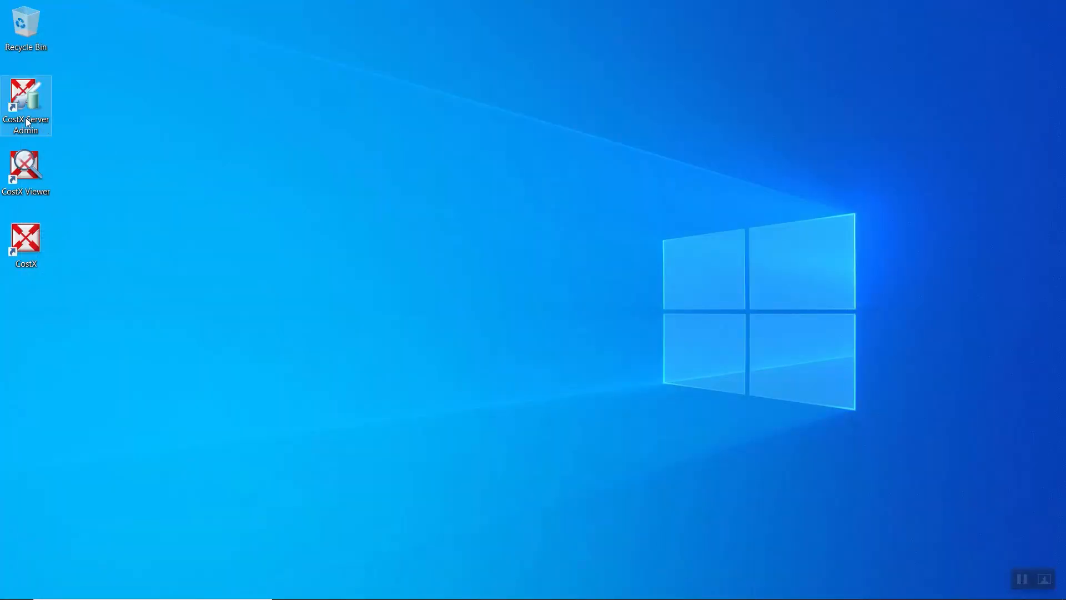
mouse_move(25, 105)
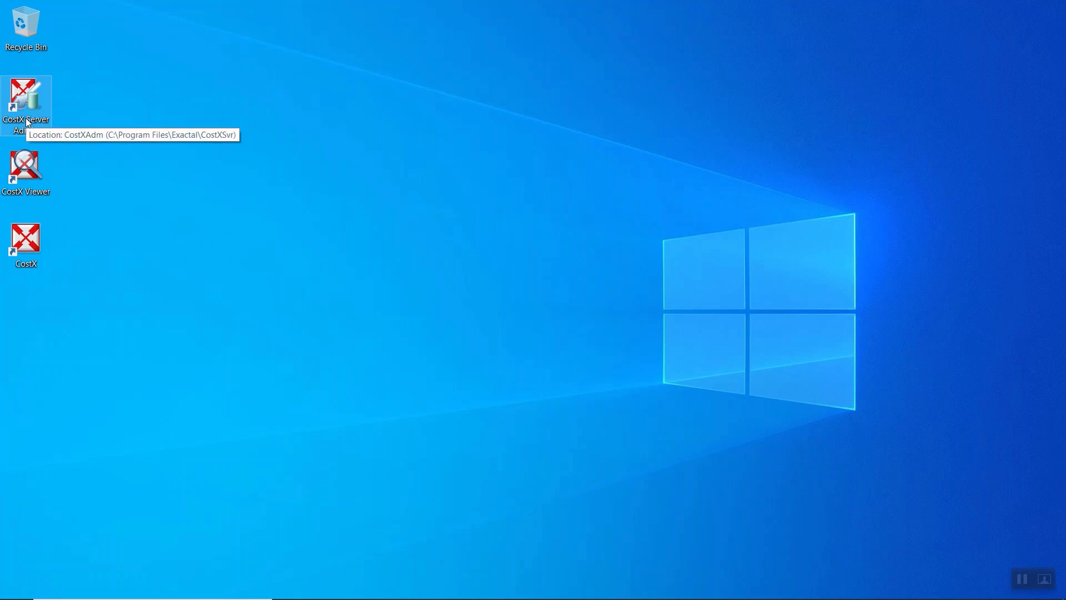
double_click(25, 106)
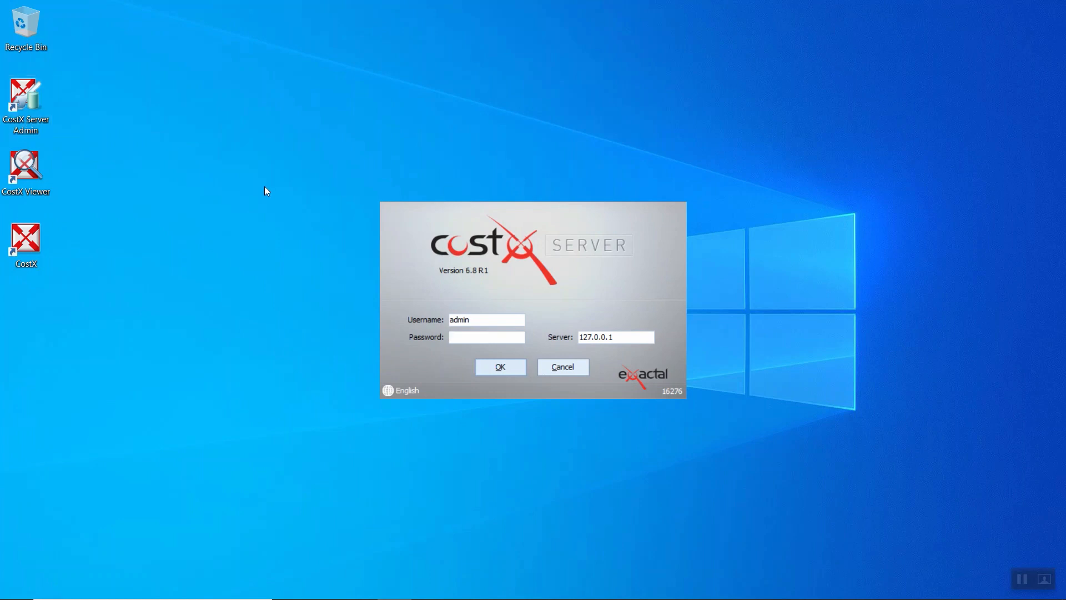
click(487, 336)
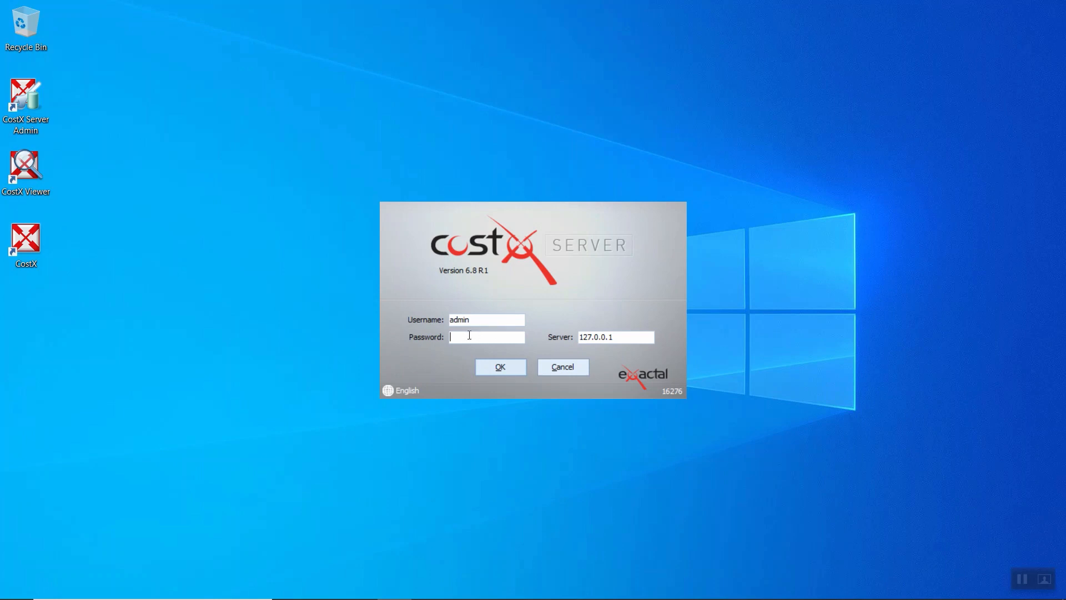
mouse_move(435, 327)
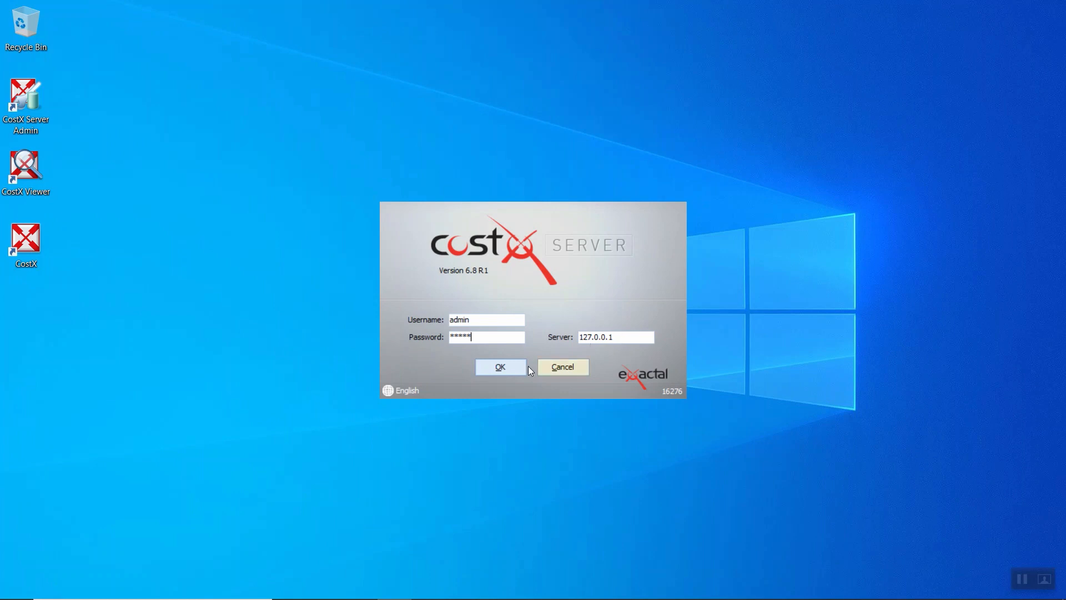
click(500, 367)
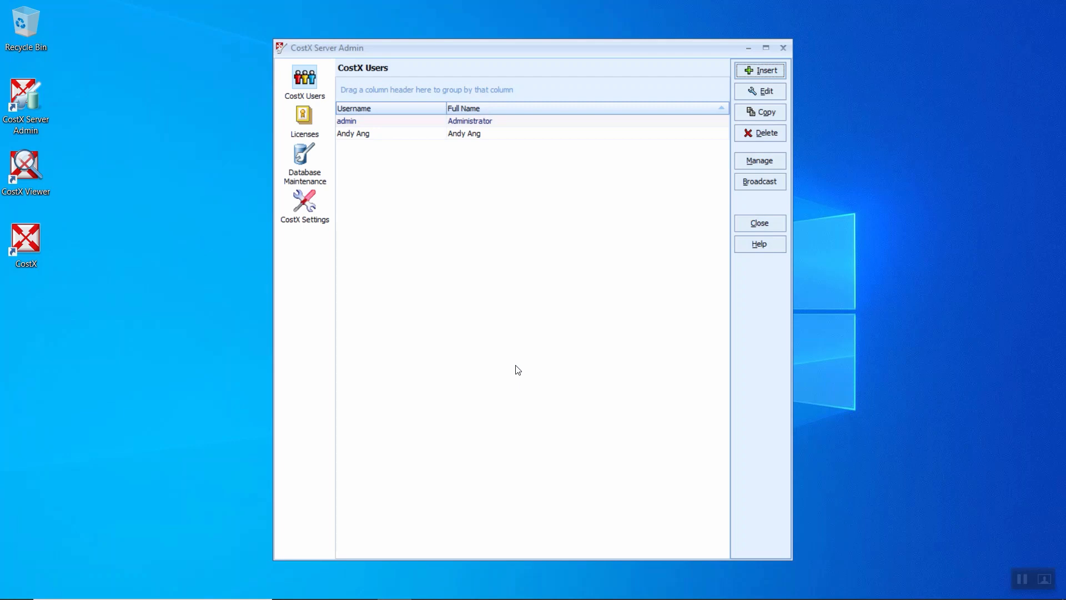
mouse_move(600, 249)
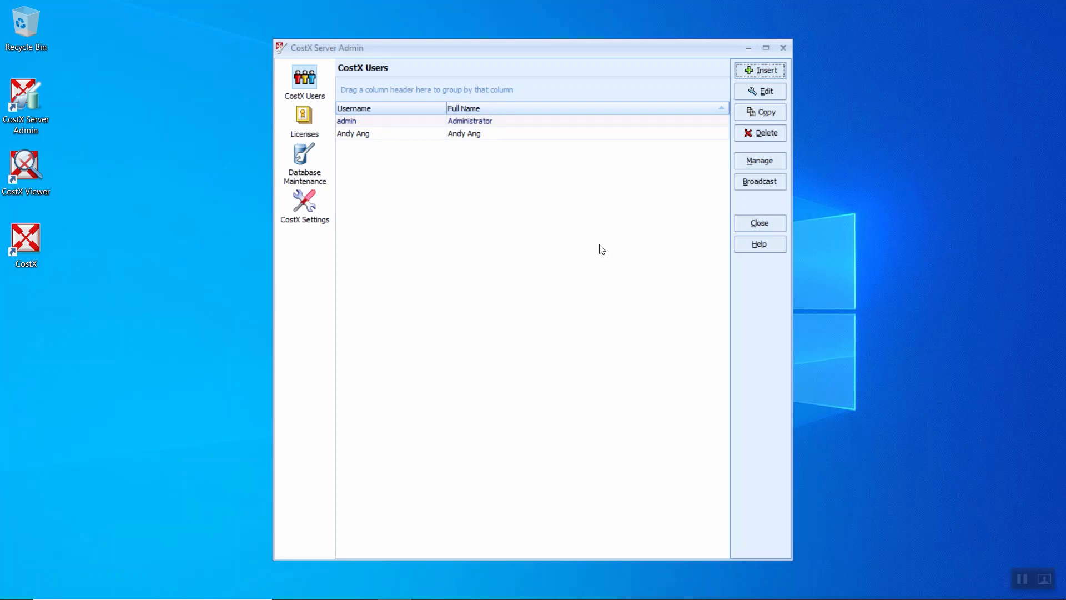
mouse_move(534, 124)
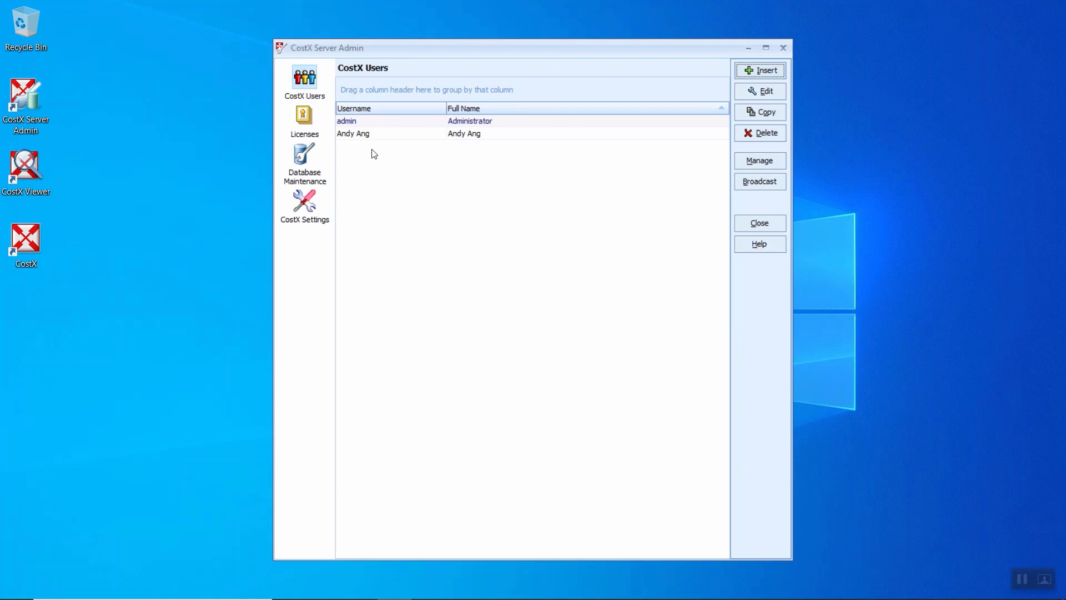
mouse_move(491, 126)
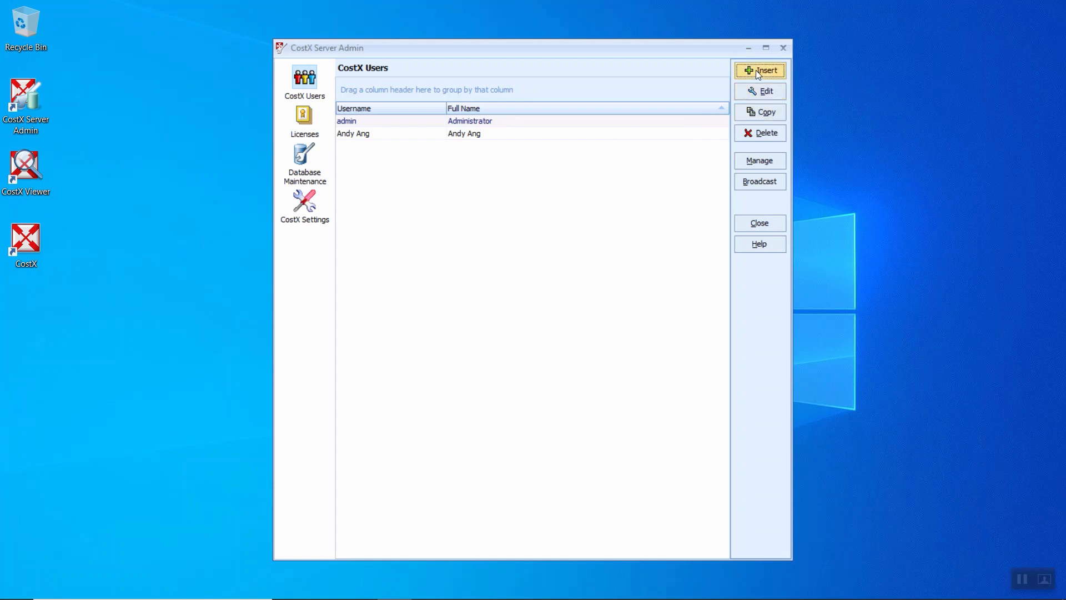
mouse_move(757, 78)
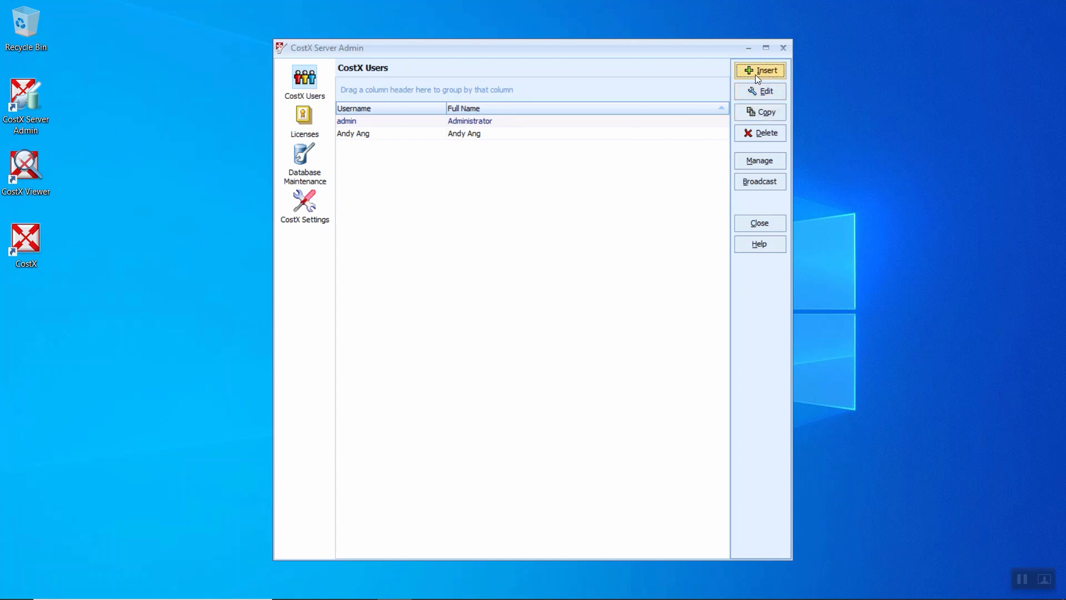
Insert a new user and click into the empty User Code and Full Name fields.
click(764, 70)
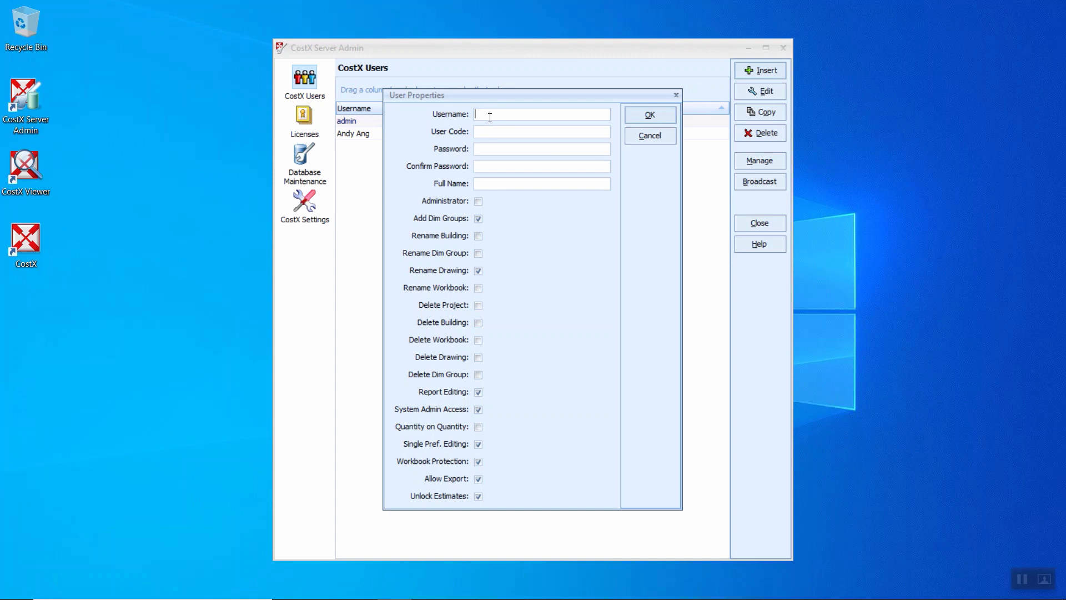
mouse_move(492, 122)
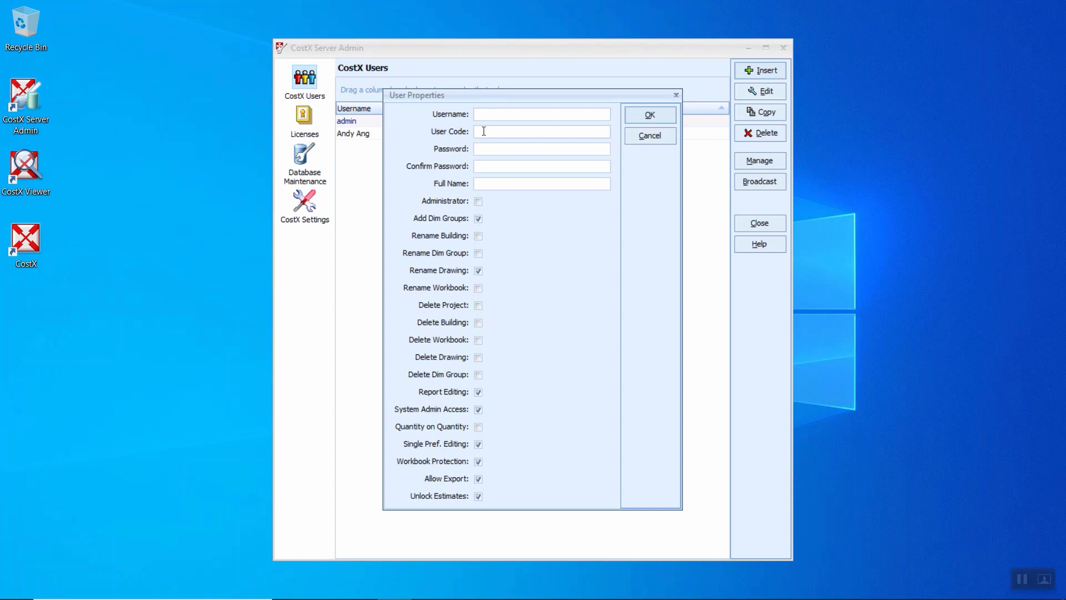
click(542, 131)
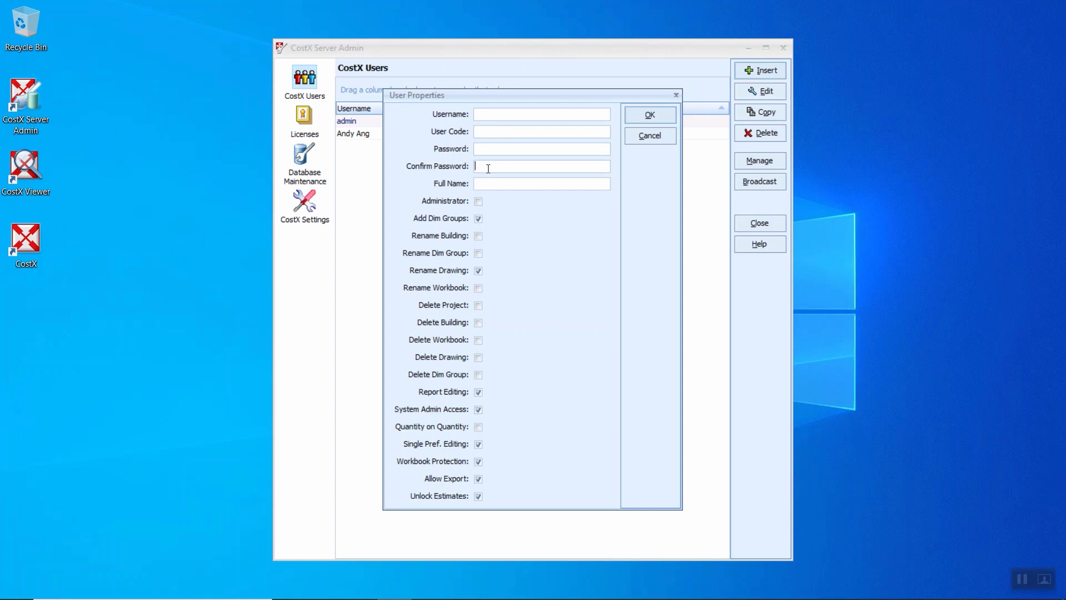
mouse_move(493, 196)
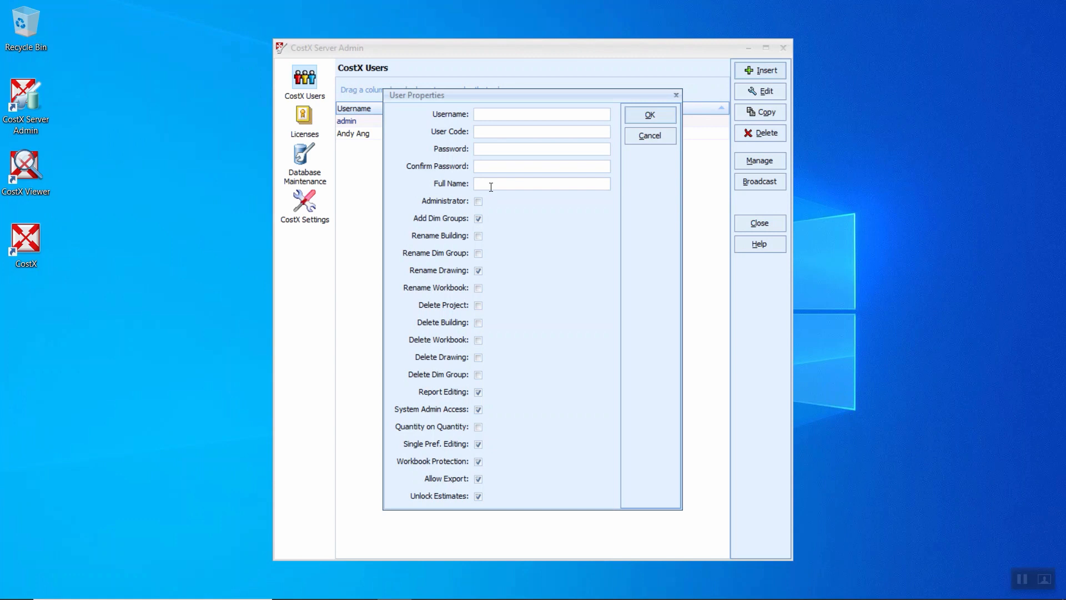
click(542, 183)
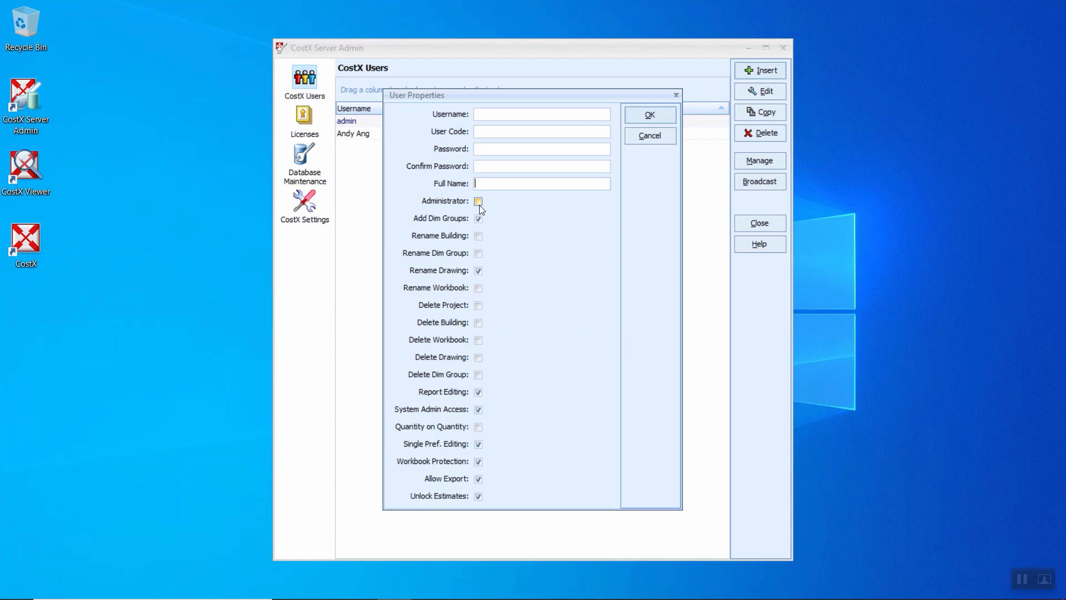
Toggle the new user's permission checkboxes, finishing with Allow Export and Unlock Estimates.
click(478, 201)
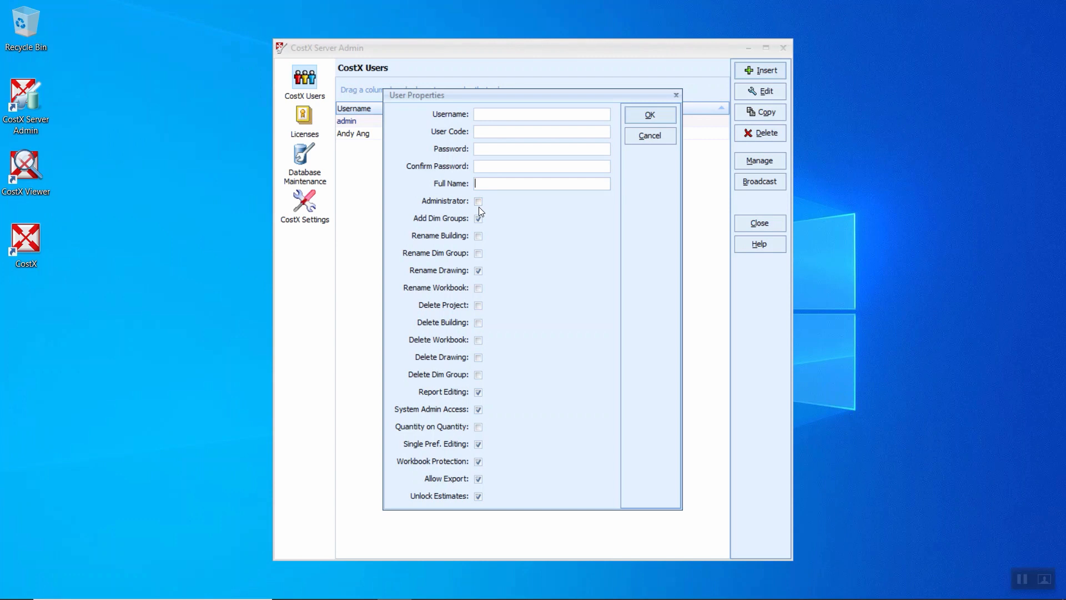
click(478, 218)
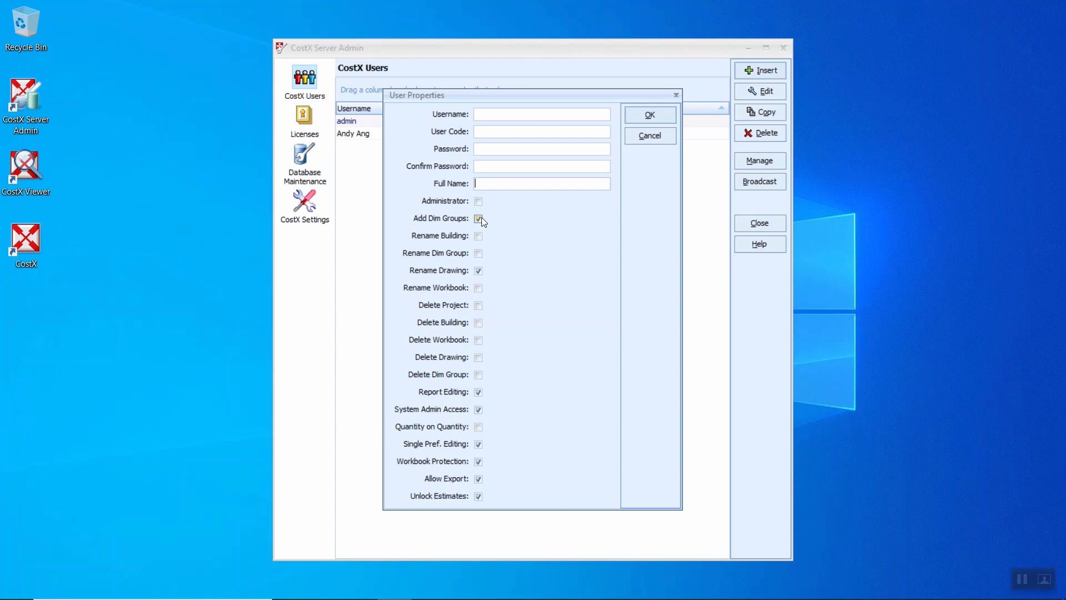
click(478, 218)
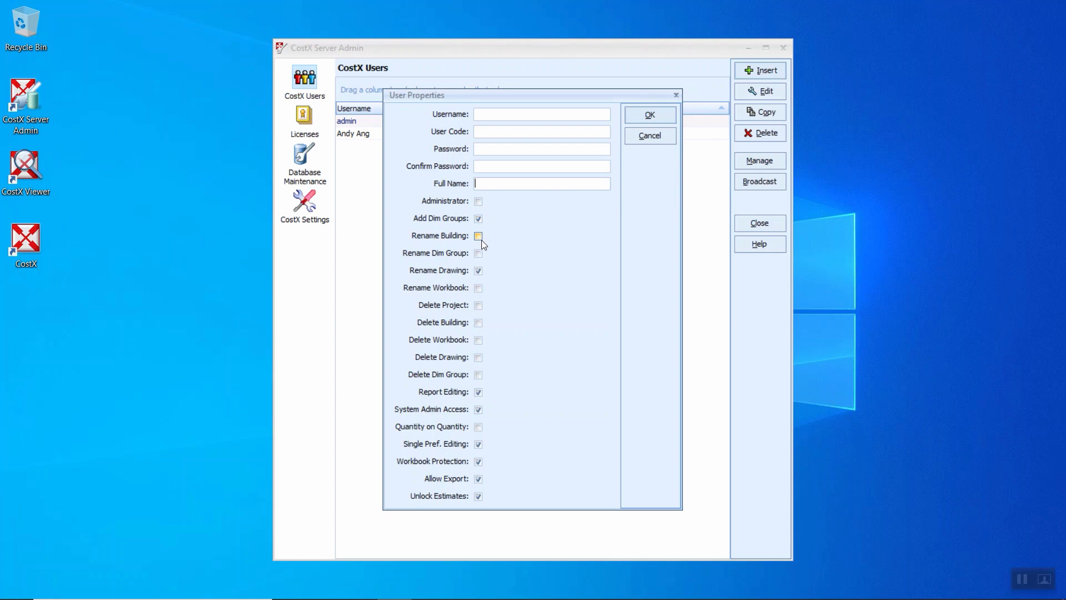
click(478, 235)
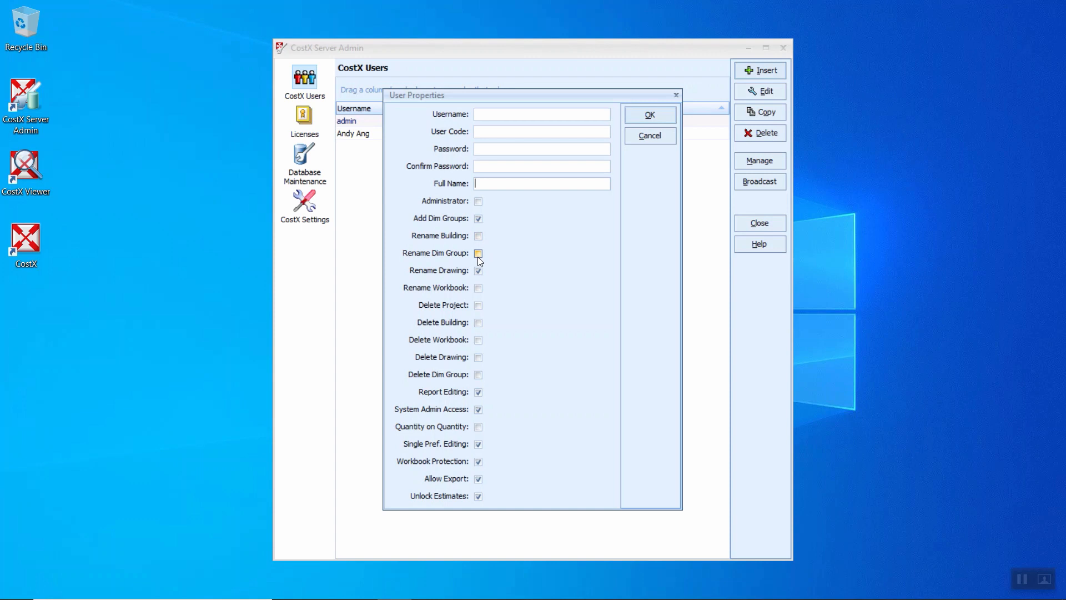
click(478, 270)
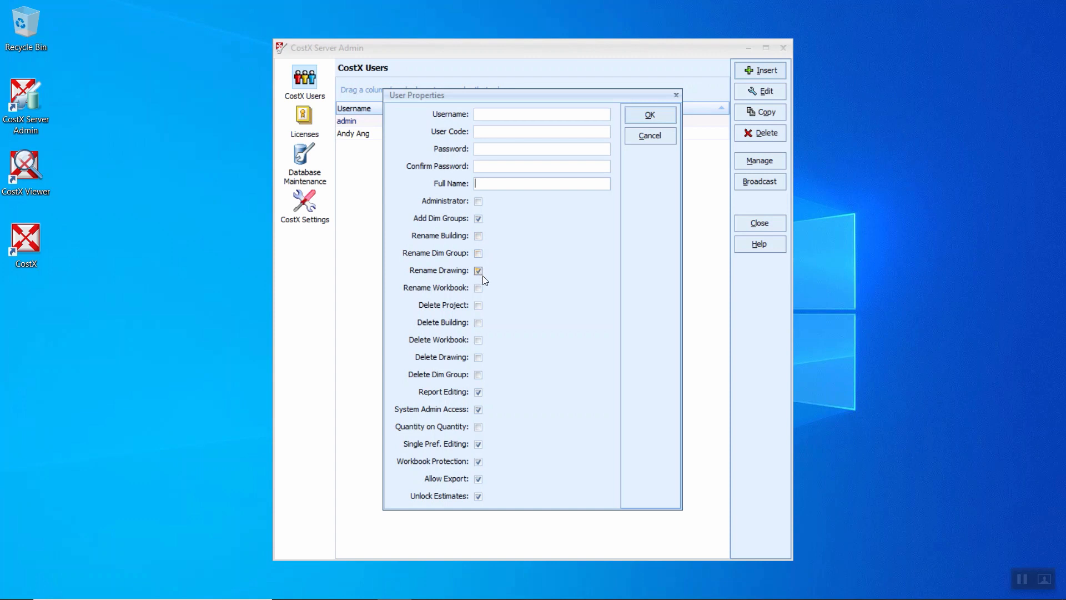
click(478, 287)
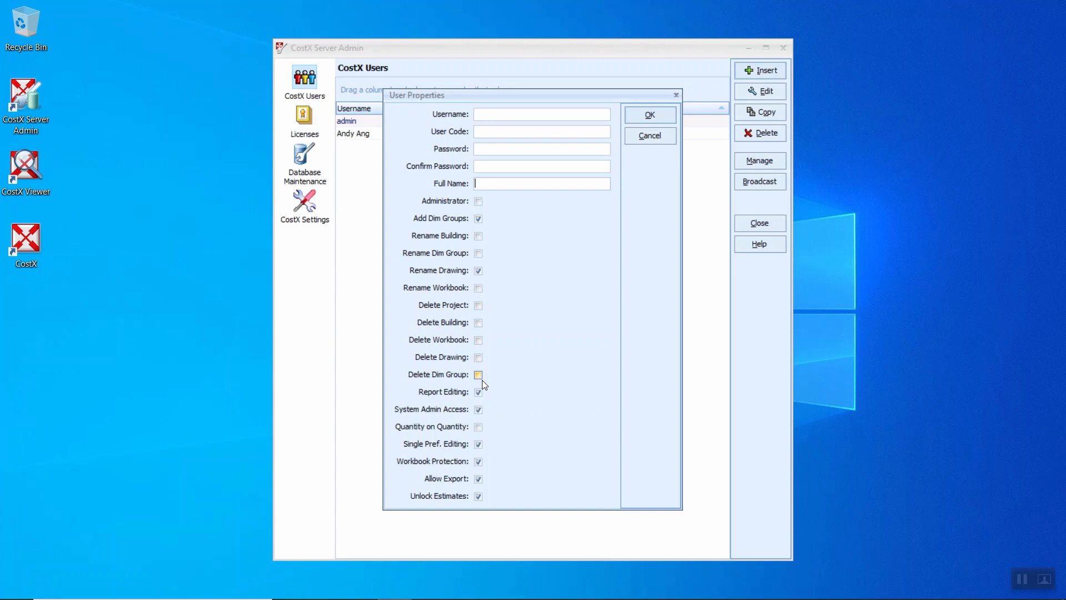
click(478, 391)
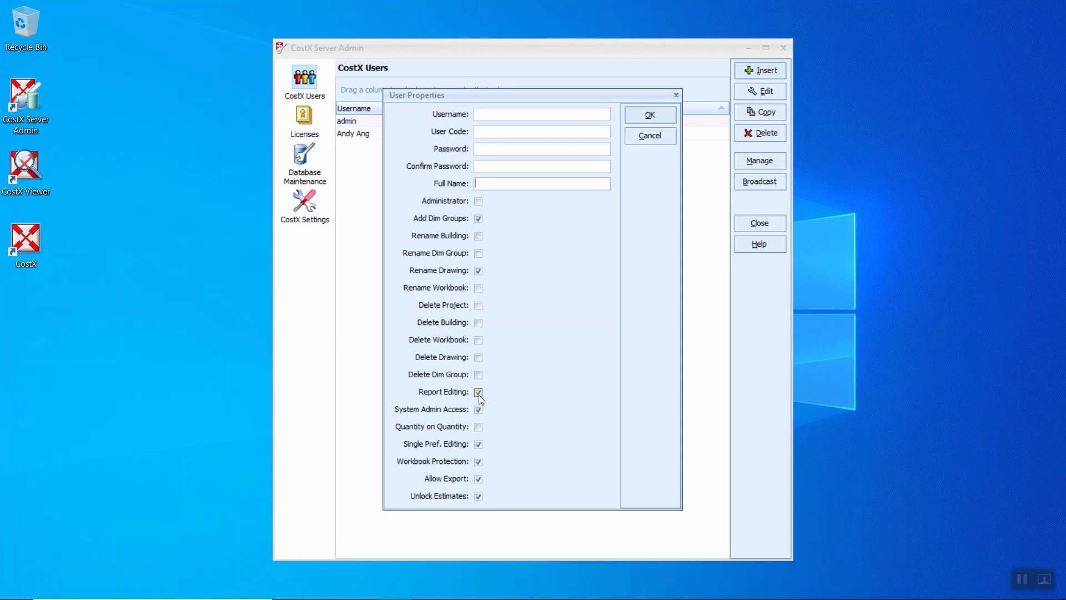
click(478, 409)
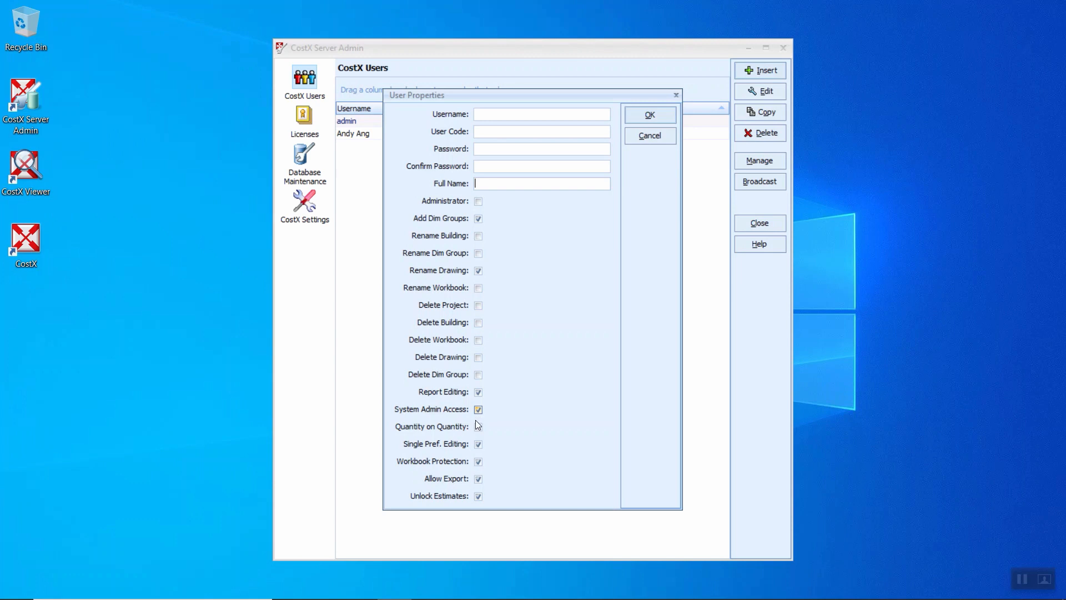
click(478, 427)
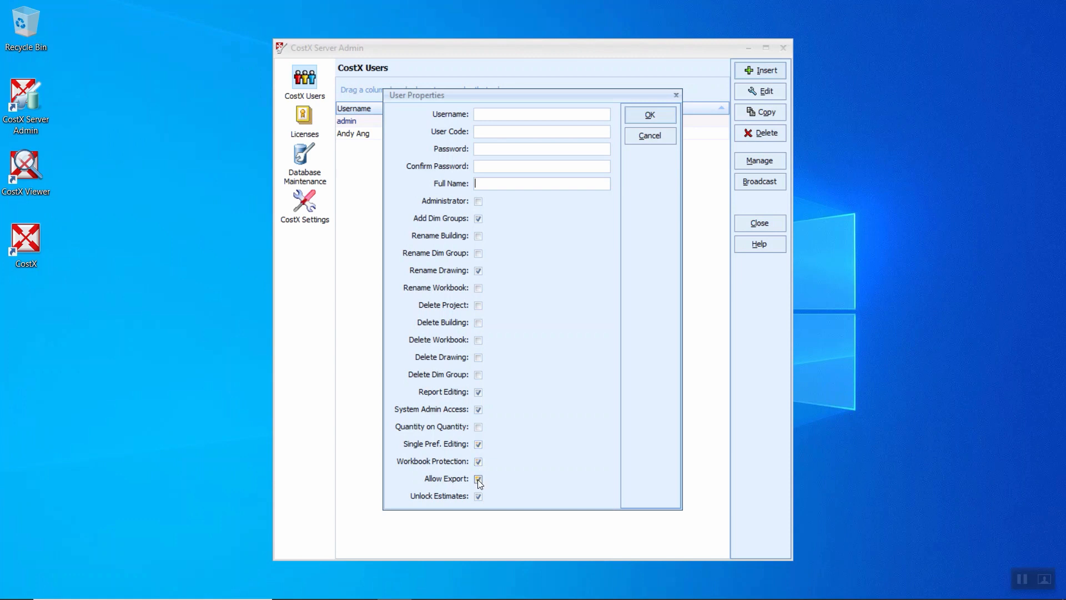
click(478, 479)
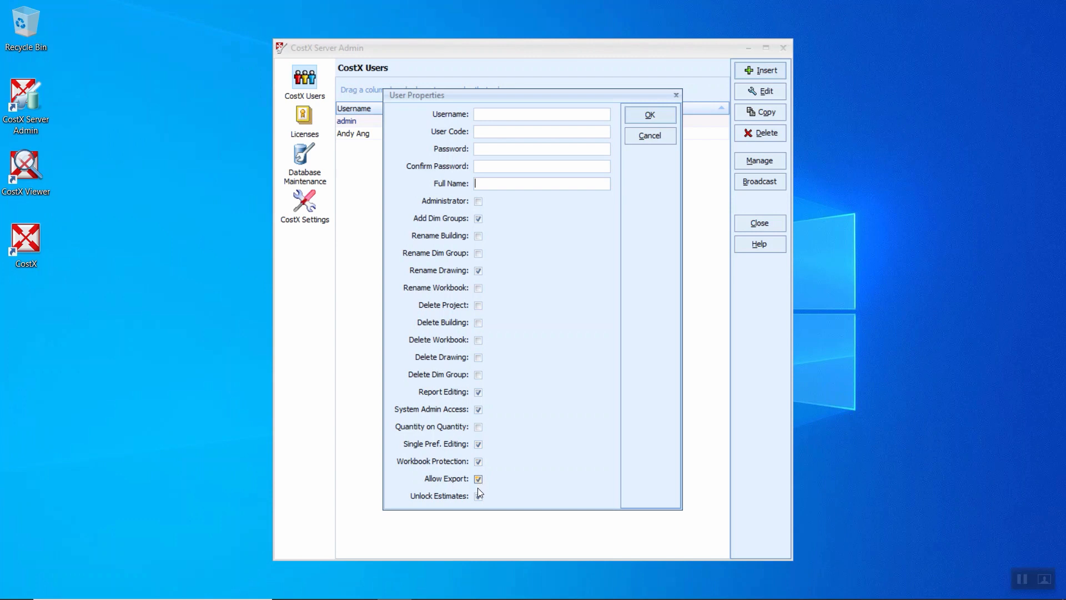
click(478, 477)
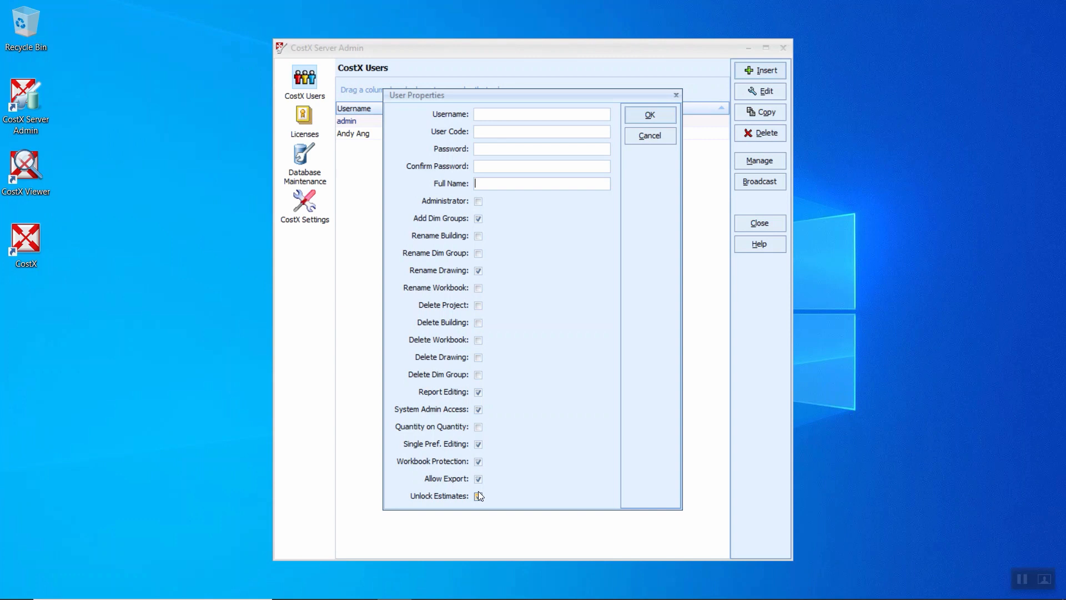
click(478, 496)
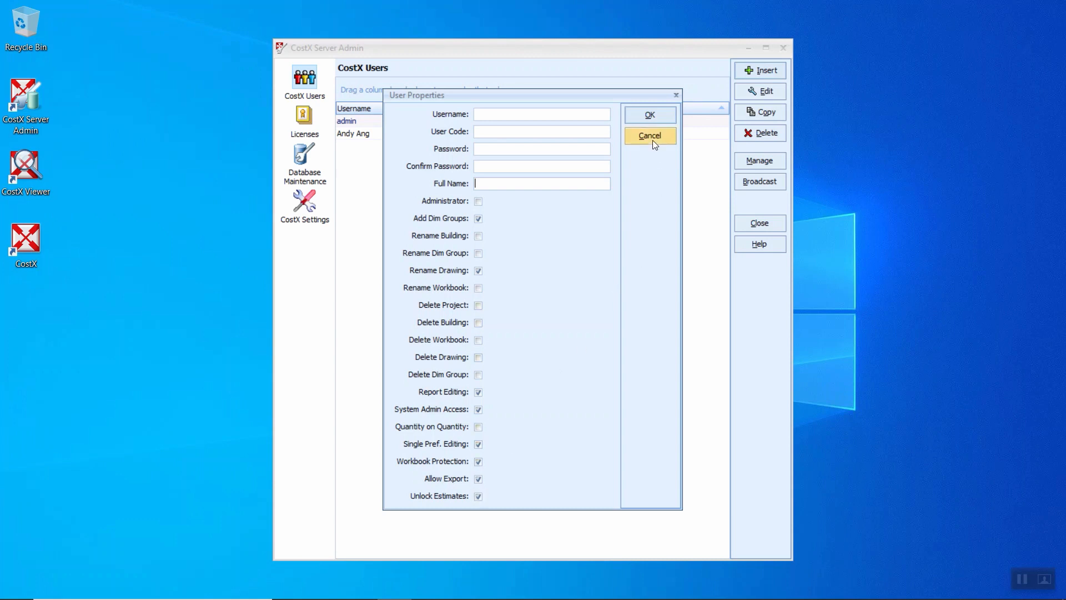
Cancel the new-user form and select the second user in the list.
click(649, 135)
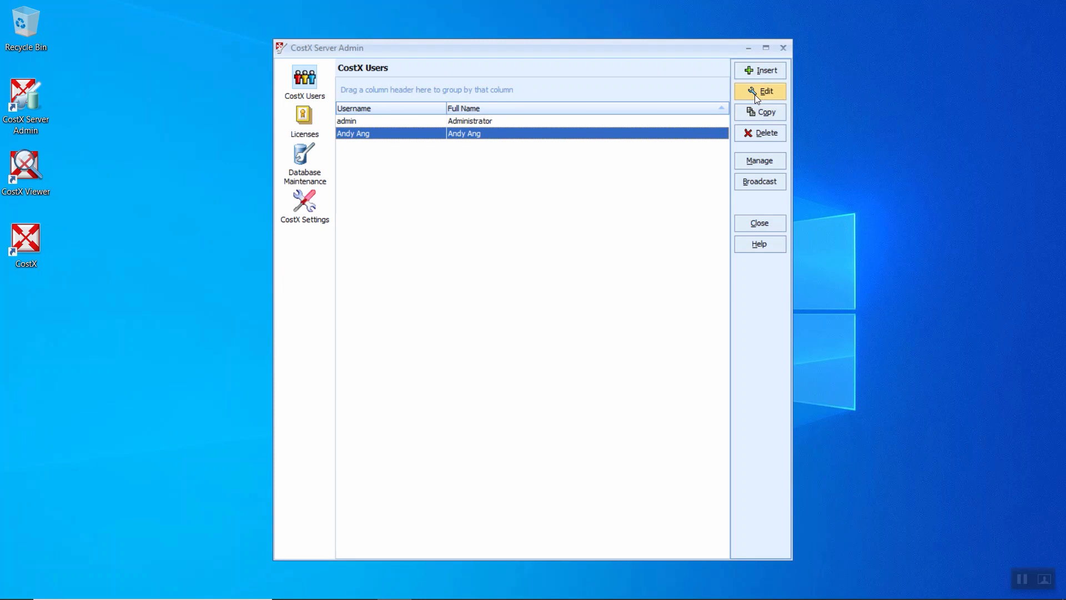
mouse_move(477, 134)
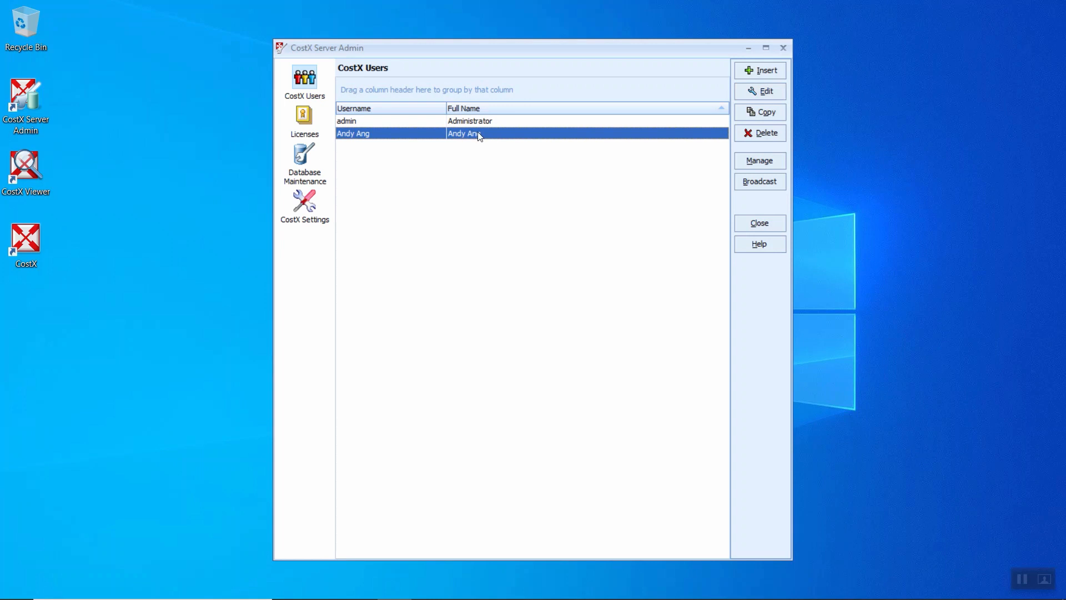
click(759, 91)
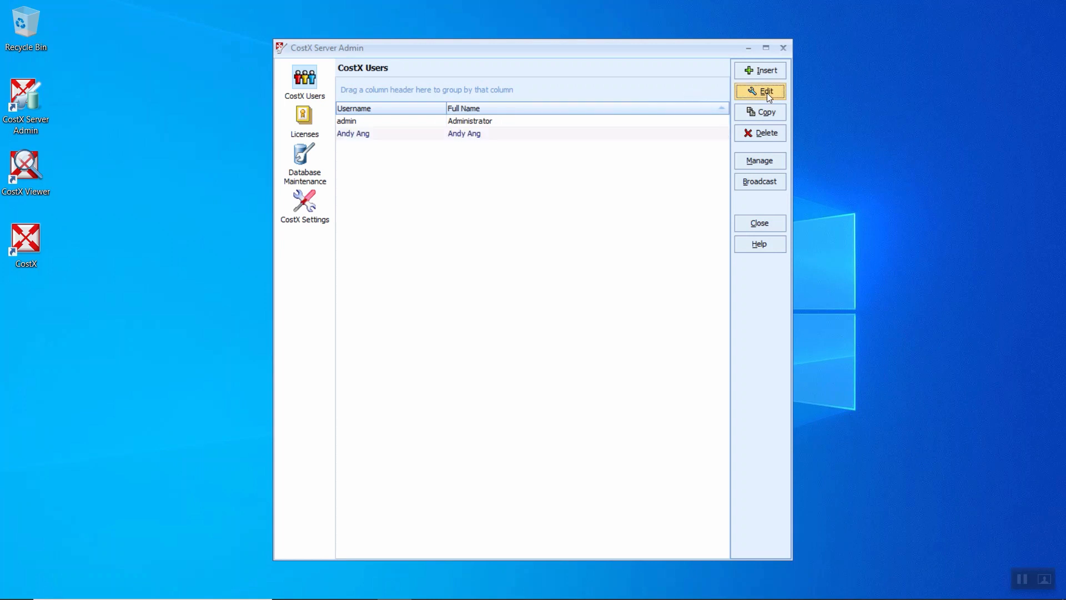
Edit the second user to view their projects: Templates, Default Project, Zones Training Project.
click(759, 91)
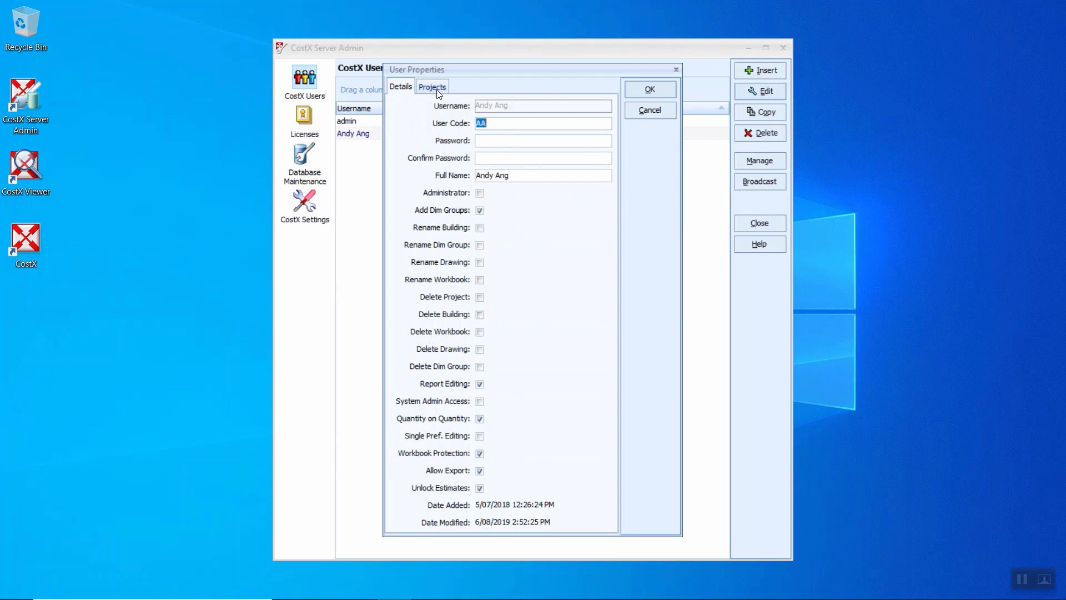
click(432, 87)
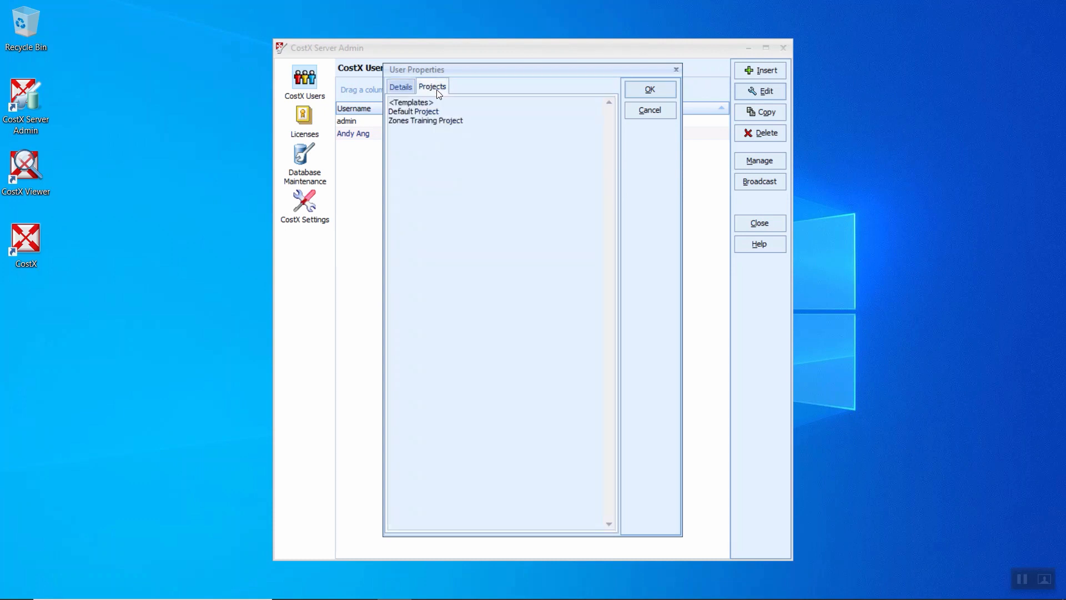
mouse_move(454, 123)
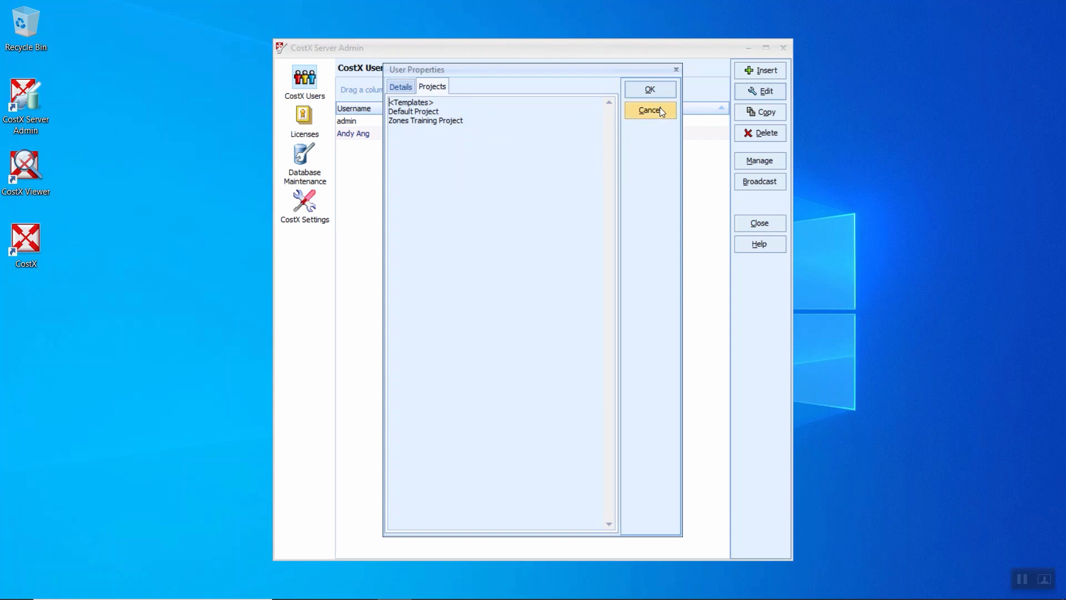
Cancel both the user's properties and the blank new-user form without saving.
click(649, 110)
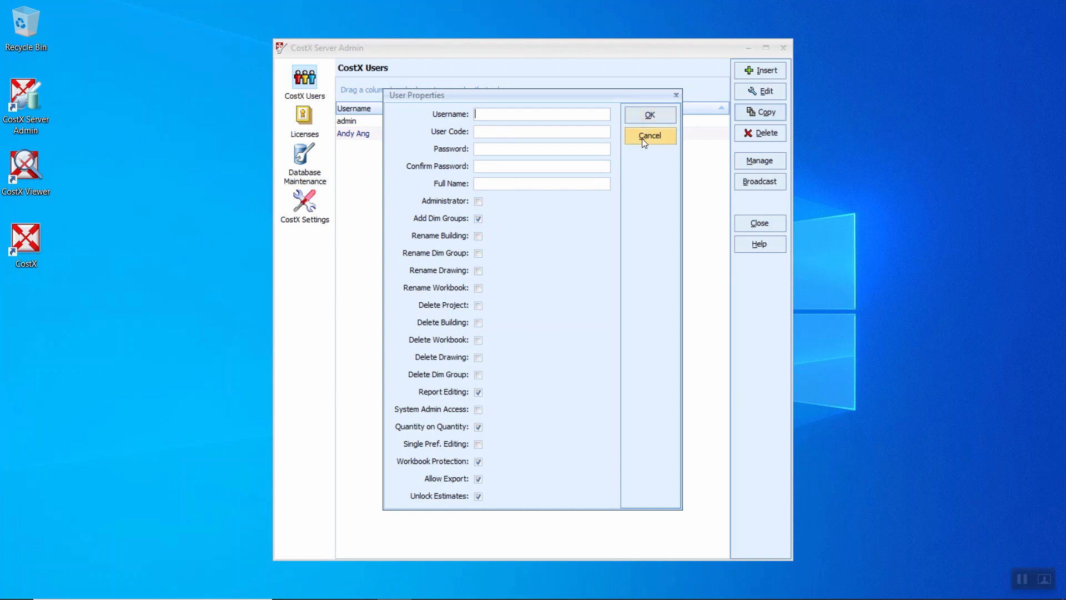
click(648, 136)
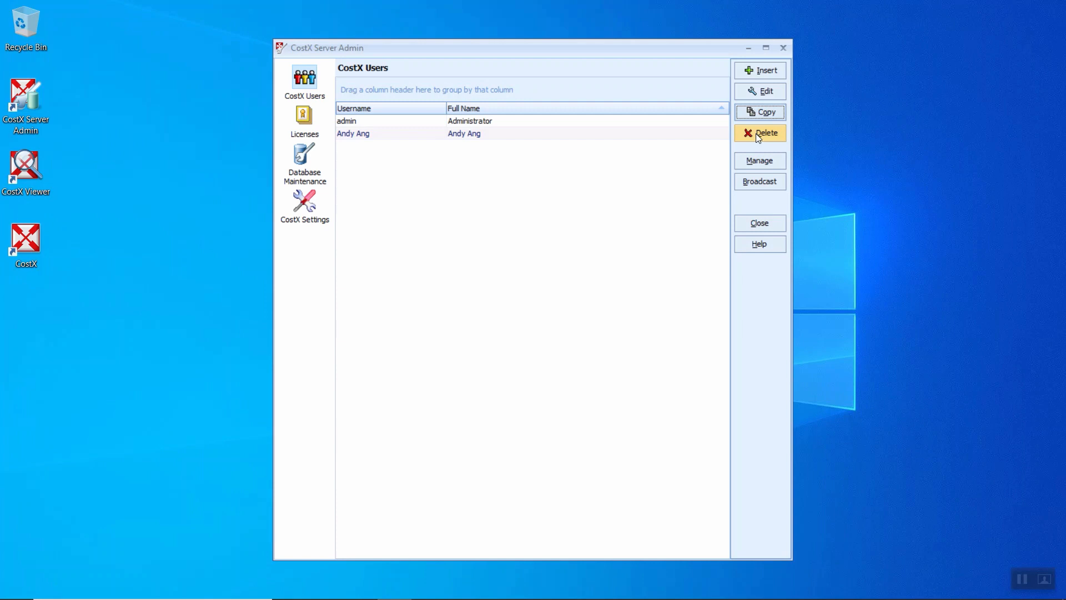
mouse_move(626, 138)
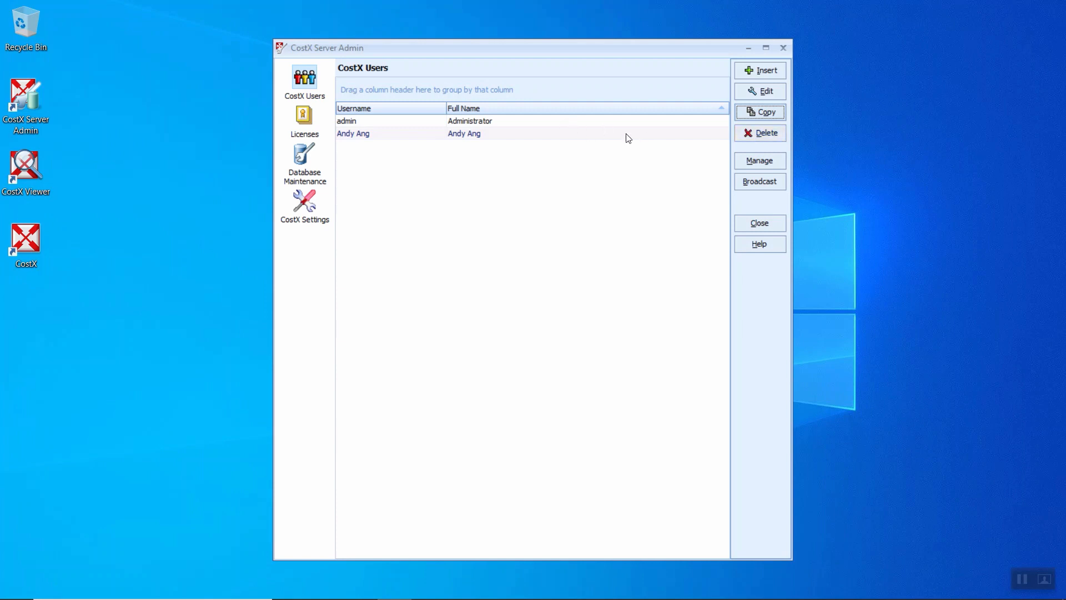
click(760, 133)
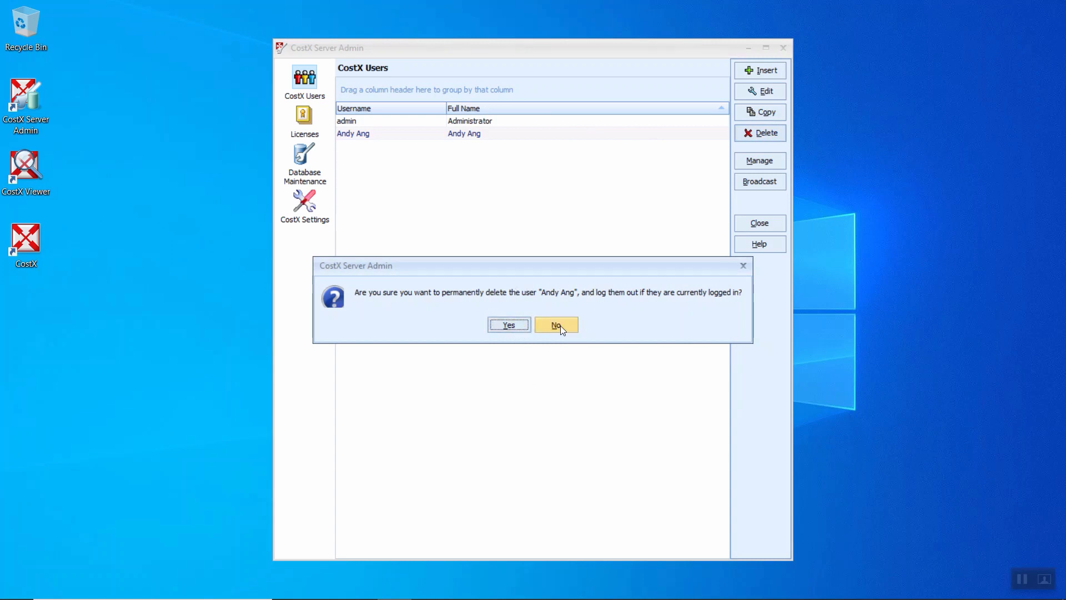
click(555, 324)
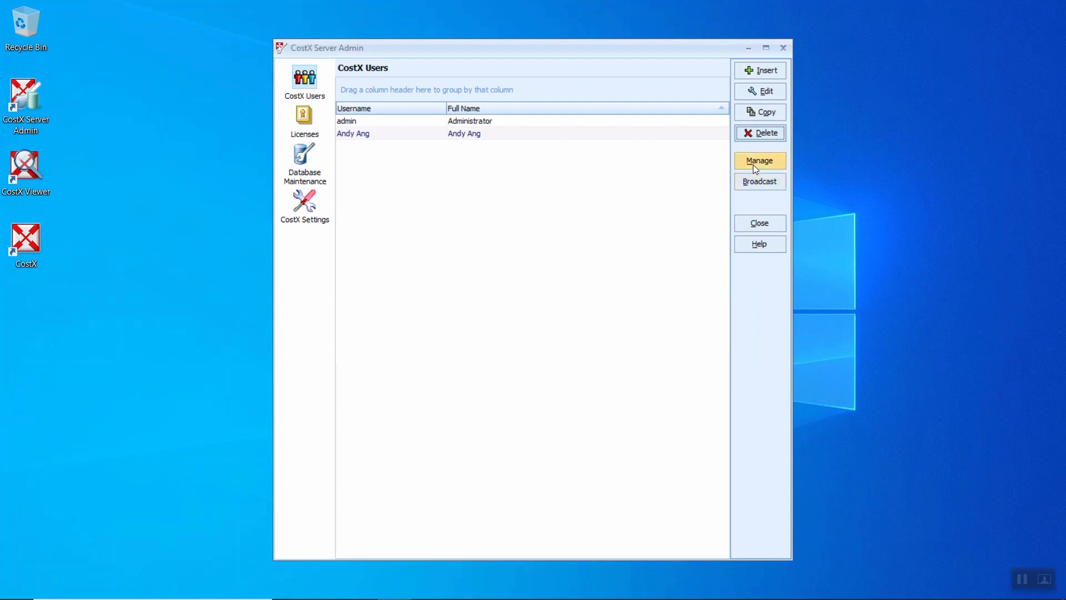
click(760, 161)
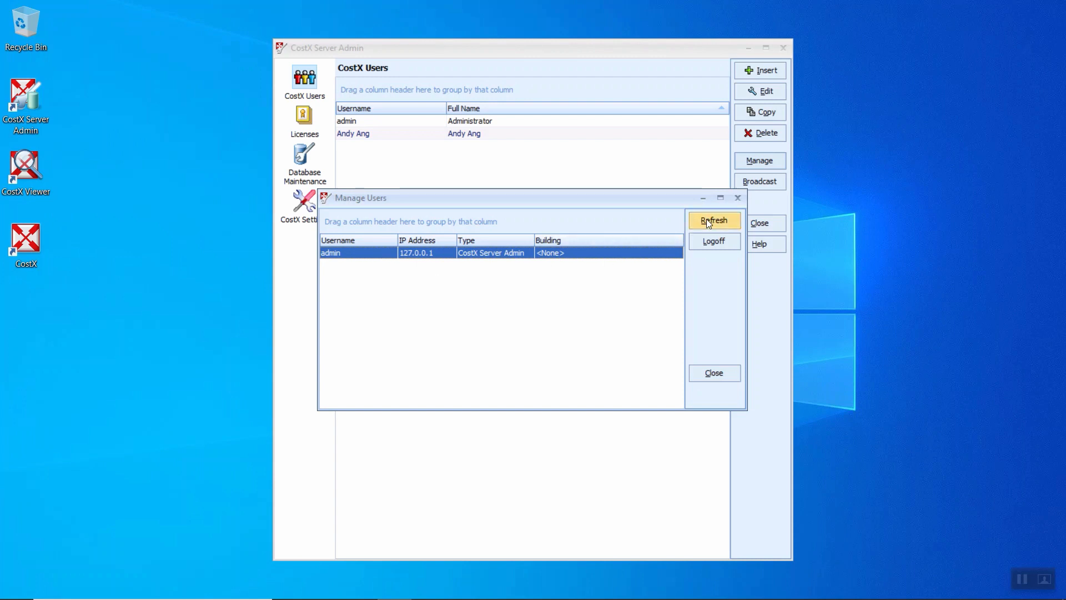
click(714, 220)
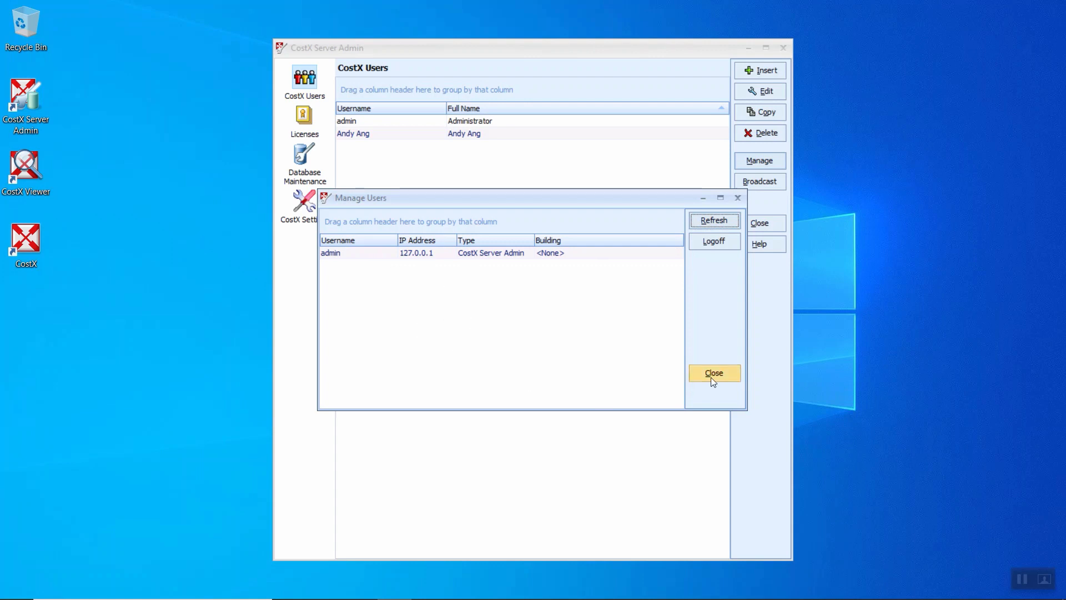
click(712, 372)
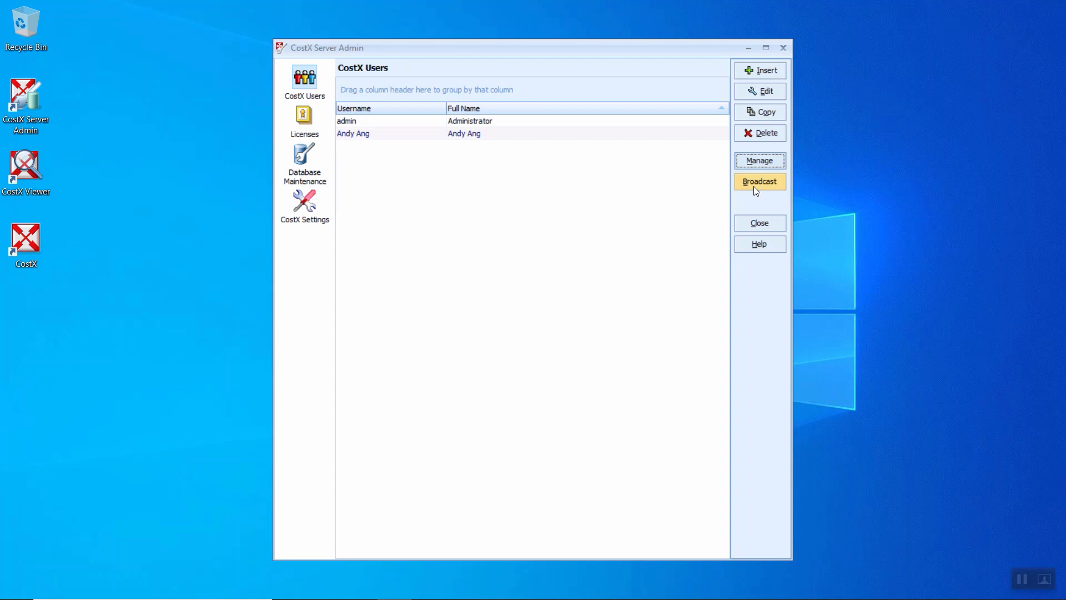
click(759, 181)
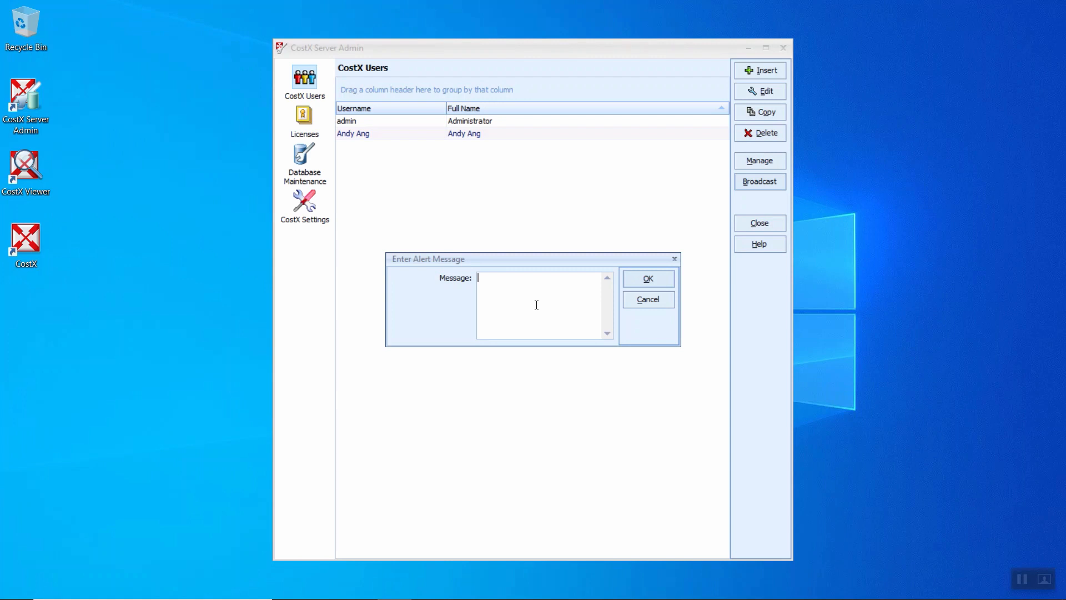
text(CostX)
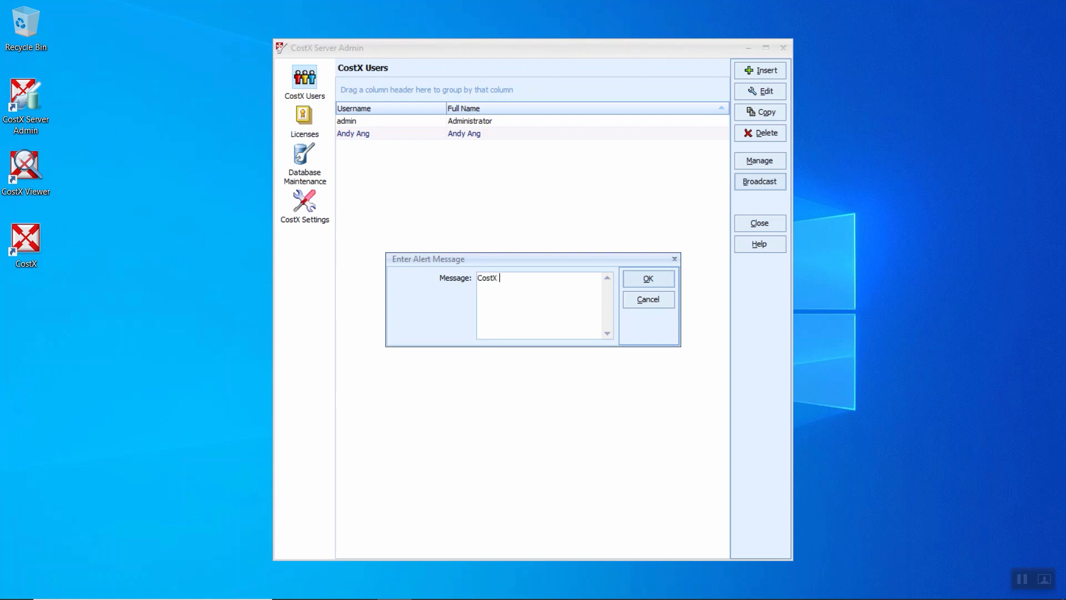
text(will be upd)
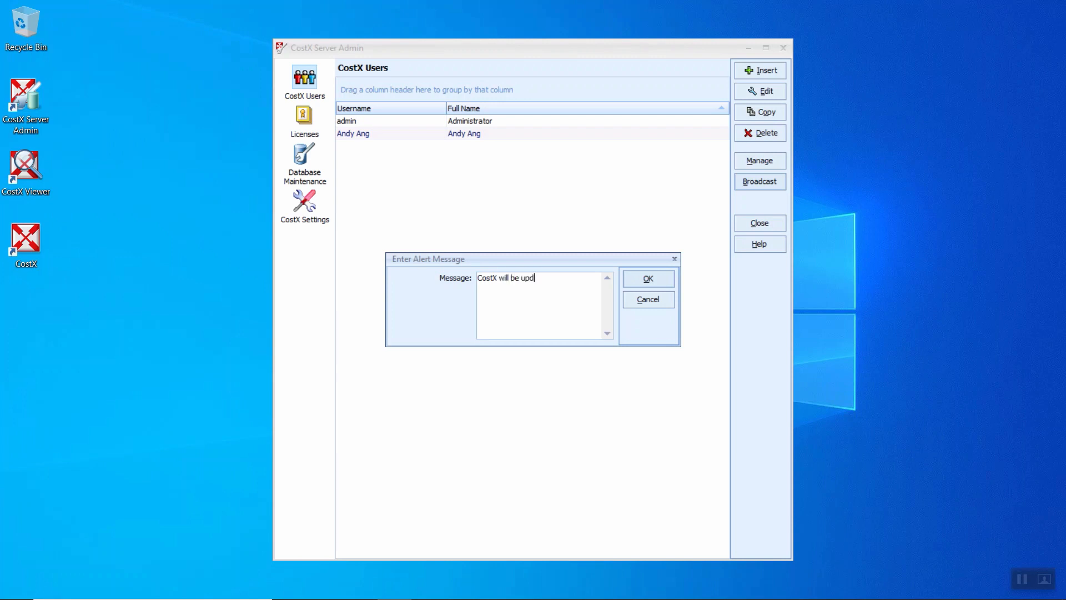
text(ate)
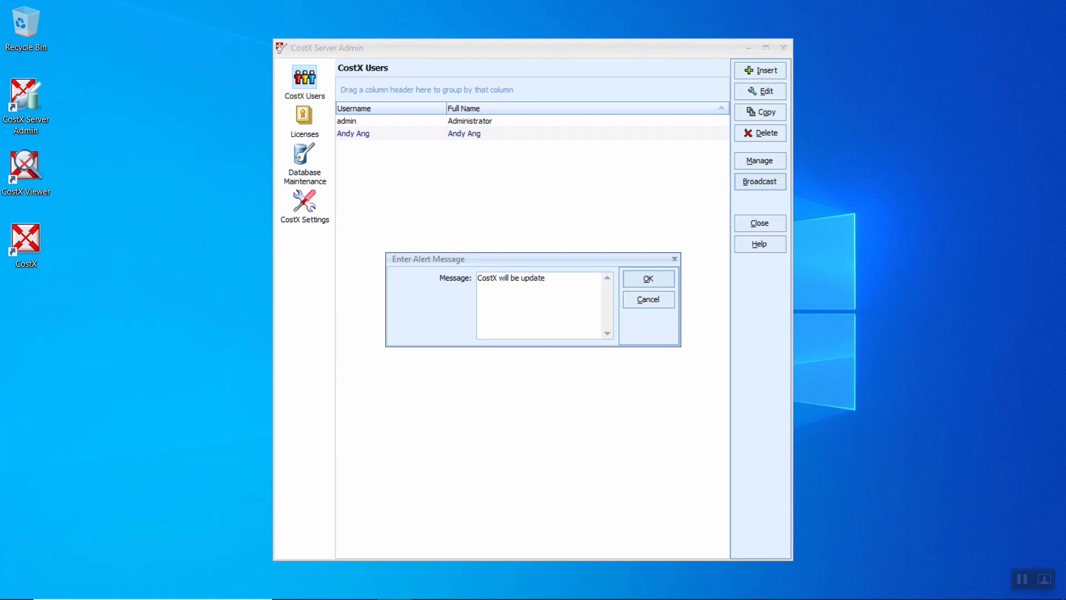
text(in 30 minute)
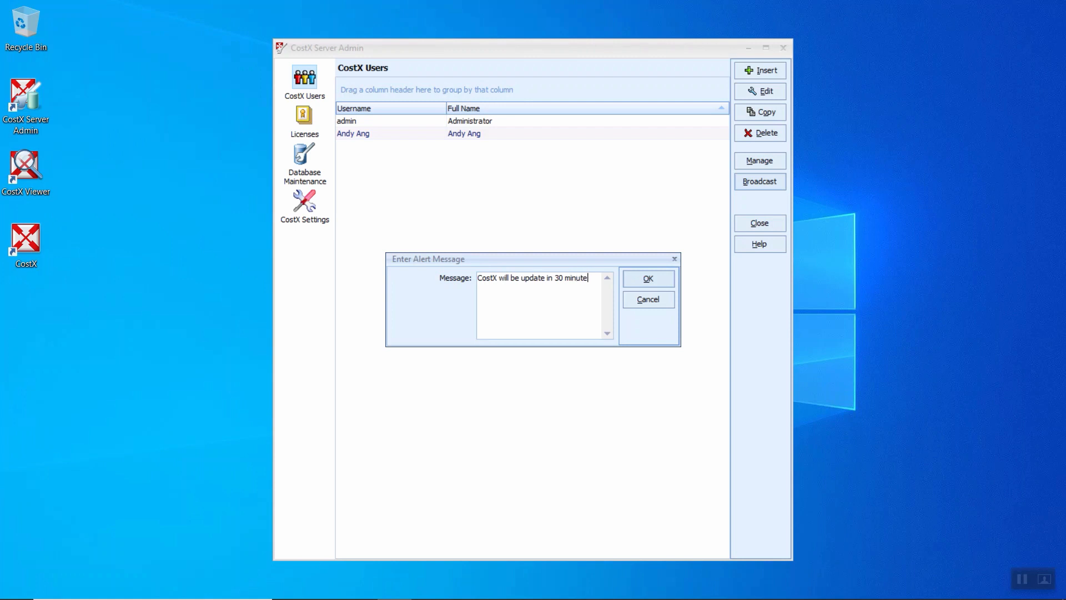
text(. Please sav)
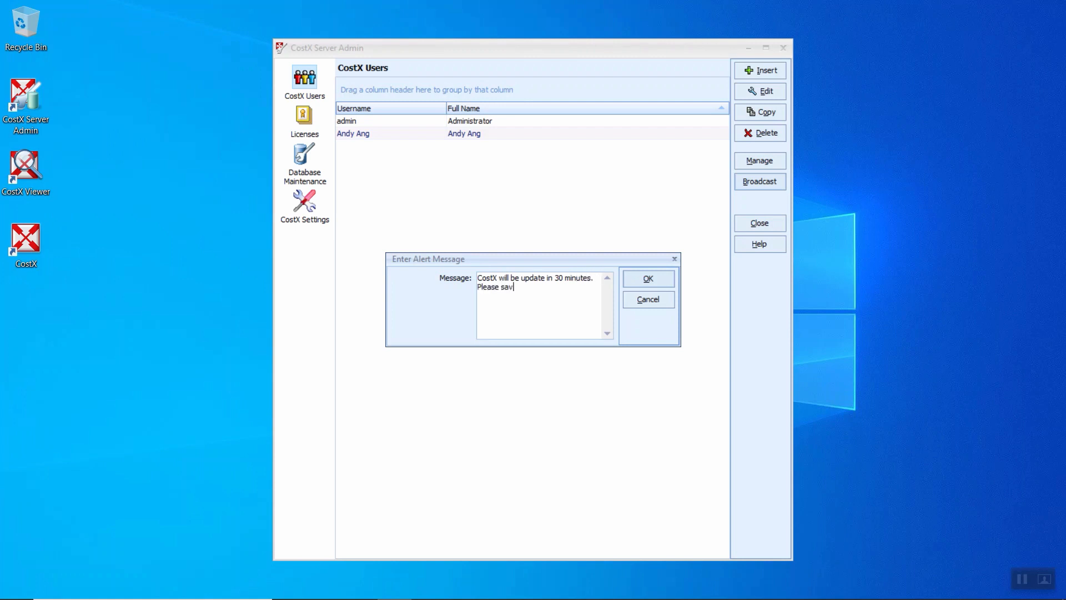
text(e your wokr)
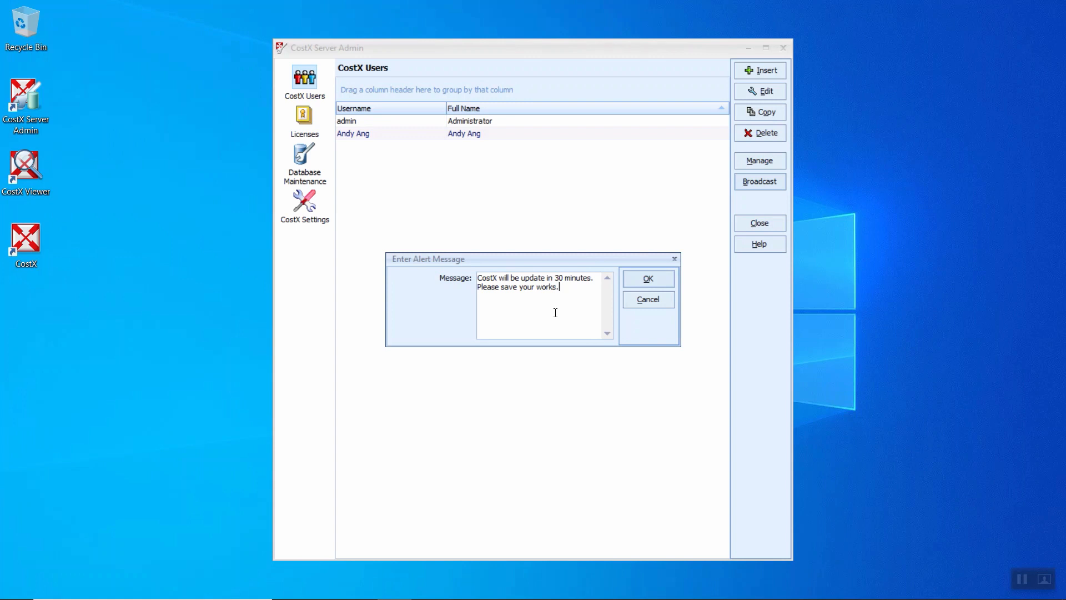
mouse_move(647, 299)
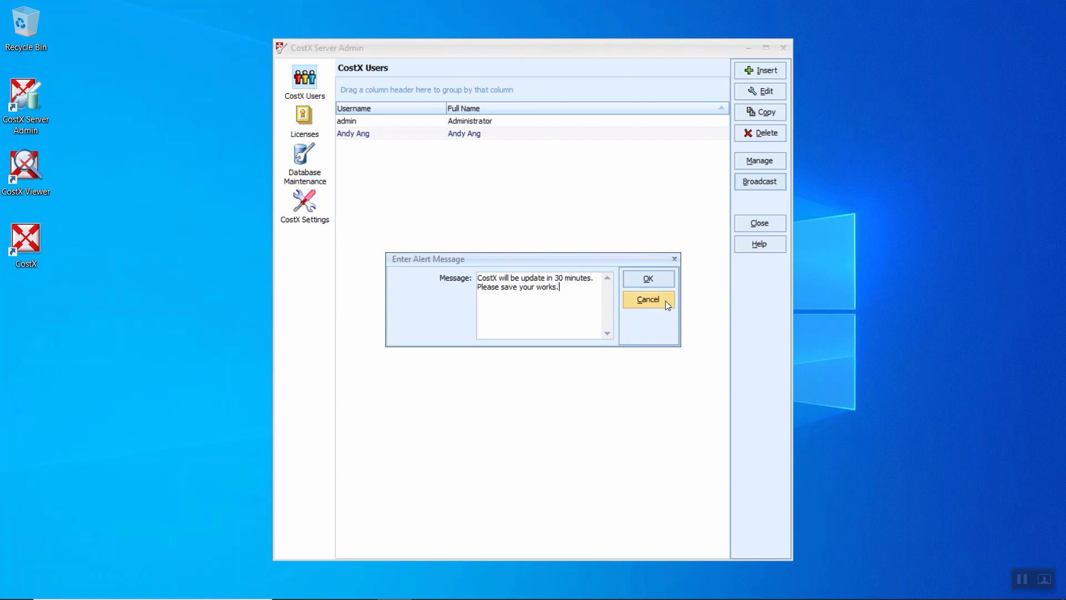
click(647, 299)
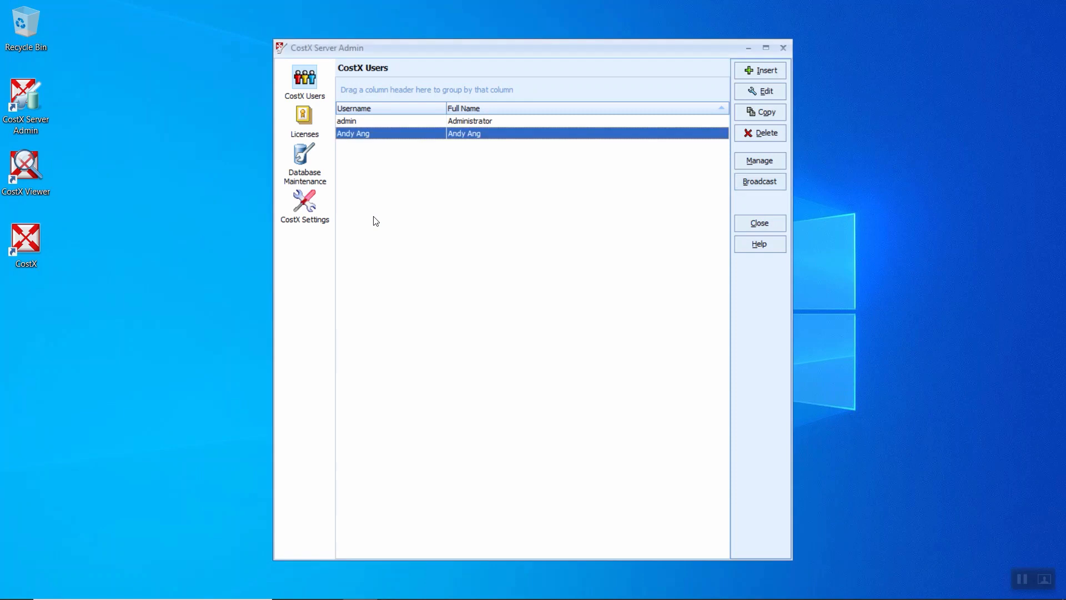
mouse_move(303, 116)
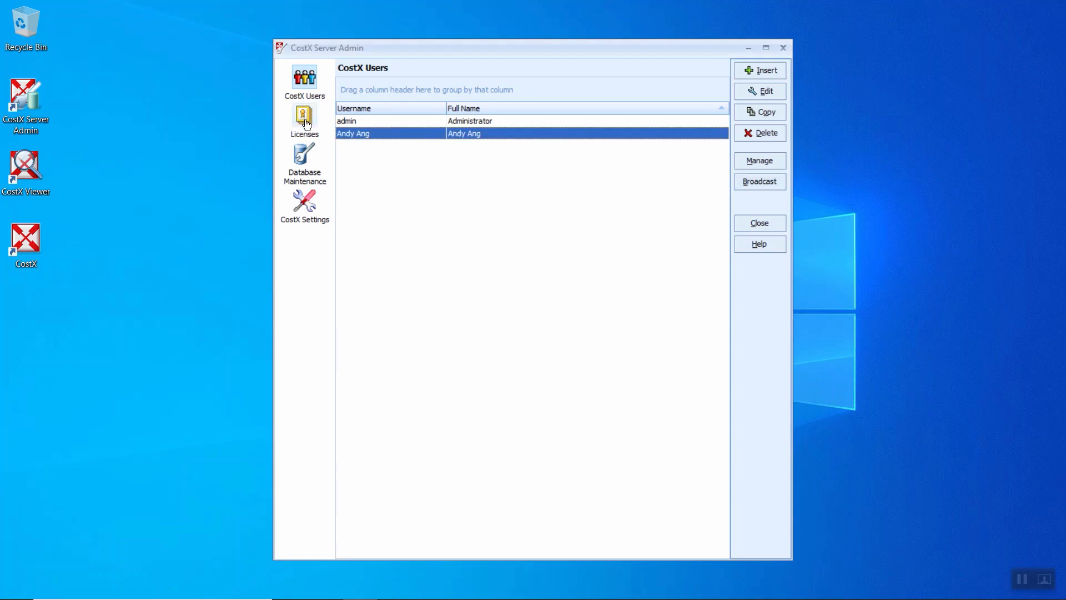
On the Licenses page, start a new product activation and cancel it.
click(303, 121)
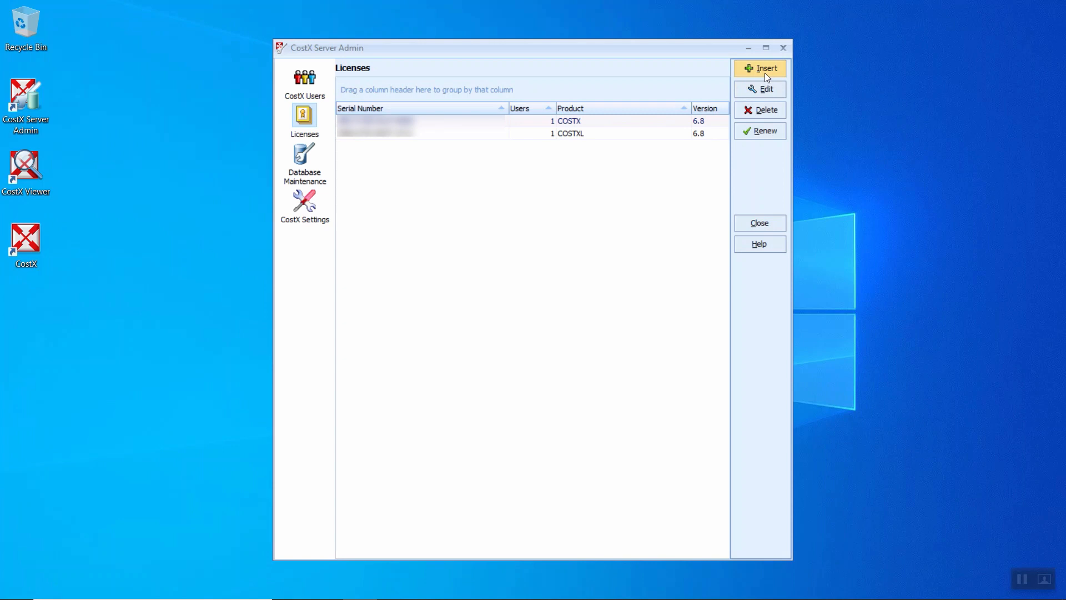
click(760, 68)
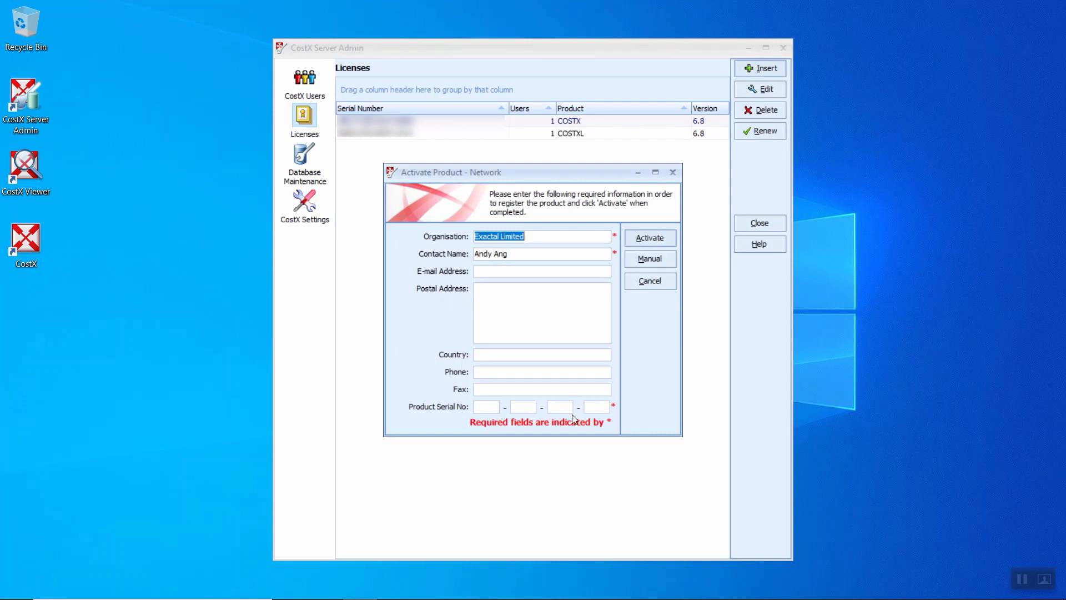
mouse_move(649, 238)
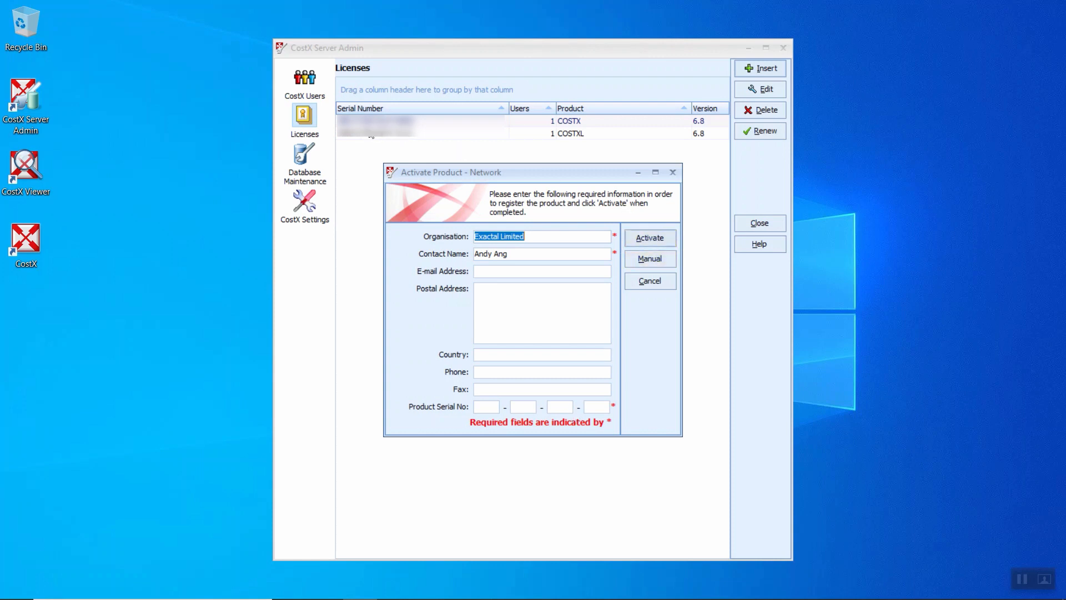
mouse_move(649, 281)
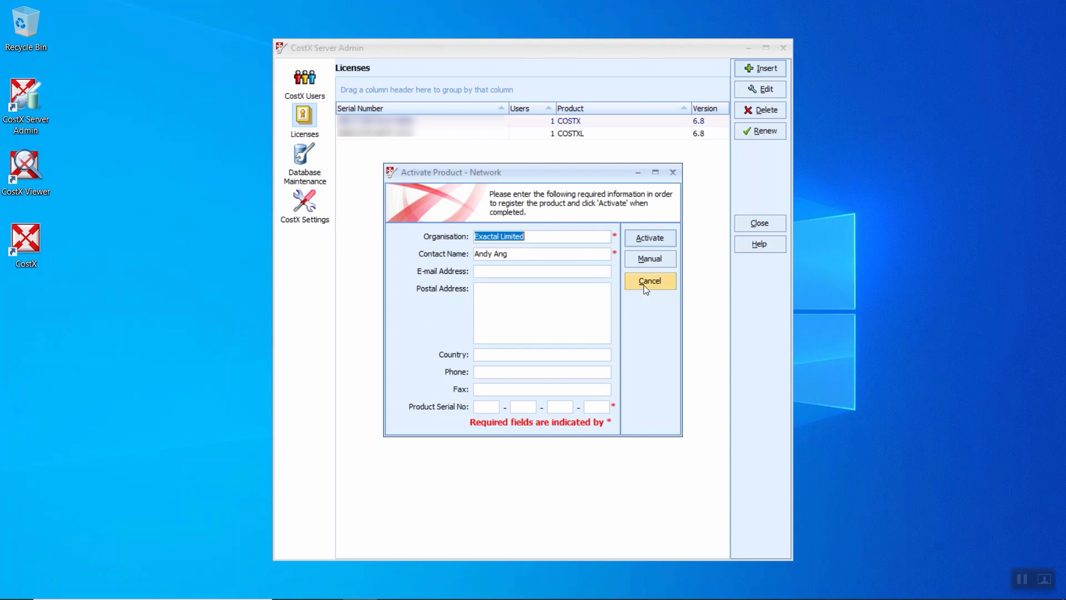
click(649, 281)
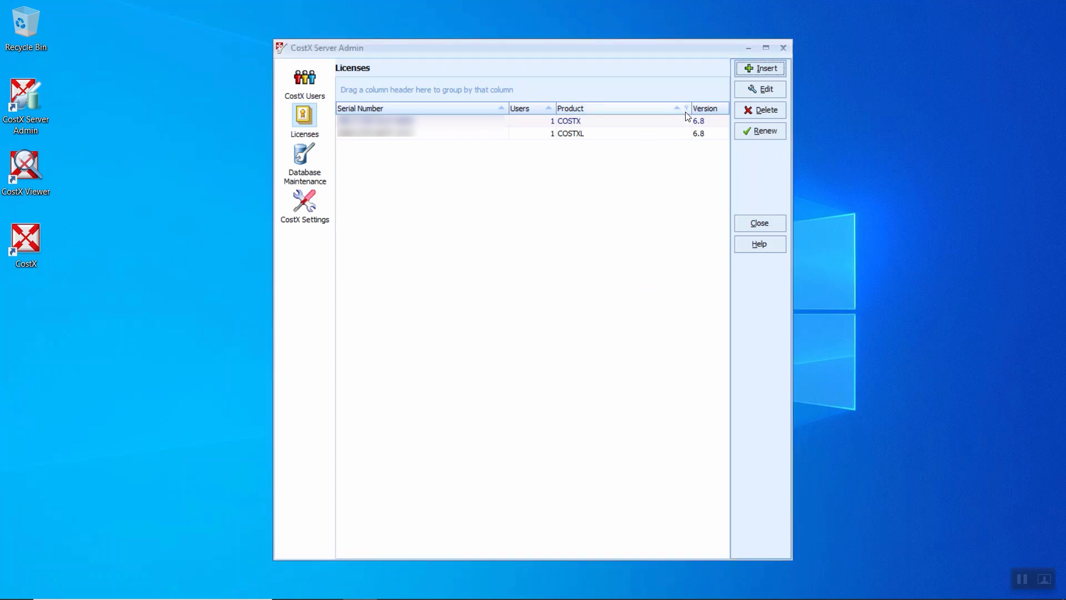
mouse_move(760, 89)
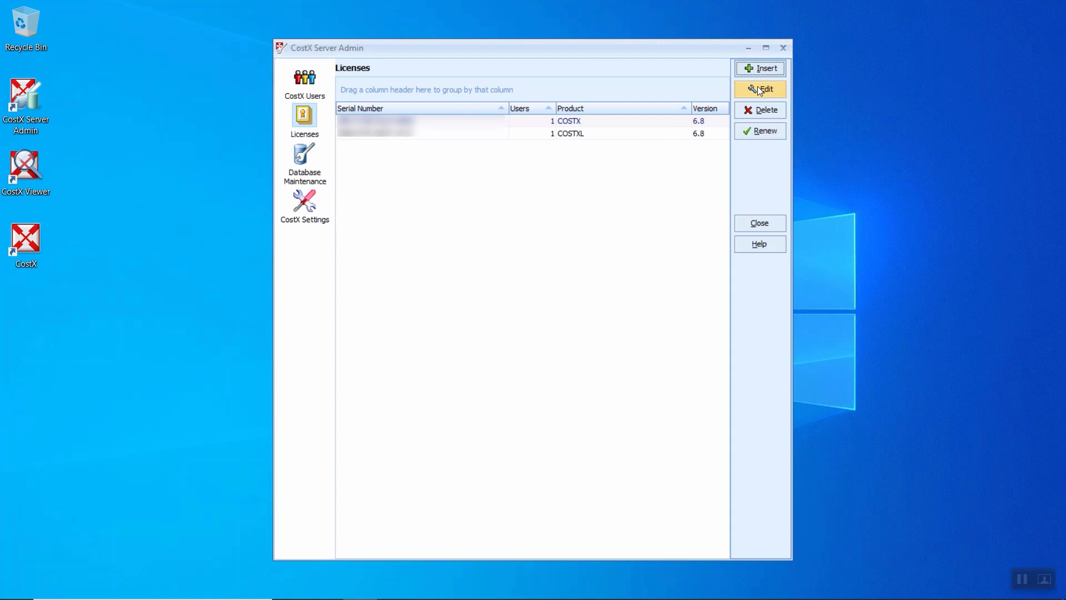
click(759, 89)
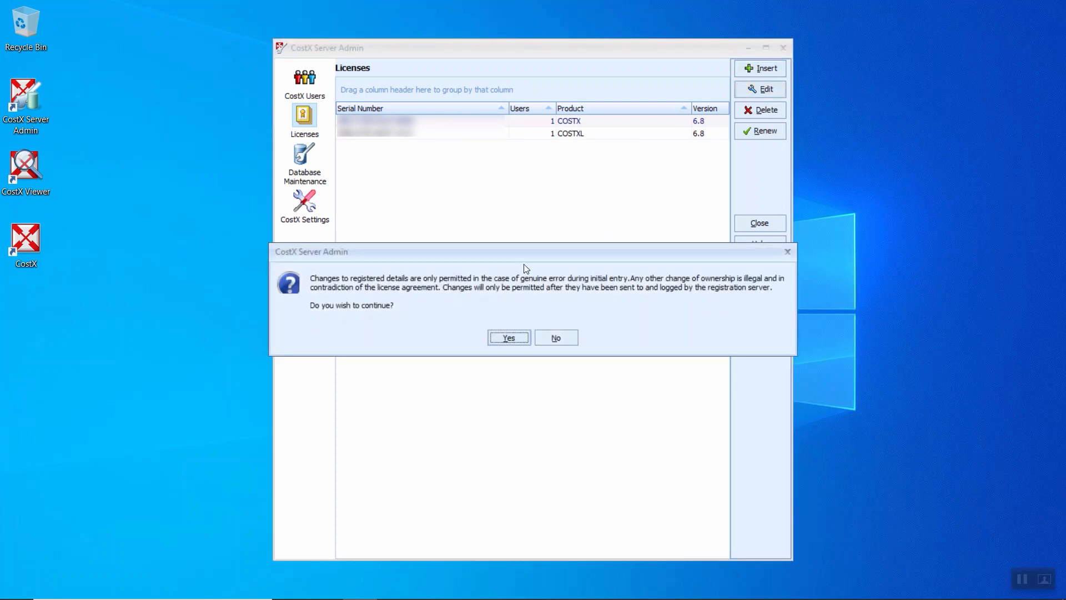
mouse_move(352, 297)
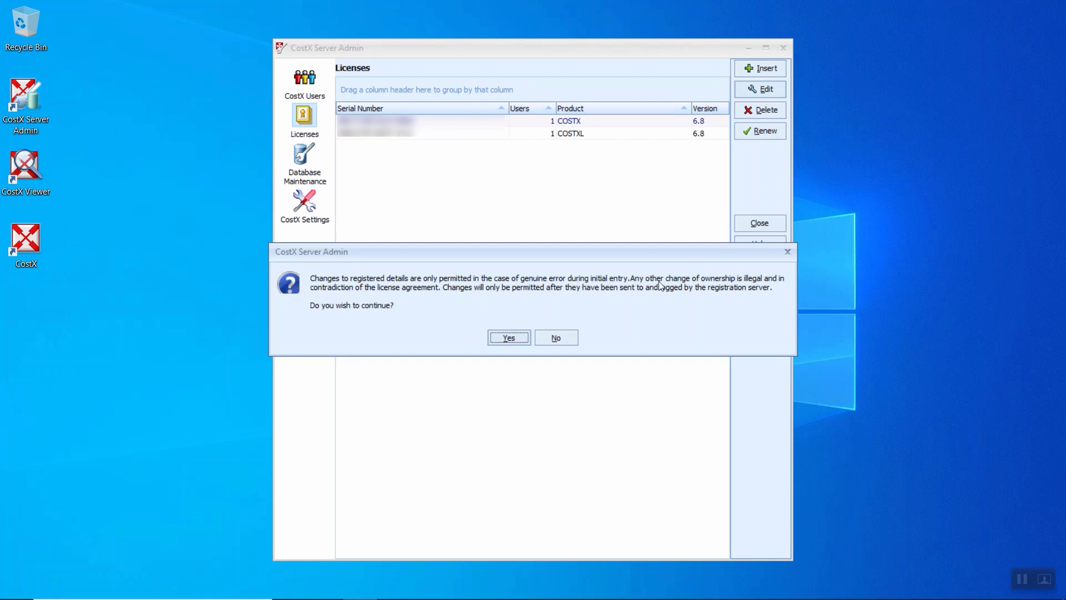
mouse_move(757, 287)
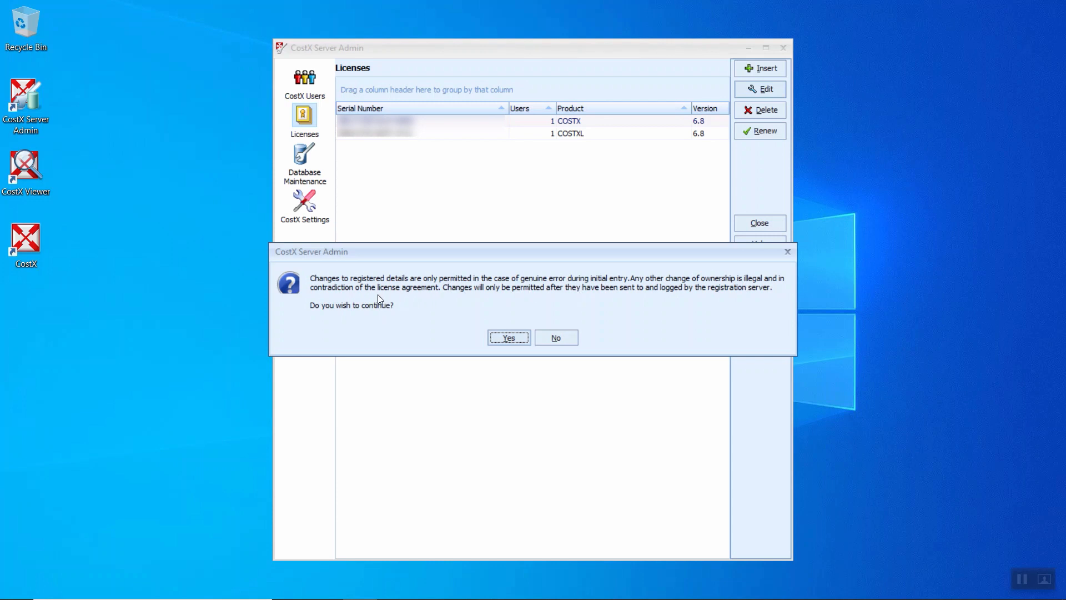
mouse_move(484, 299)
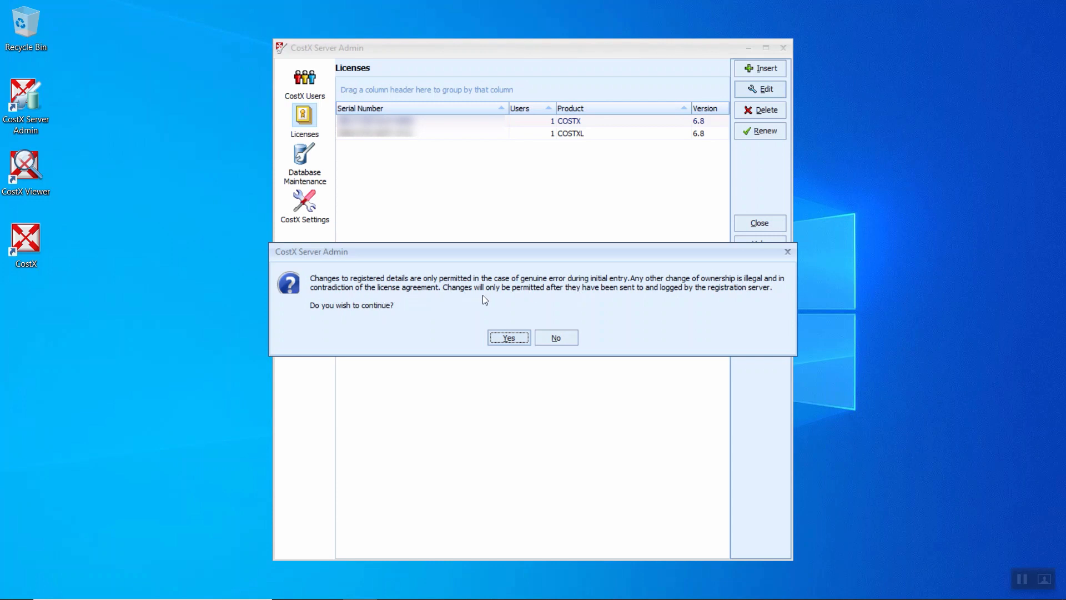
mouse_move(626, 299)
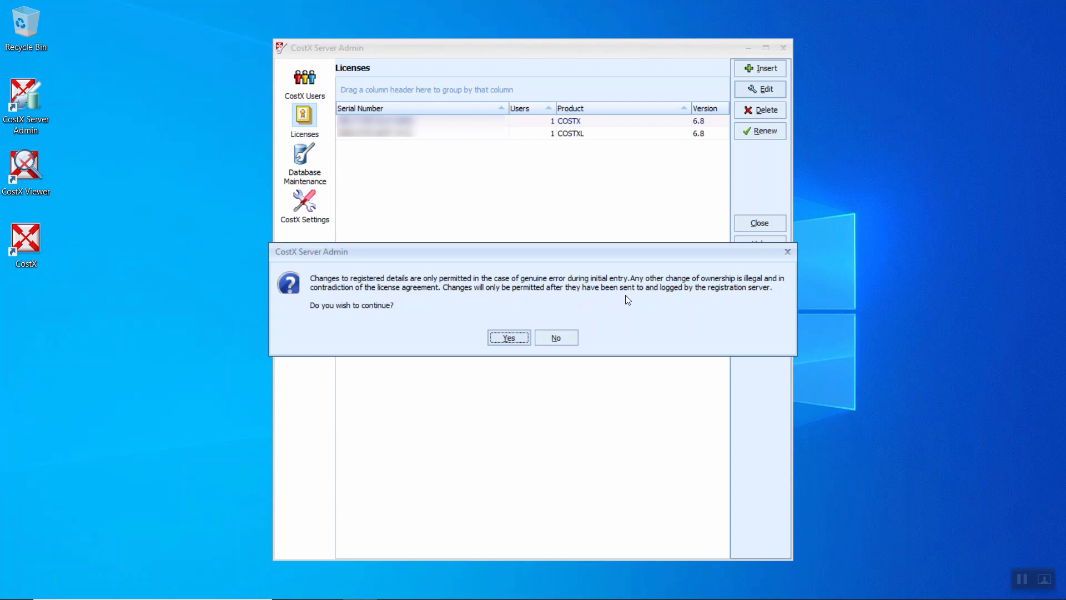
mouse_move(756, 296)
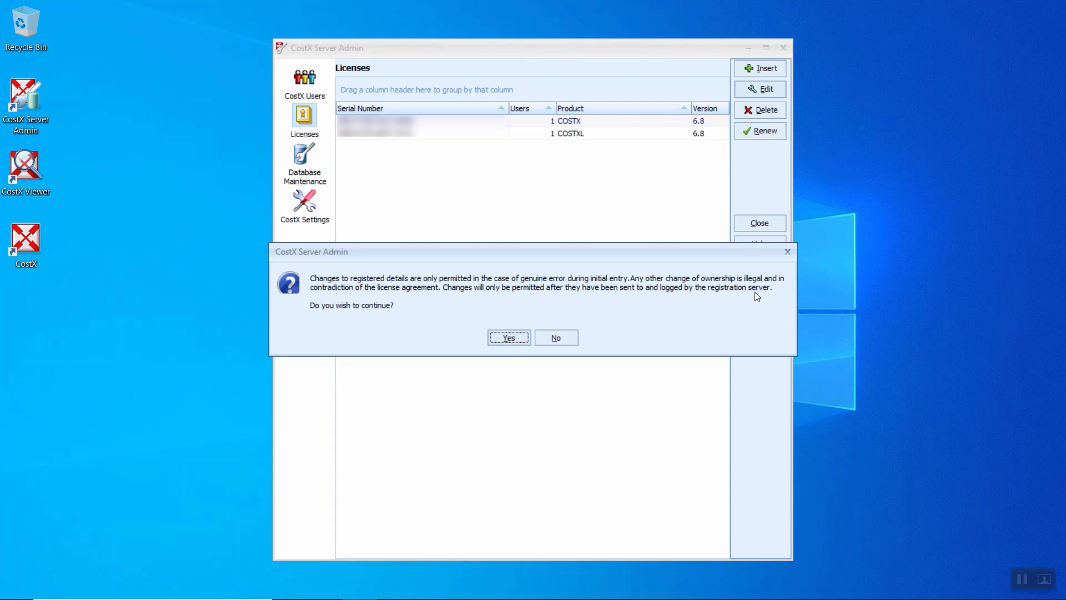
mouse_move(349, 320)
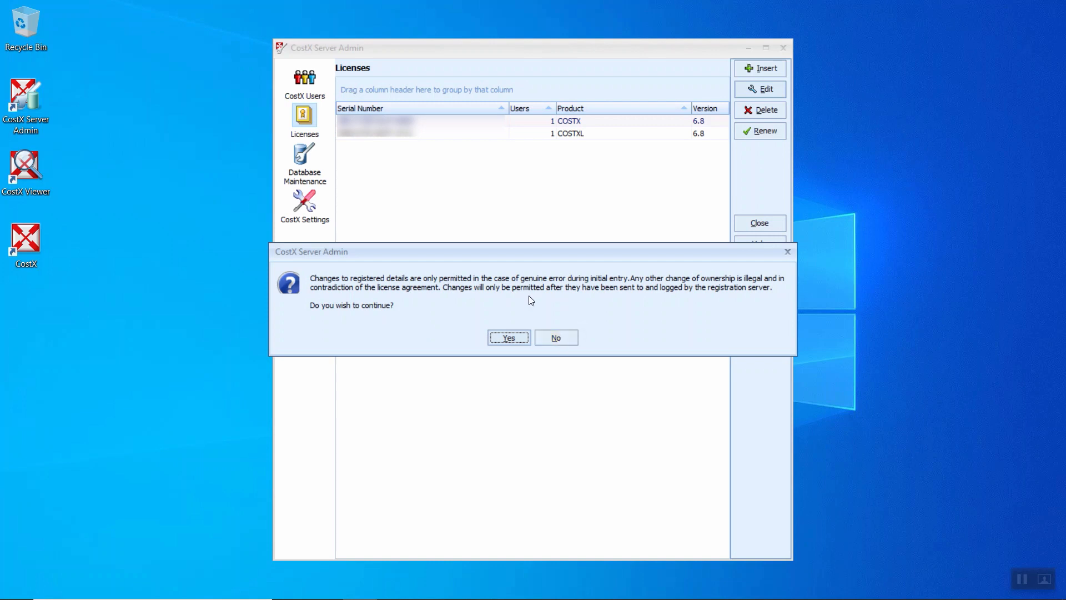
mouse_move(436, 307)
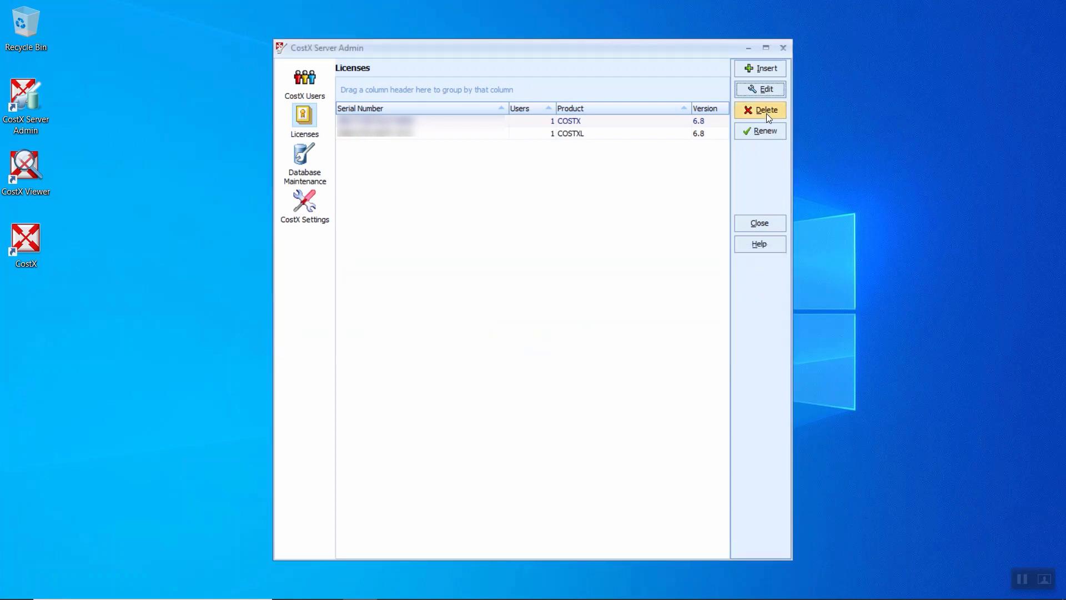
mouse_move(720, 121)
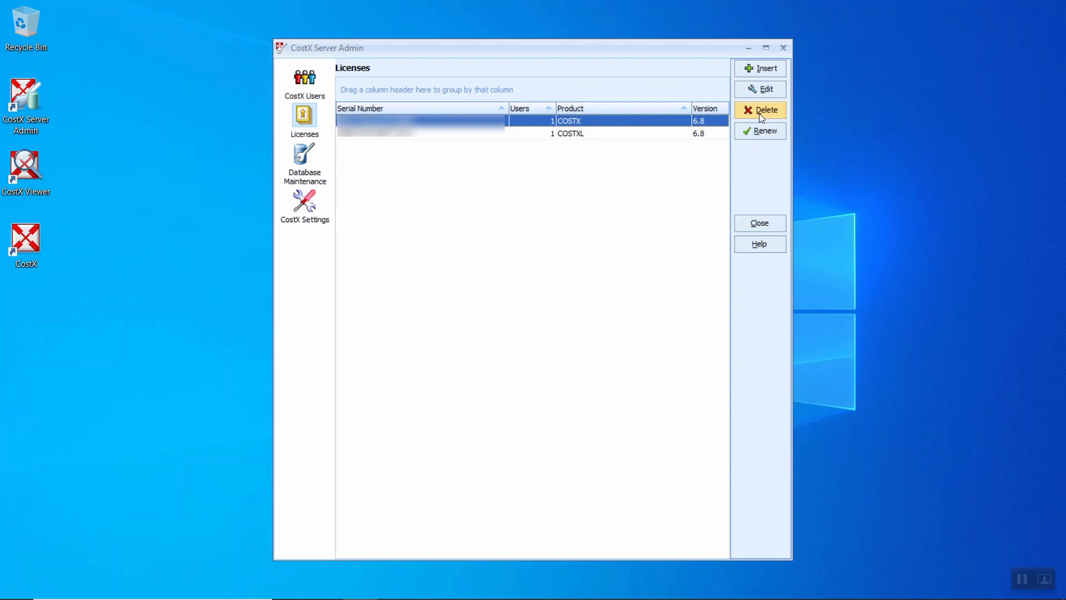
click(760, 110)
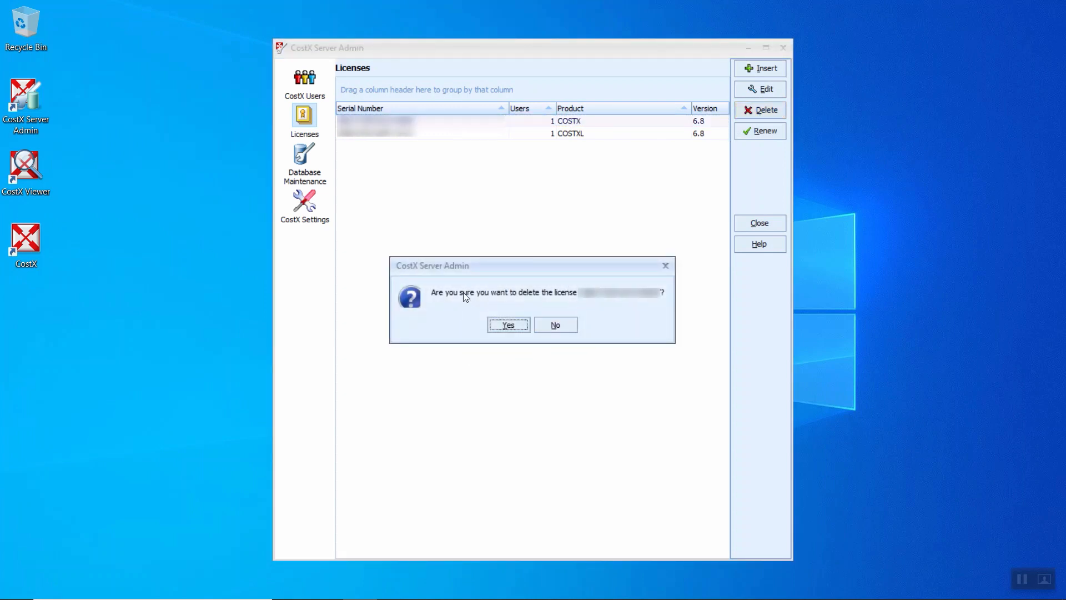
click(555, 324)
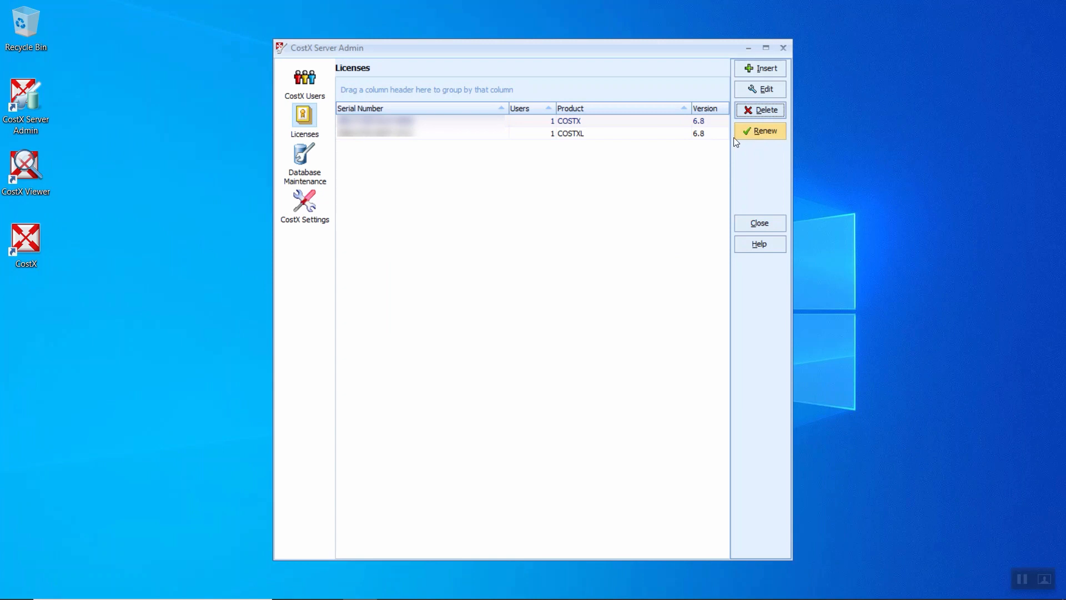
mouse_move(724, 129)
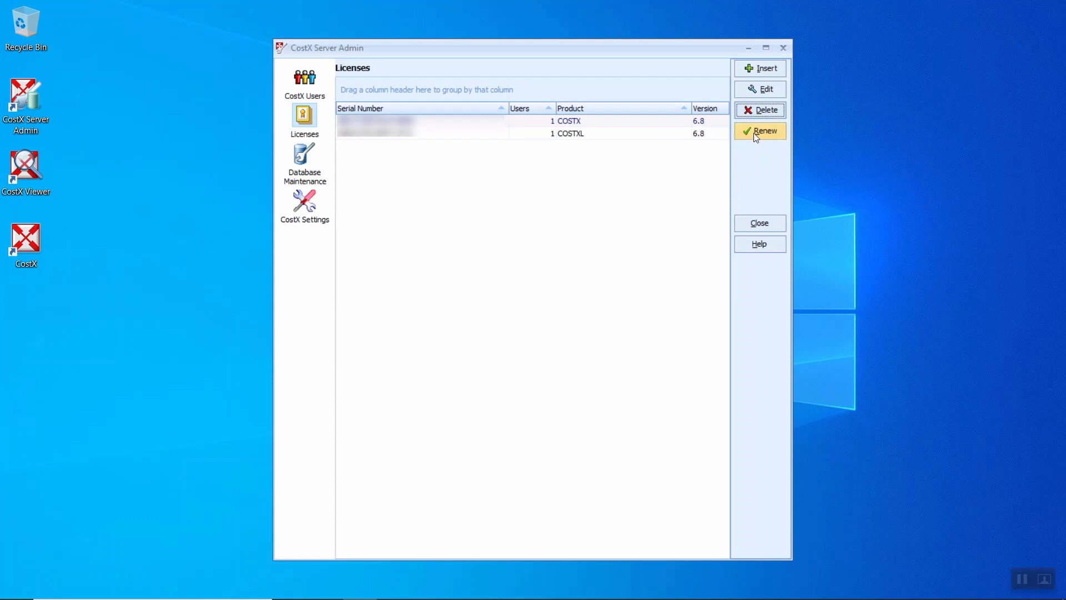
Renew the licence on server CADILLAC and dismiss the success message.
click(759, 130)
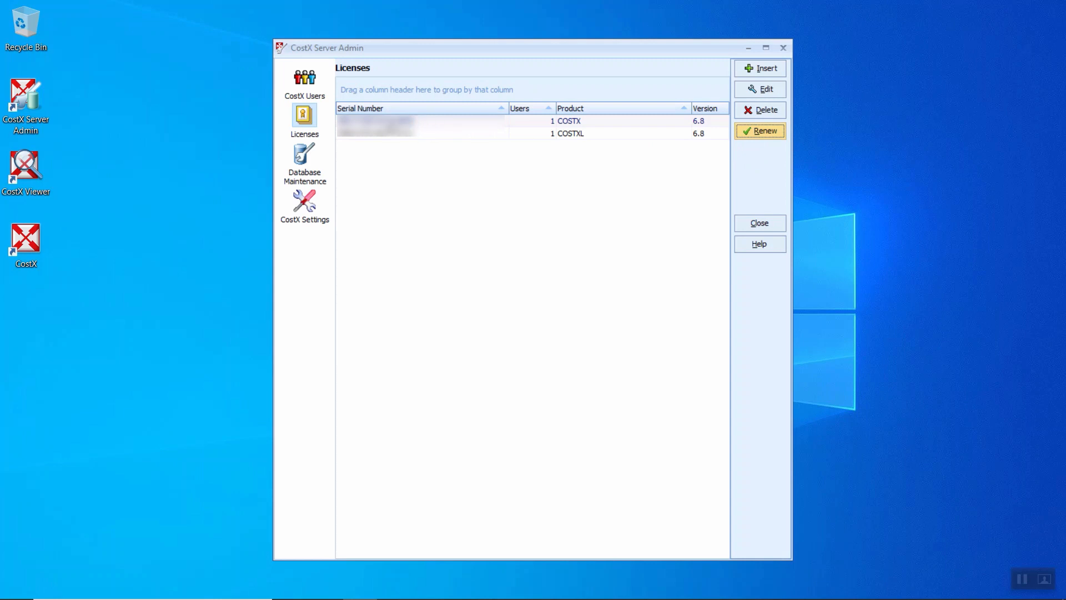
click(759, 130)
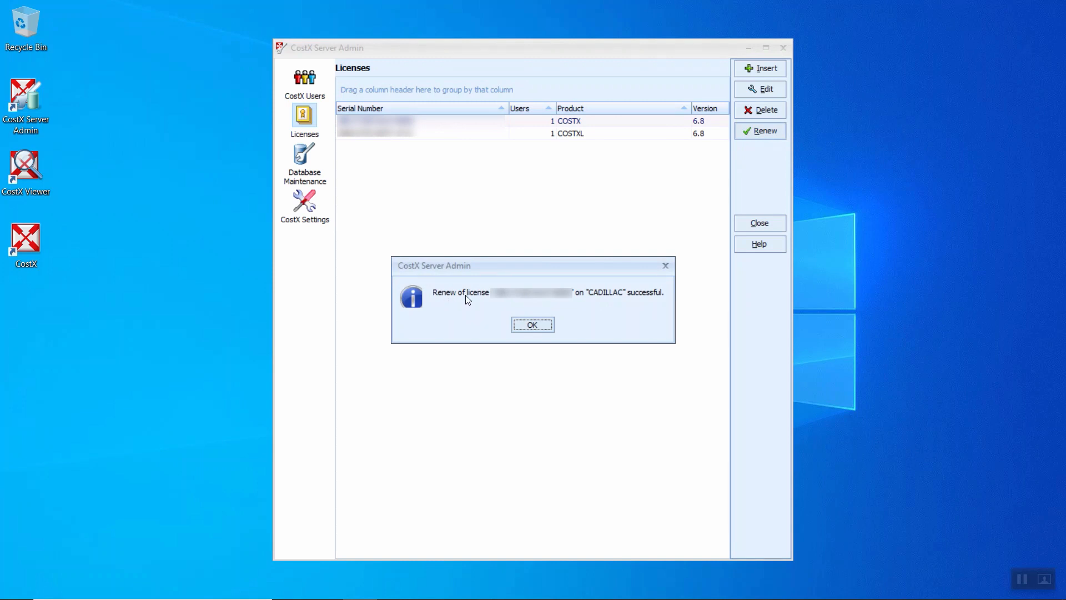
mouse_move(634, 303)
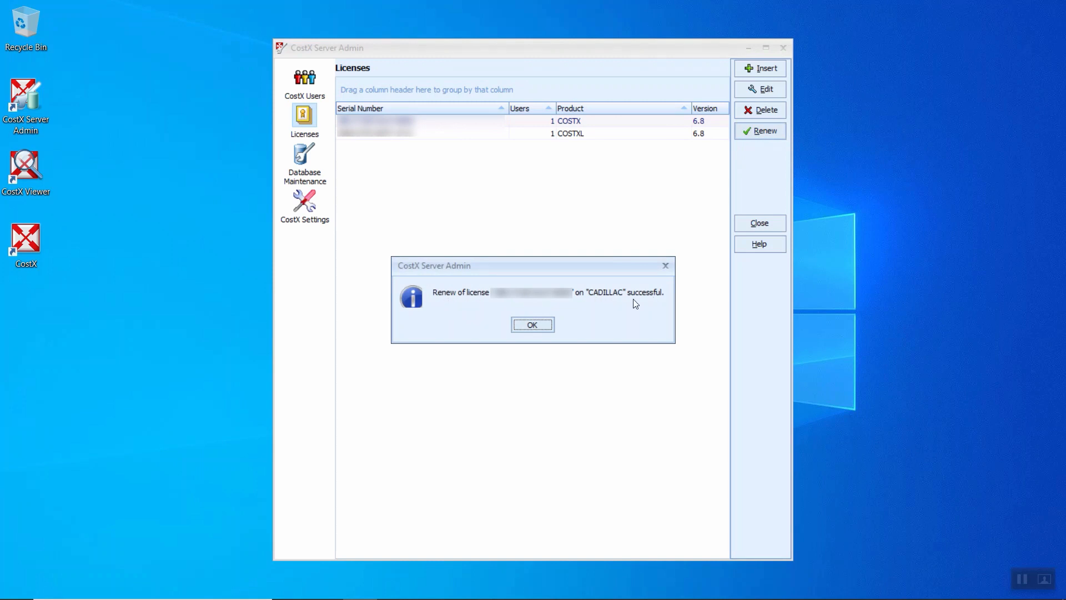
click(532, 325)
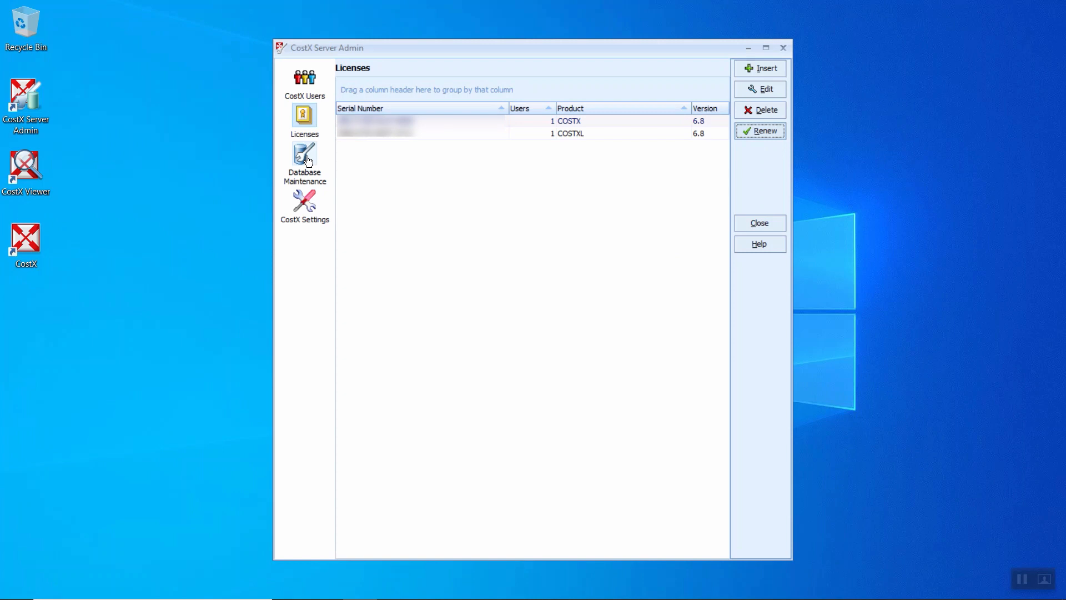
Back up the CostX database in Database Maintenance, then start a restore.
click(304, 159)
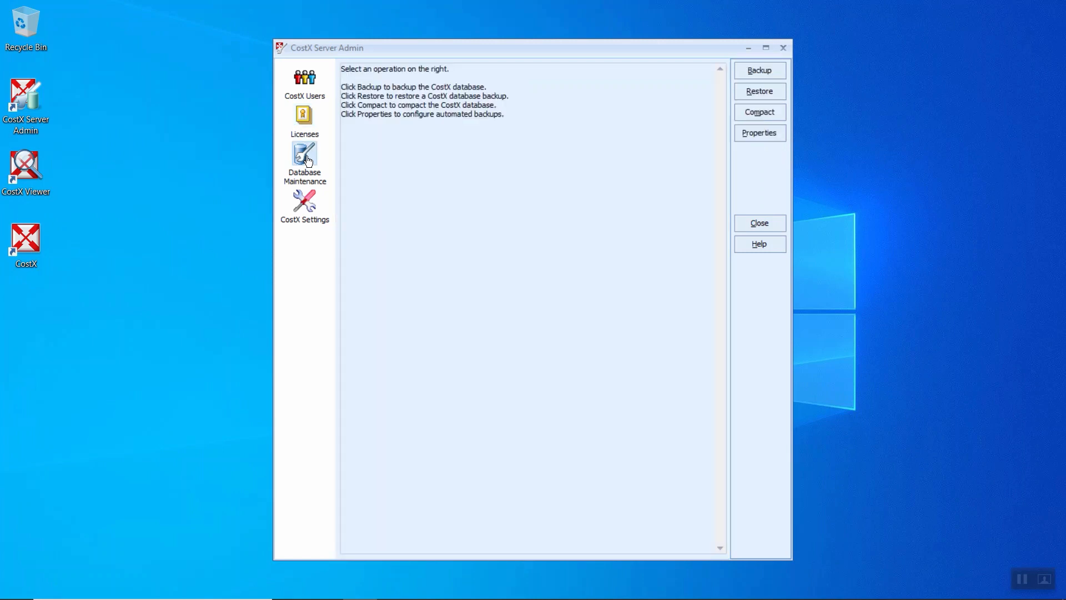
mouse_move(324, 169)
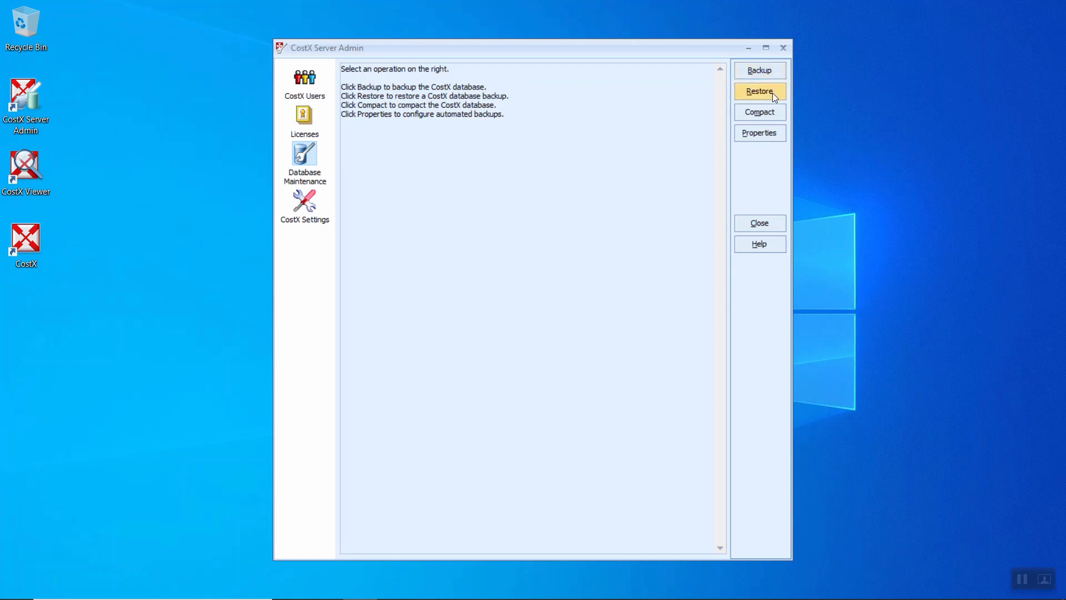
mouse_move(760, 69)
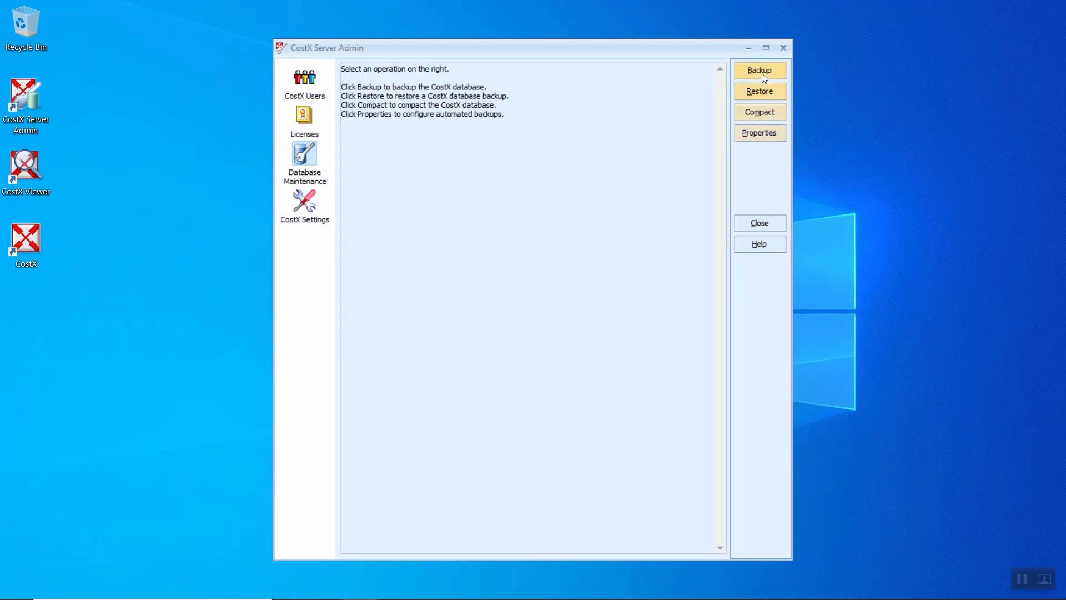
click(759, 70)
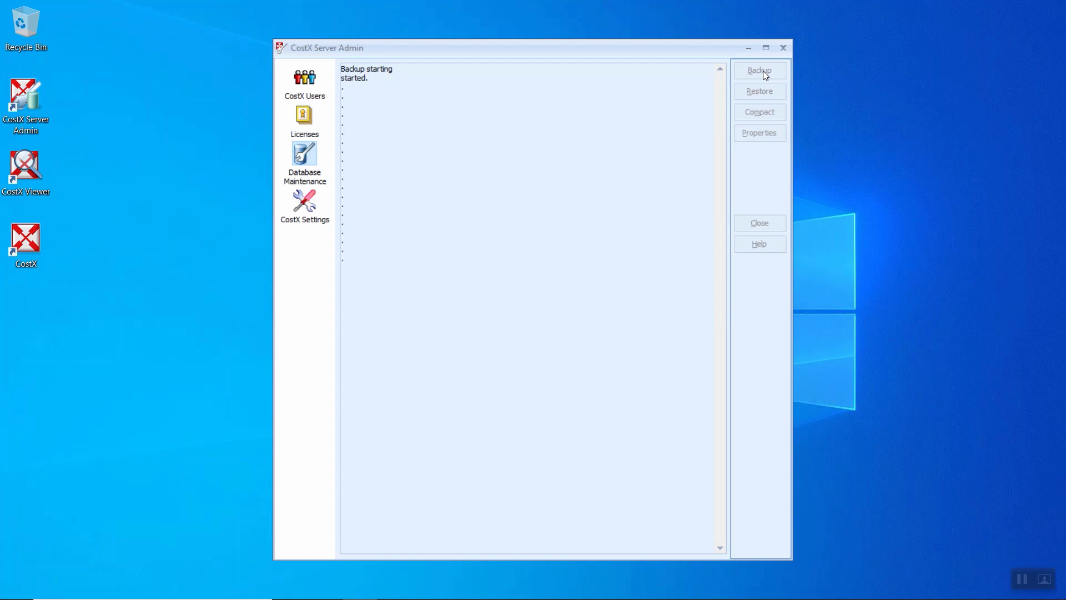
mouse_move(464, 104)
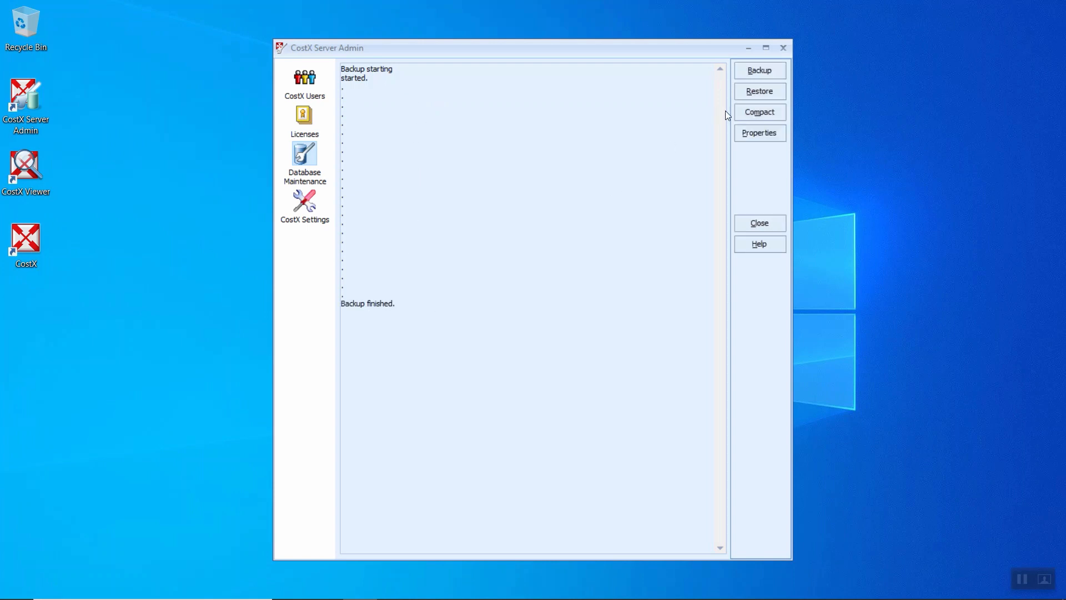
click(760, 91)
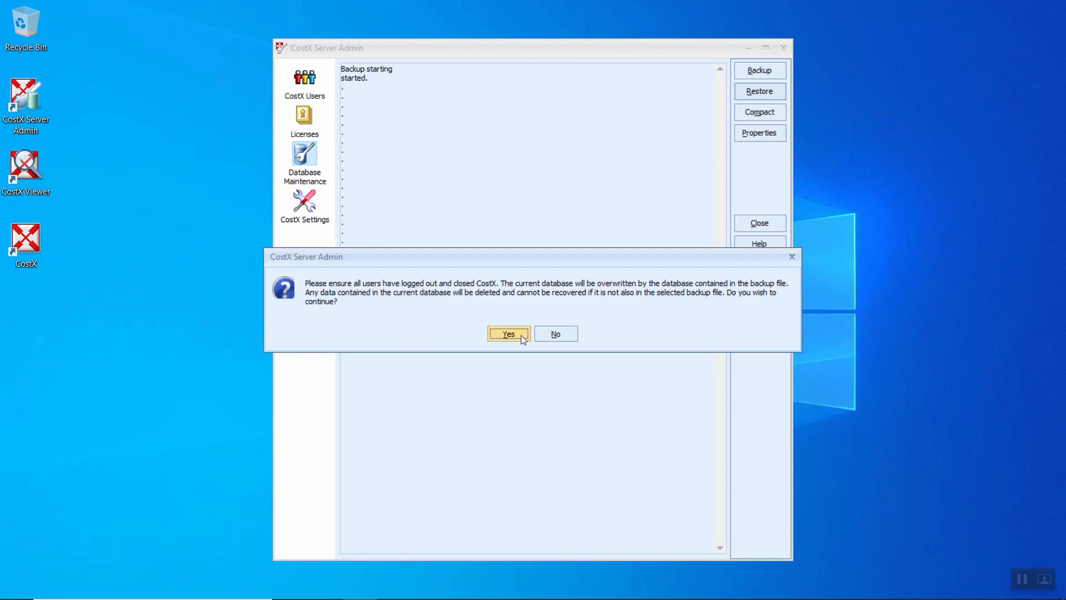
Accept the overwrite warning, pick backup 20190806.155959 Vision.ebk, then cancel the restore.
click(508, 333)
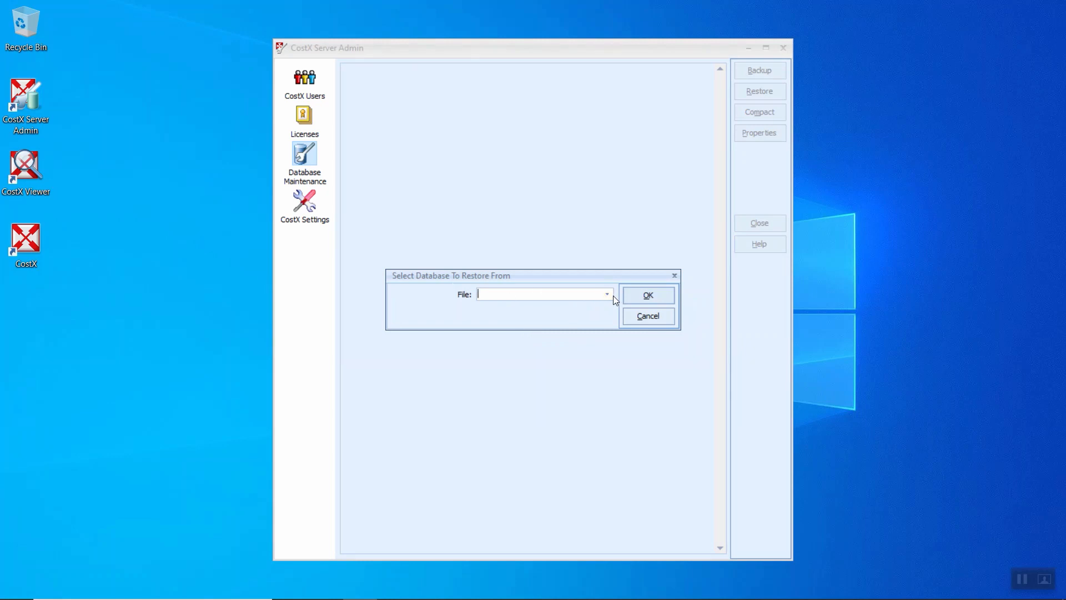
click(605, 294)
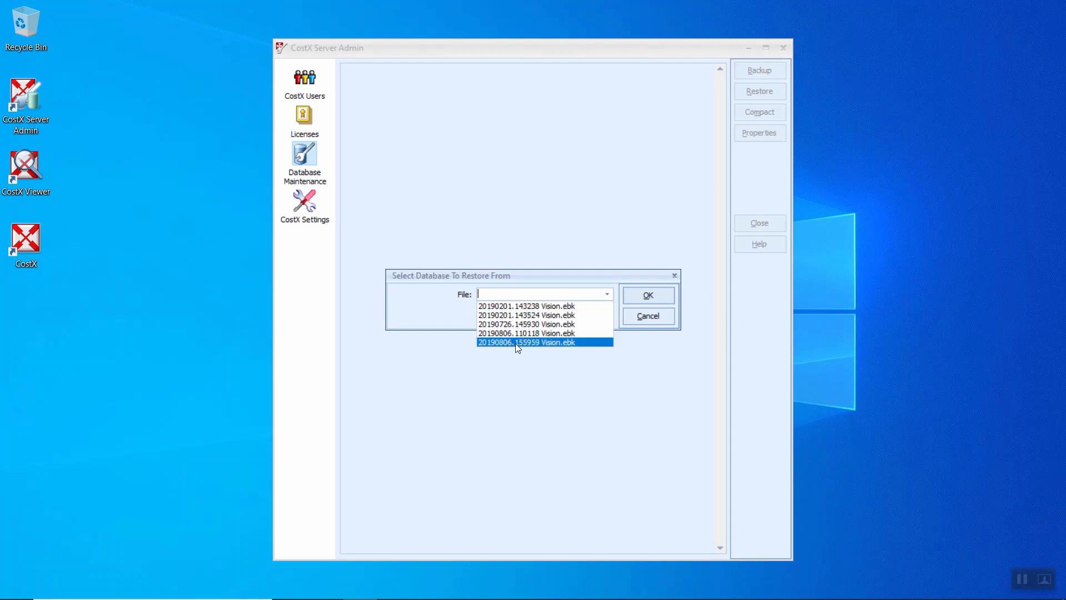
click(525, 342)
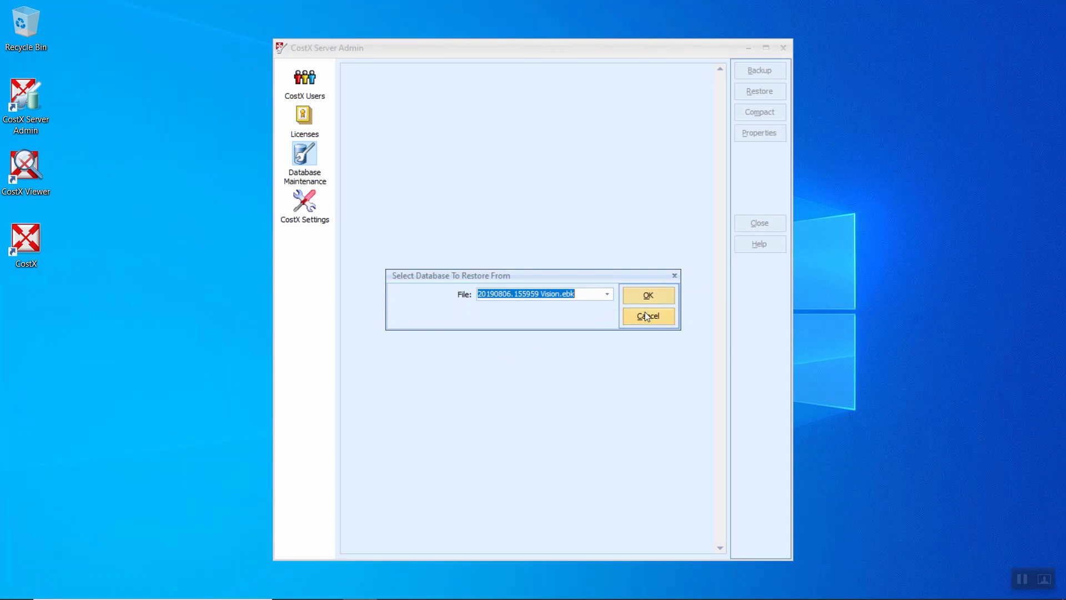
click(646, 315)
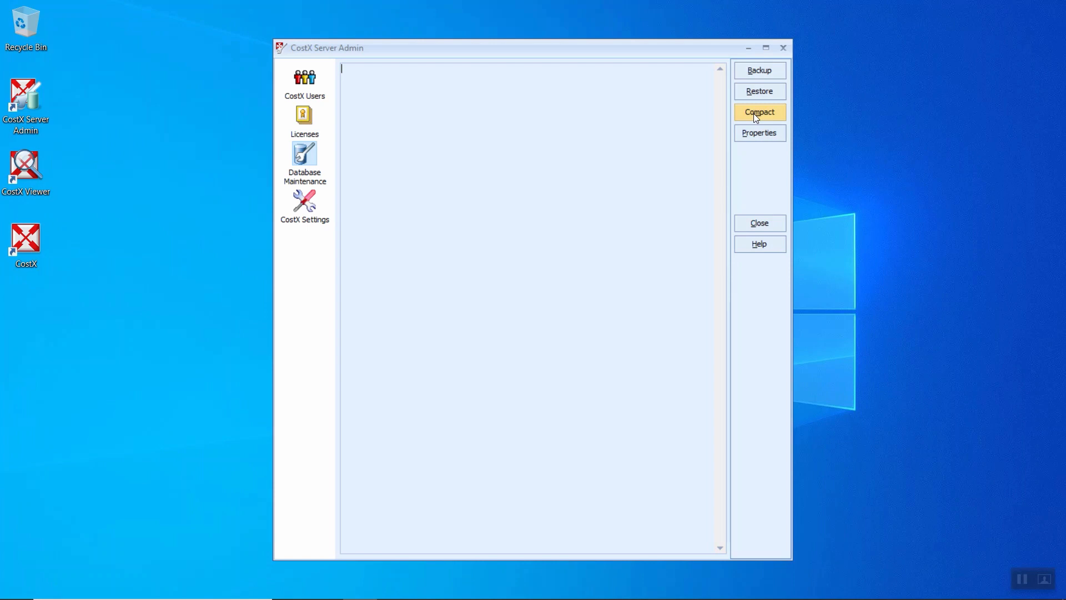
Compact the CostX database, then open the Backup Configuration properties.
click(759, 113)
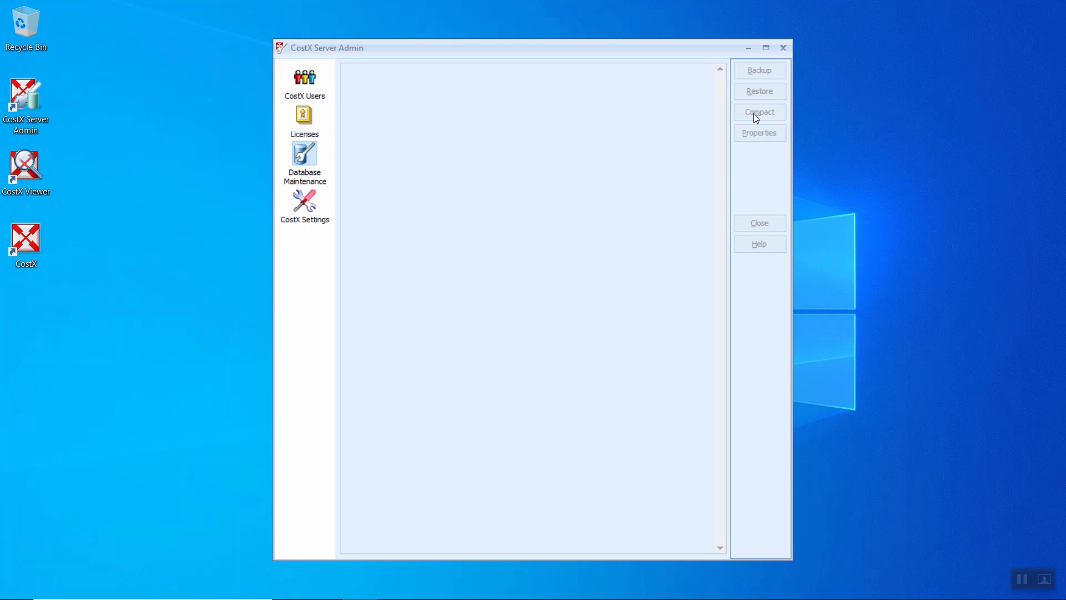
click(759, 112)
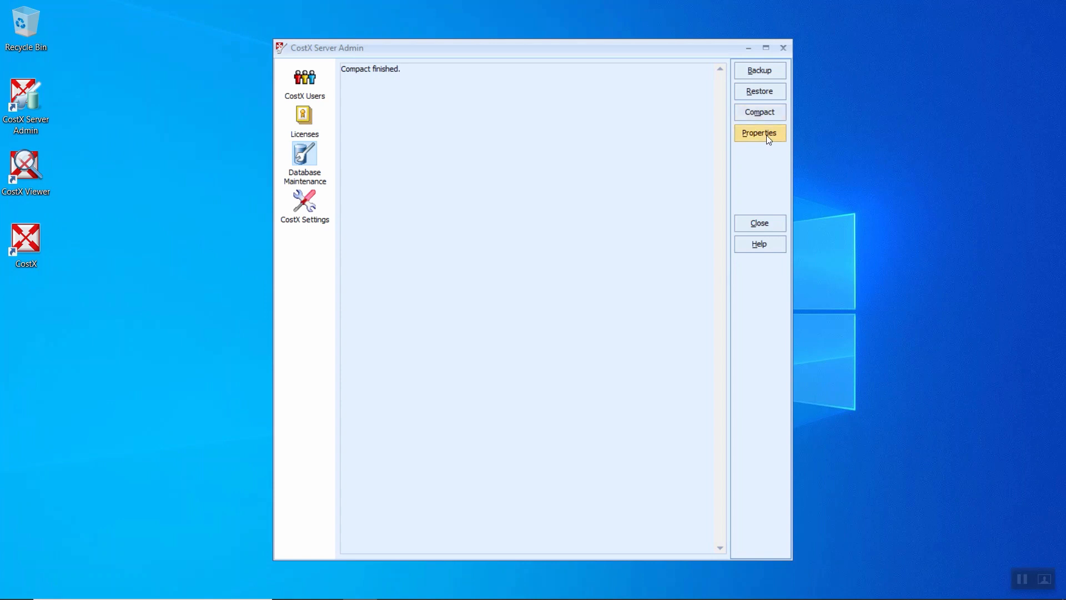
click(759, 133)
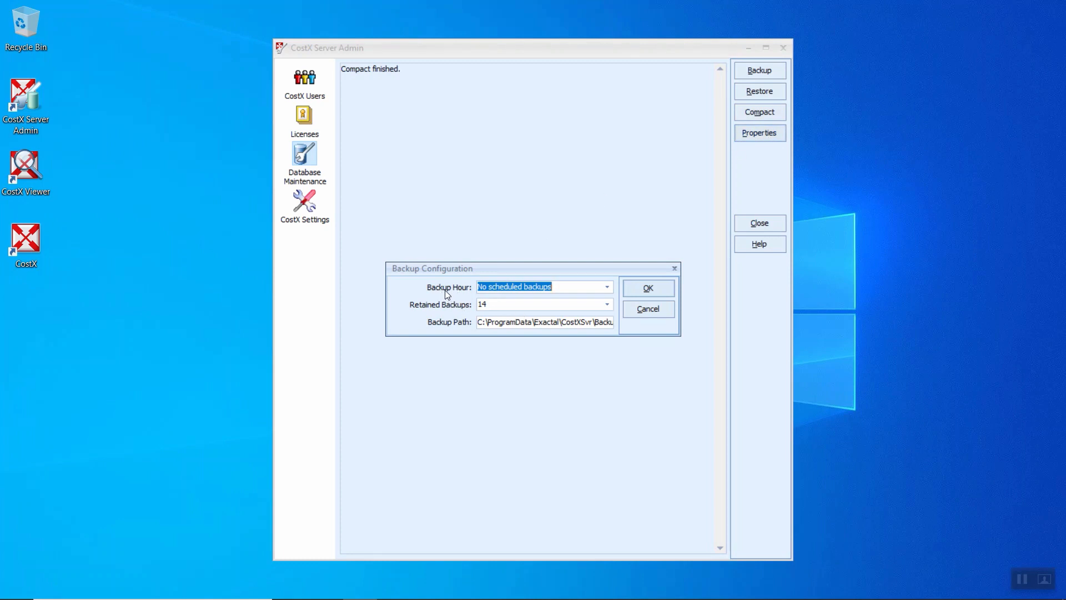
Schedule backups for 9:00:00 PM and review the retained backups and backup path.
click(605, 287)
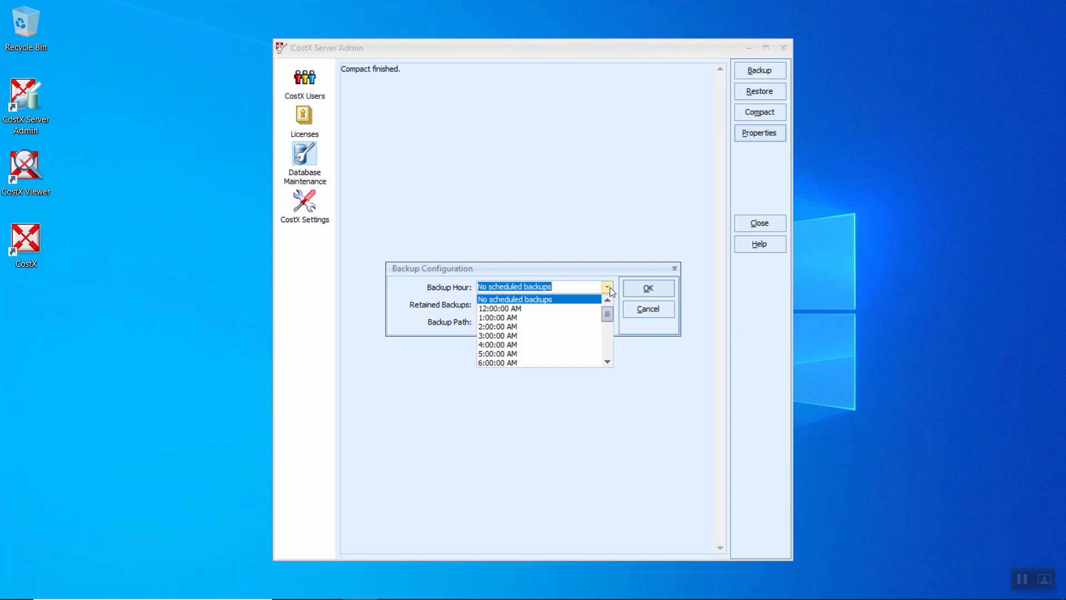
mouse_move(499, 308)
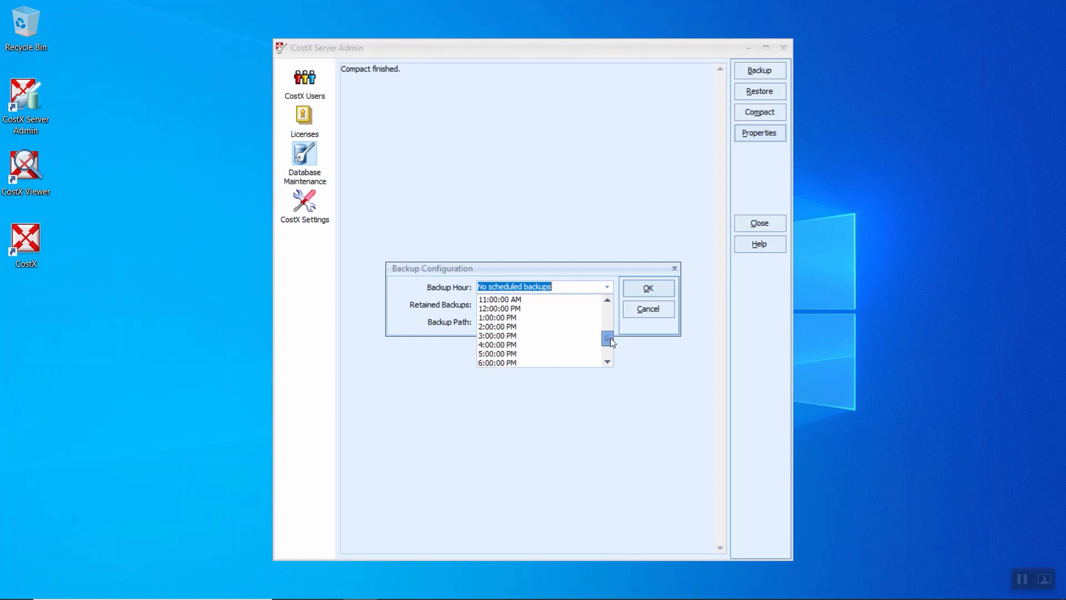
click(606, 361)
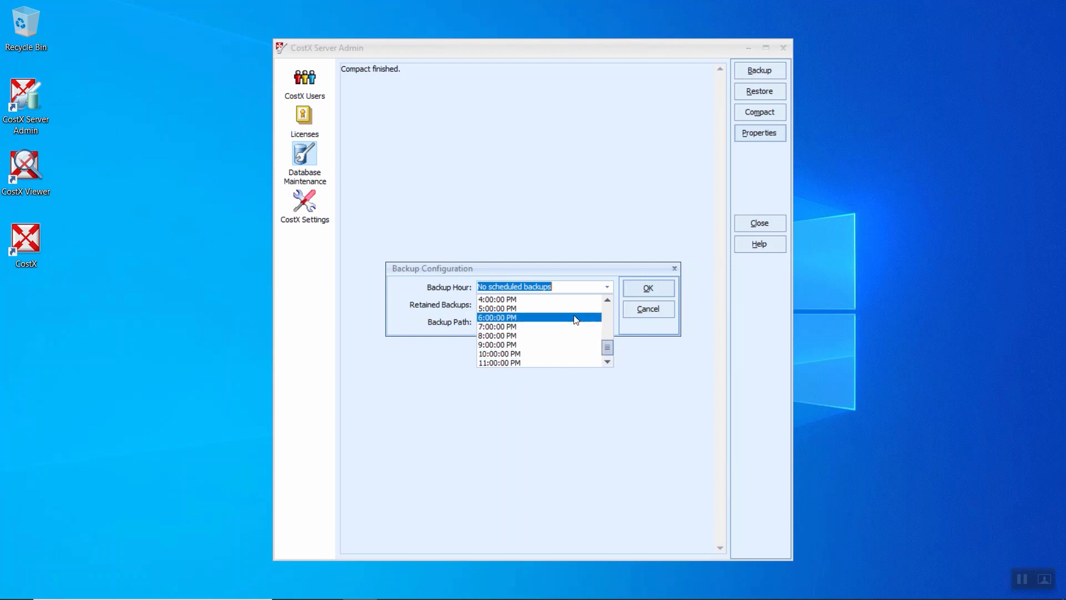
mouse_move(536, 346)
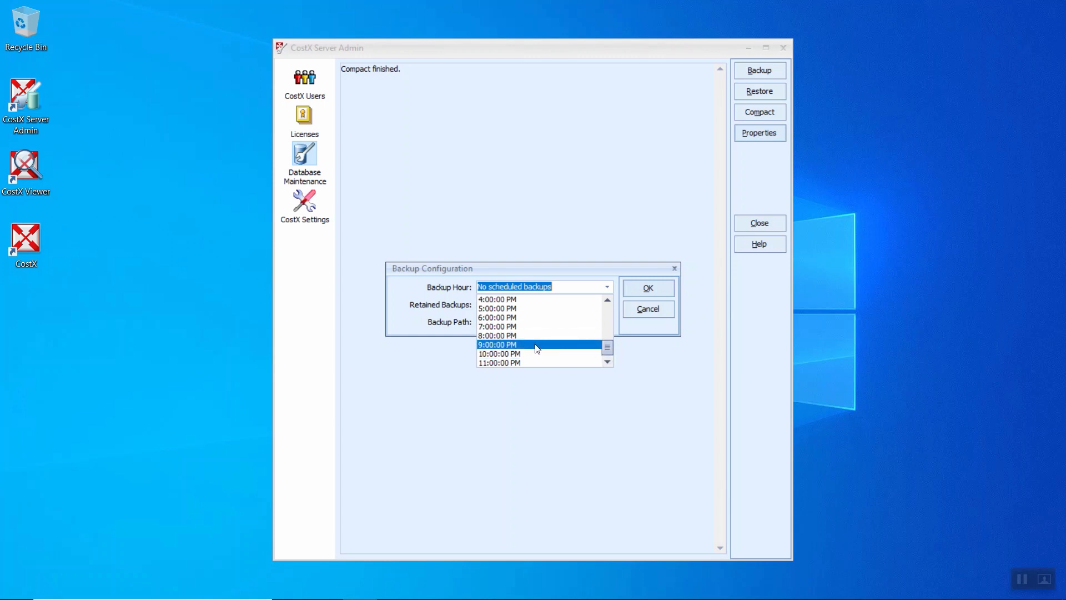
click(497, 344)
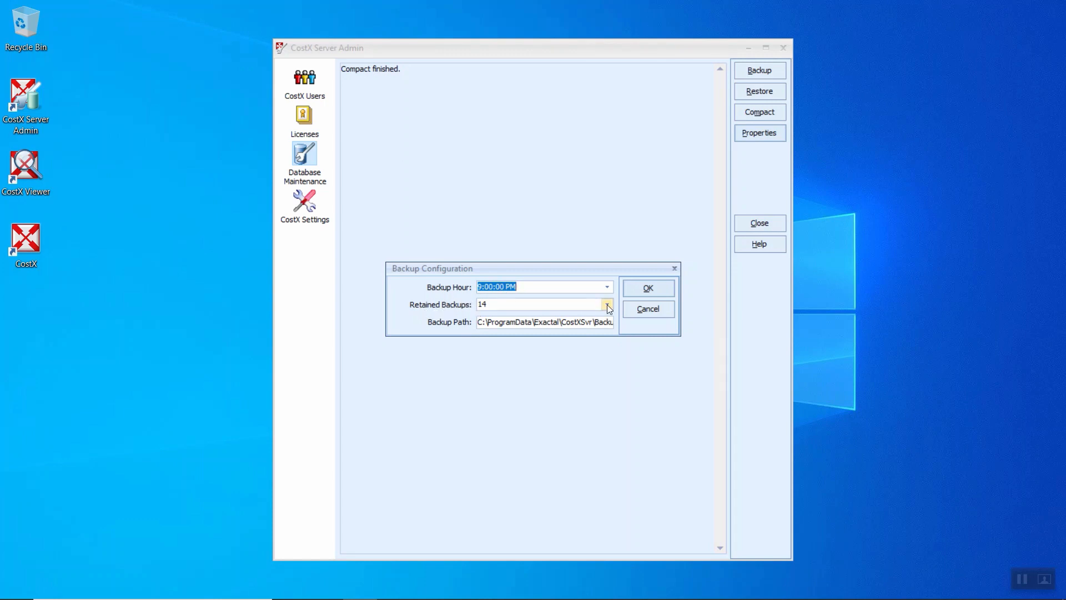
click(606, 303)
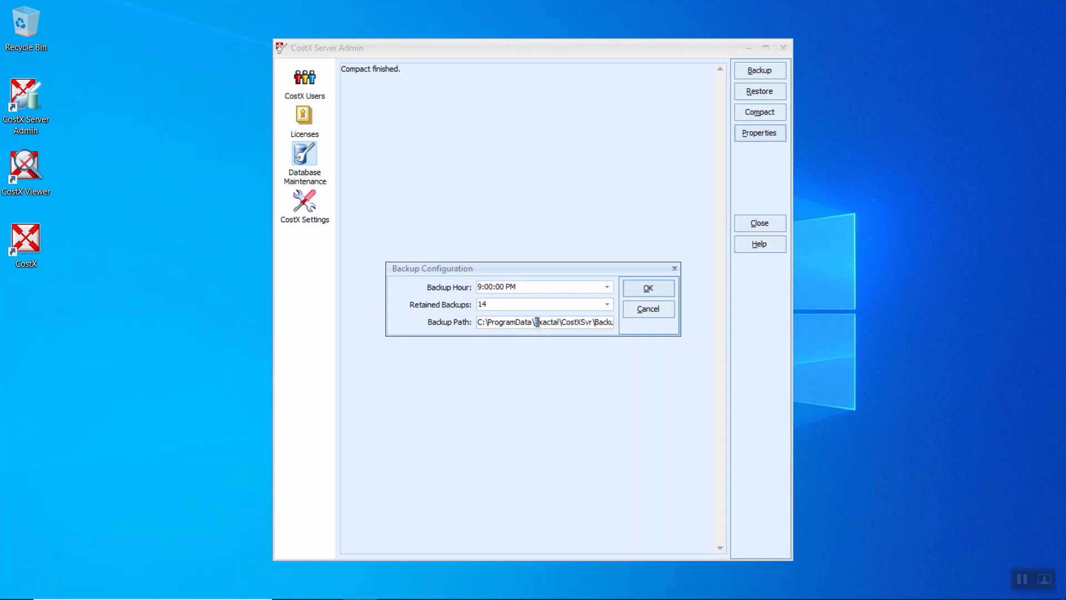
drag(530, 321, 612, 322)
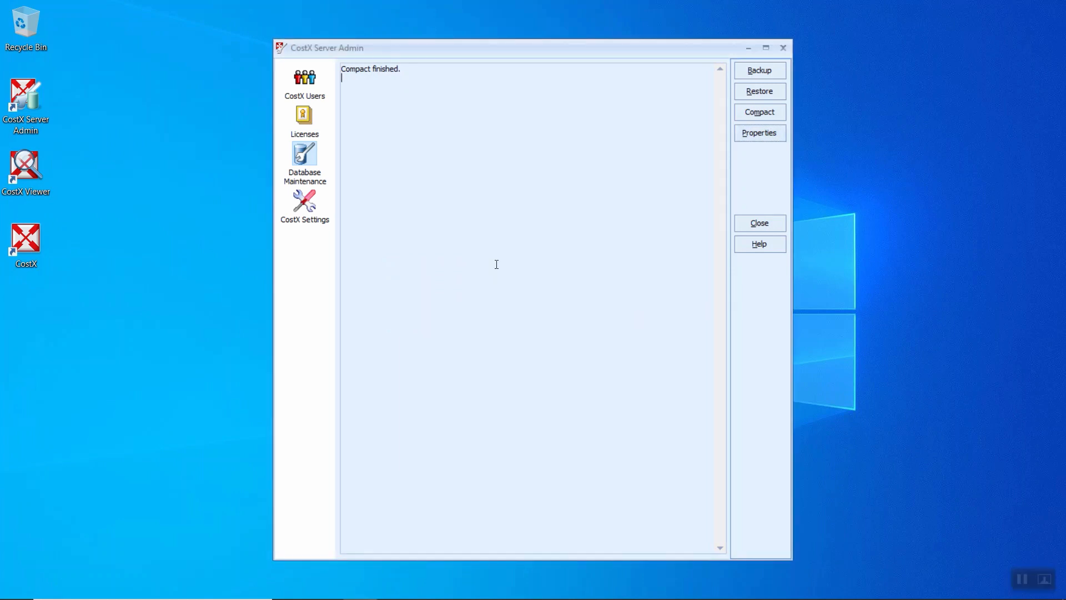
mouse_move(311, 207)
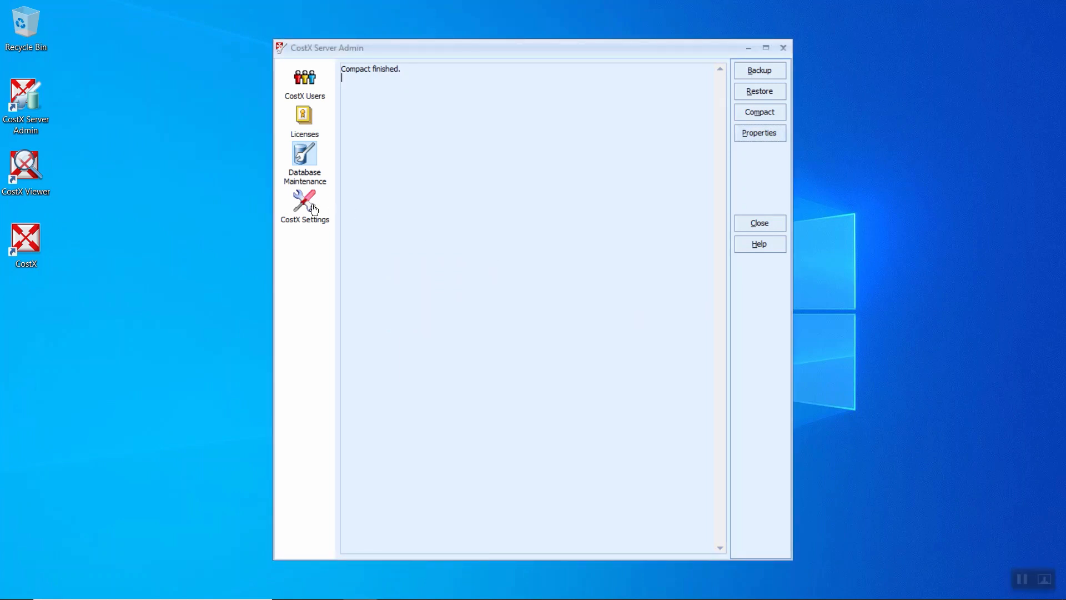
Open CostX Settings and keep Metric, server processing enabled, Round Up, and client-configured file names.
click(305, 203)
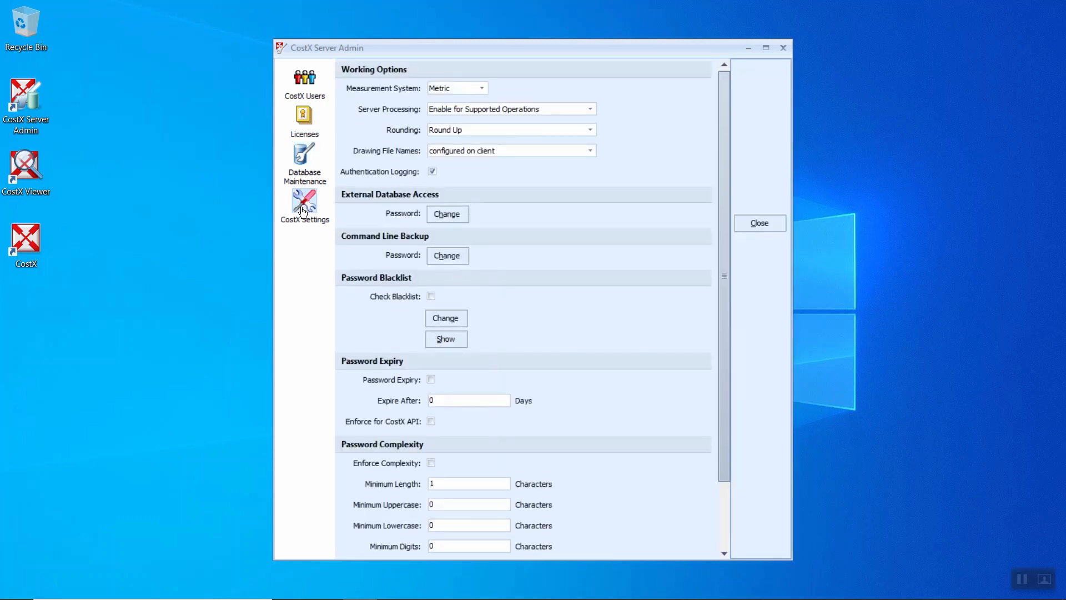
mouse_move(438, 80)
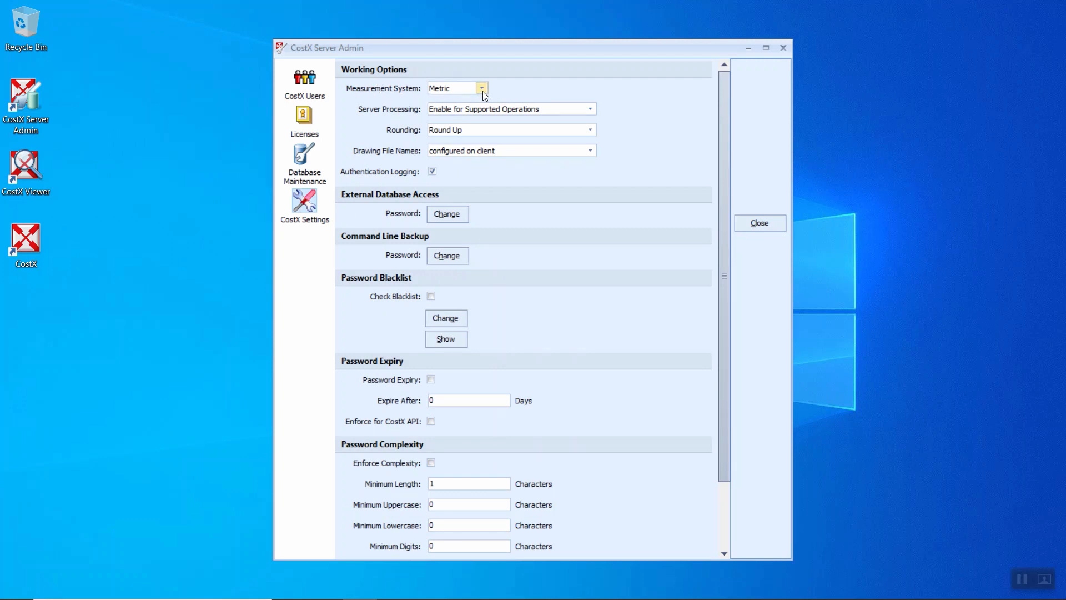
click(482, 87)
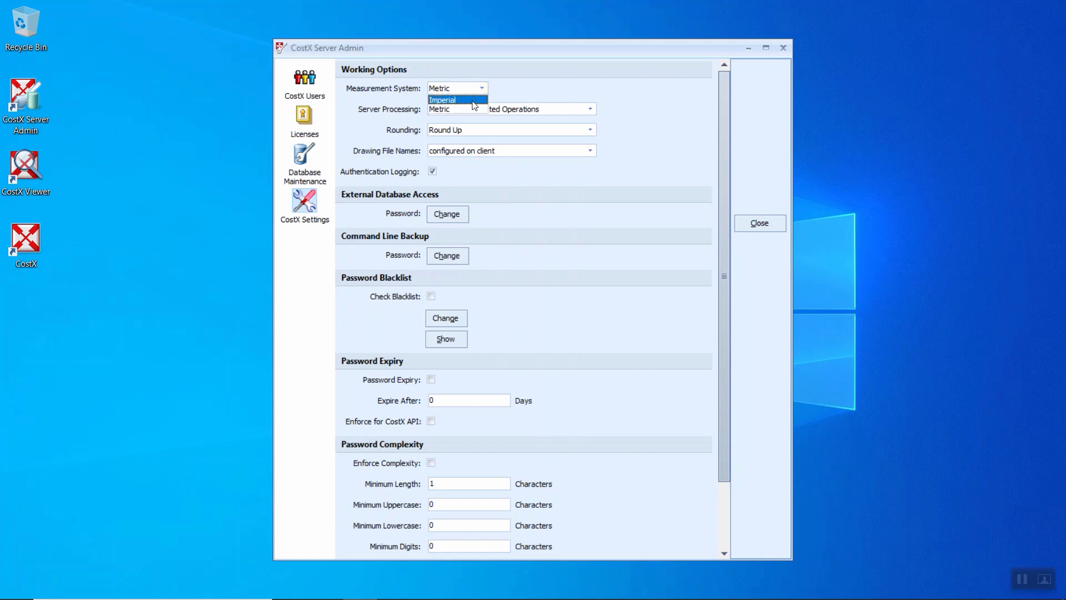
mouse_move(466, 109)
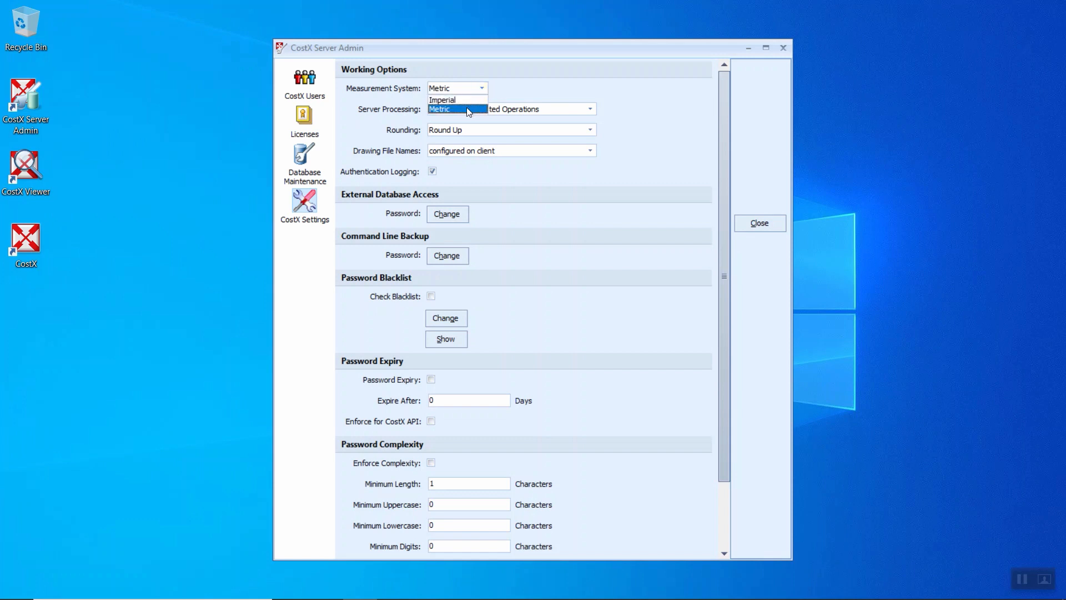
click(452, 109)
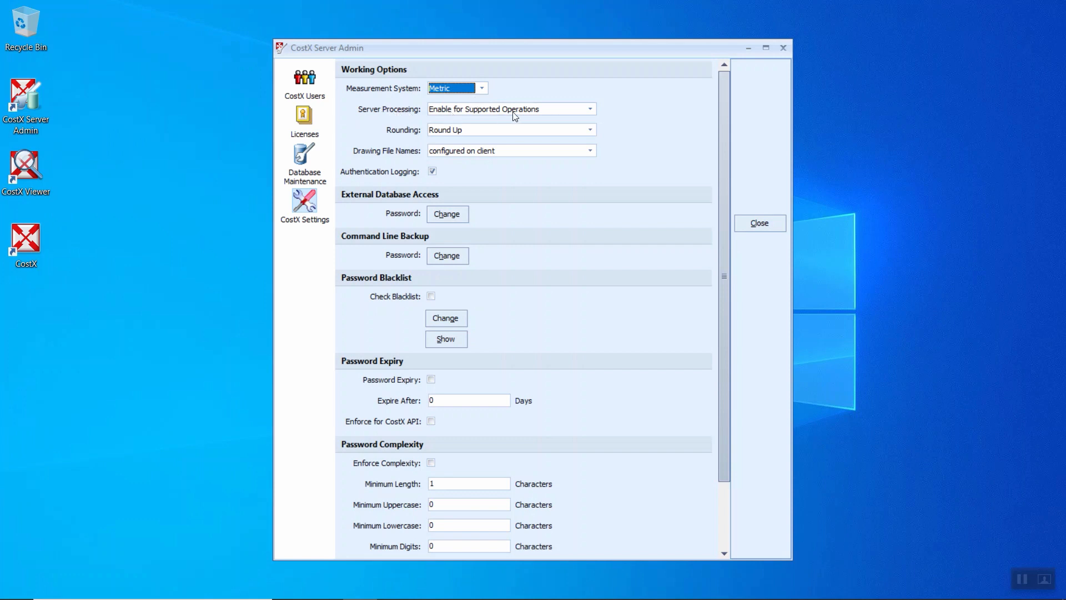
click(590, 109)
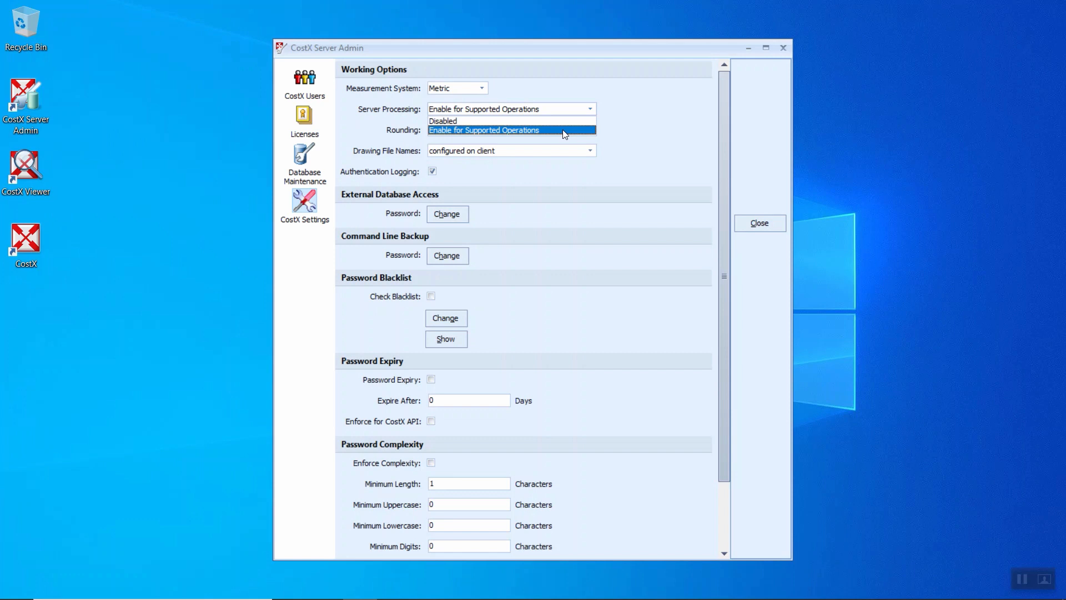
click(484, 130)
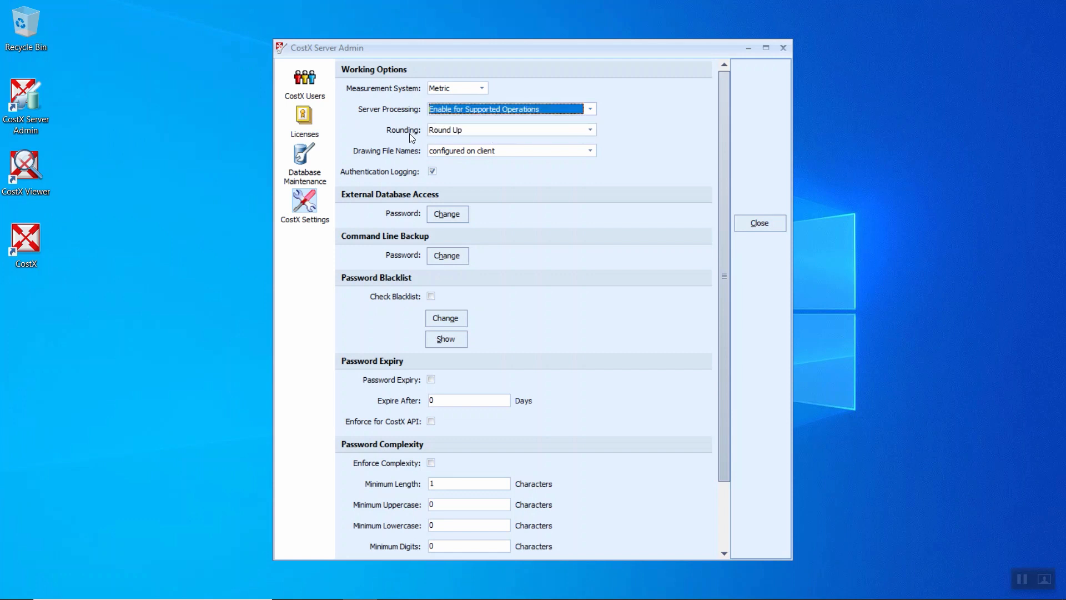
click(589, 130)
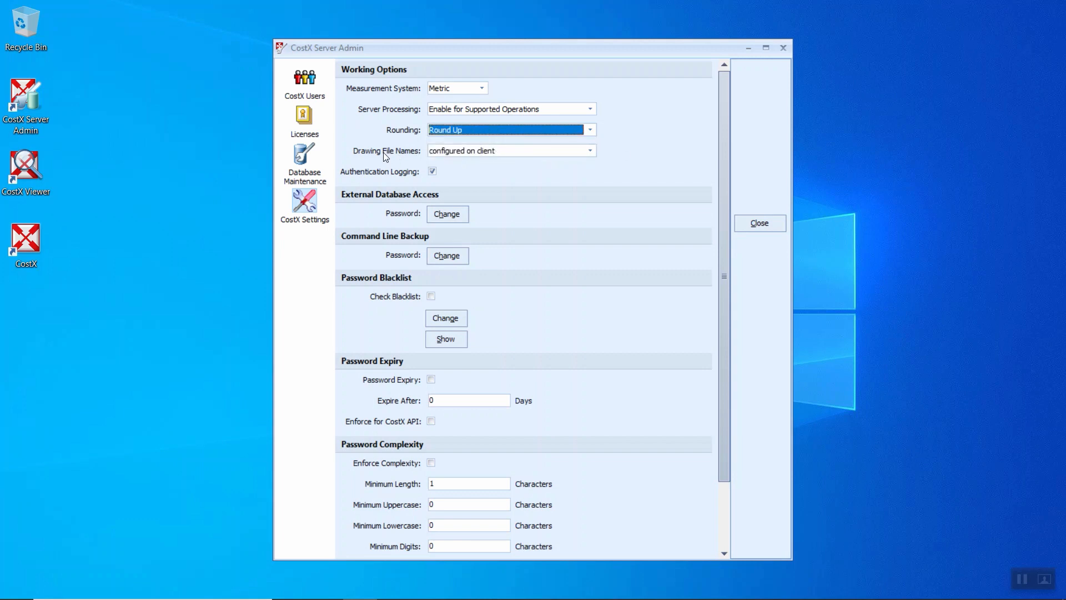
mouse_move(464, 161)
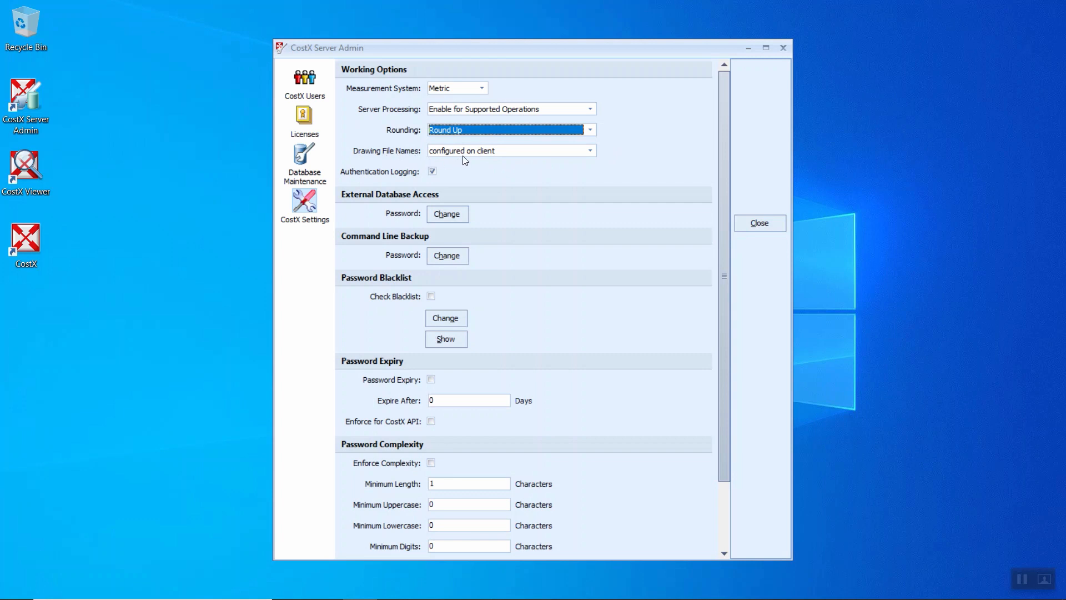
click(588, 150)
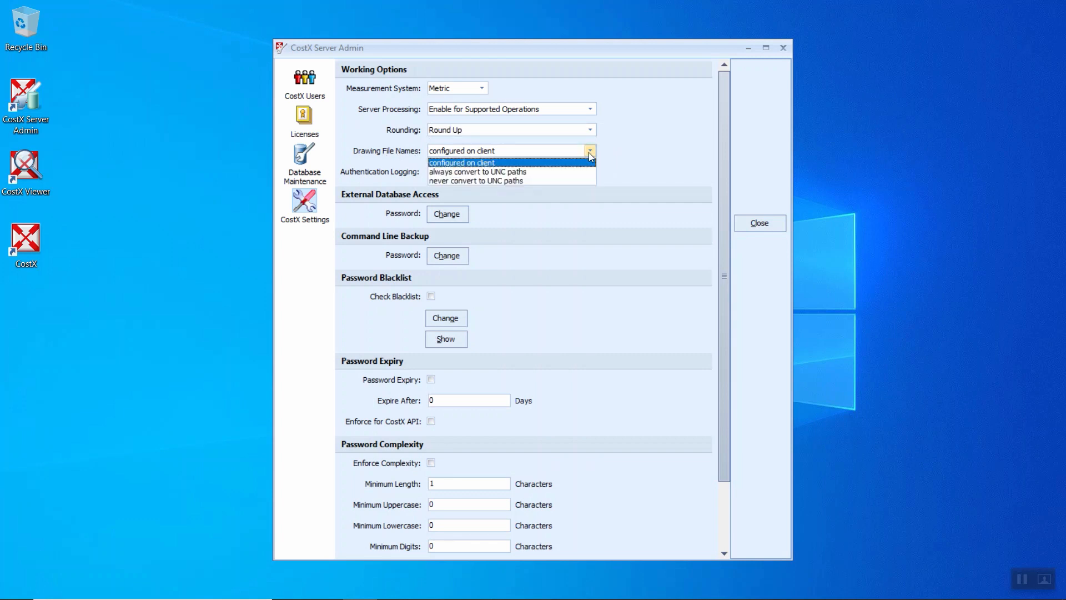
mouse_move(510, 171)
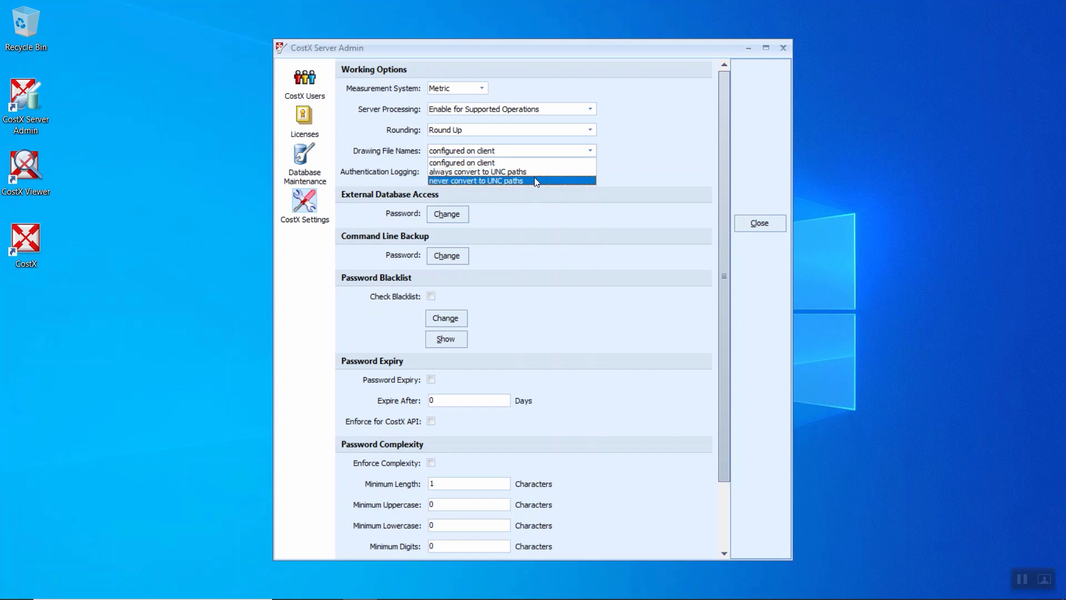
click(462, 162)
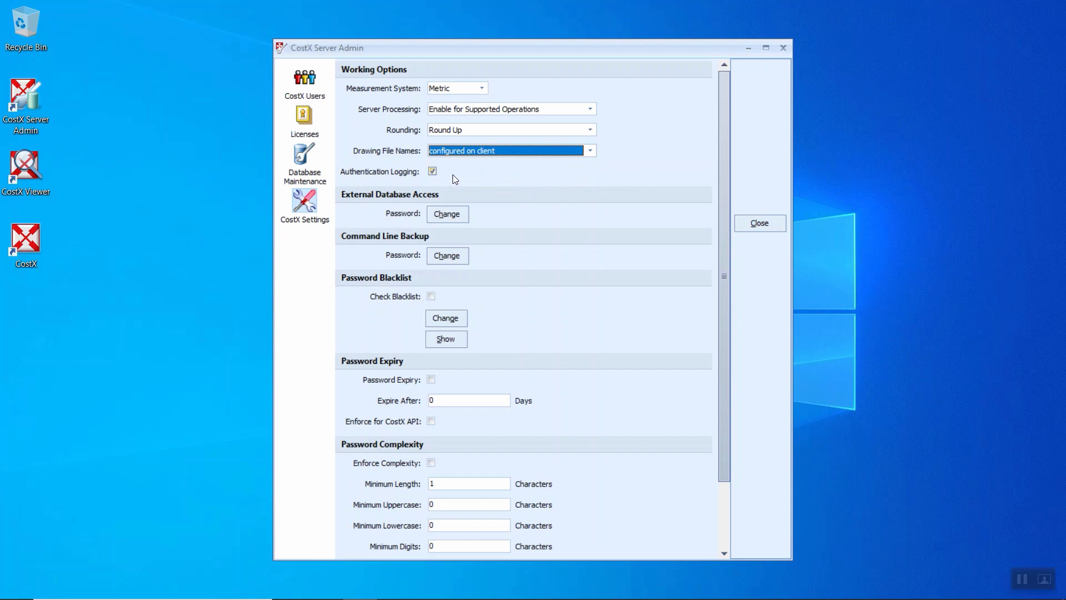
mouse_move(435, 180)
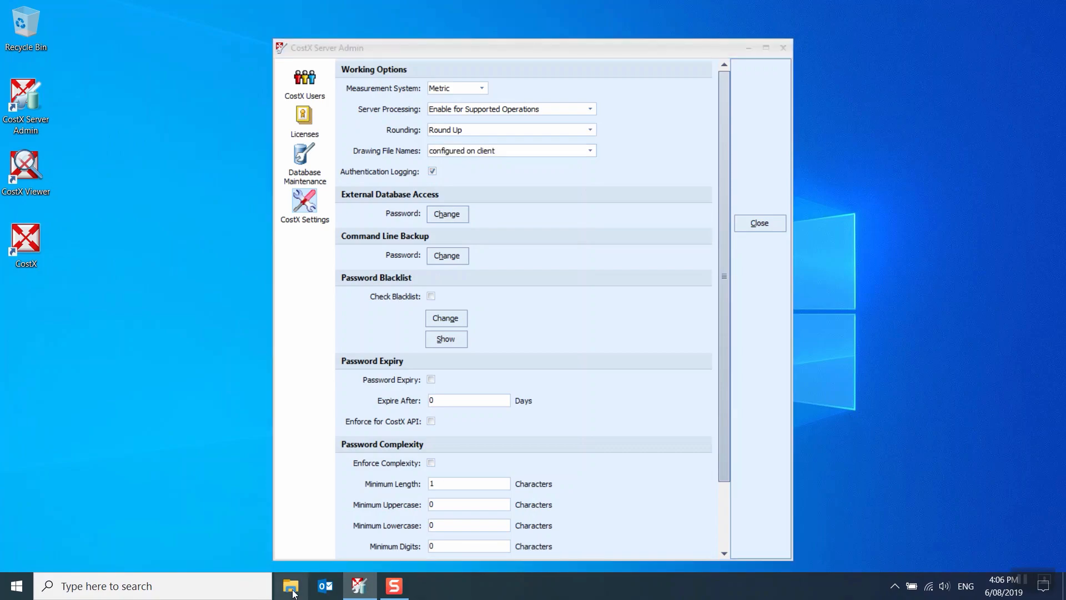
Browse File Explorer through Program Files > Exactal > CostXSvr to the Logs folder.
click(291, 585)
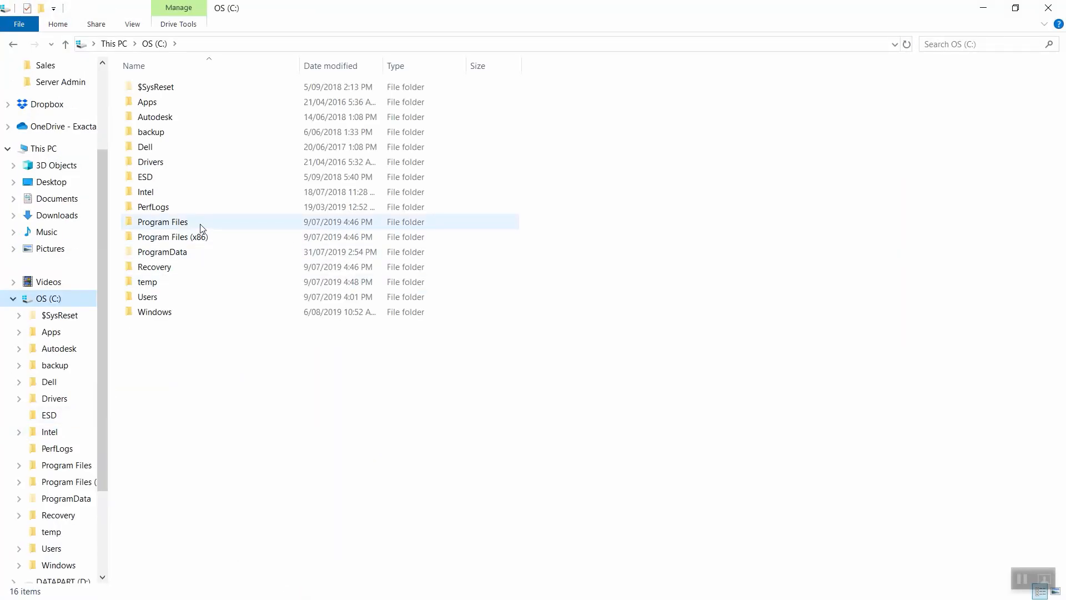
double_click(161, 221)
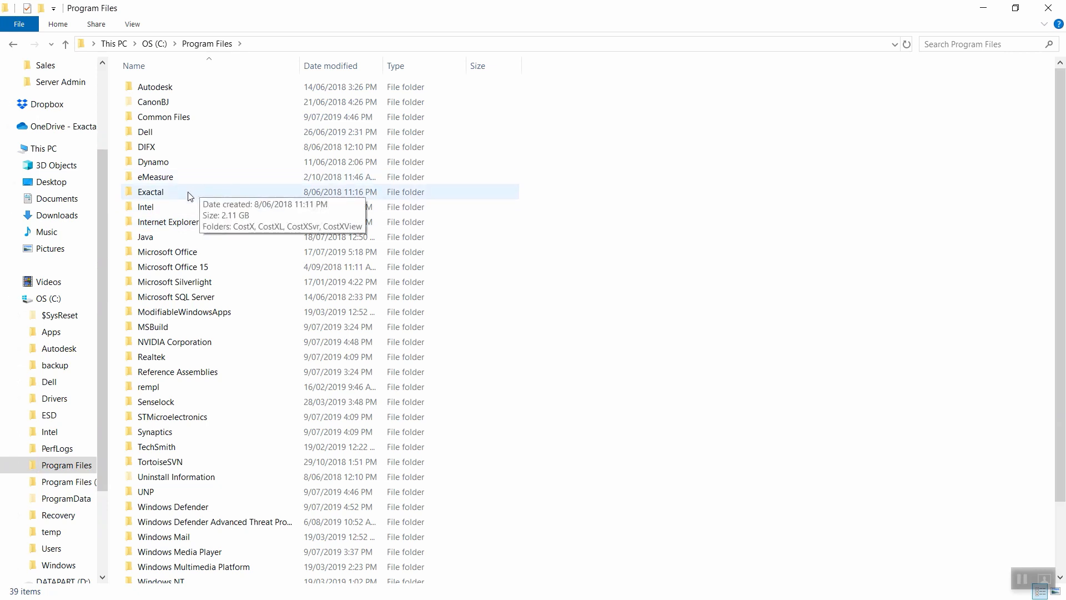
double_click(151, 191)
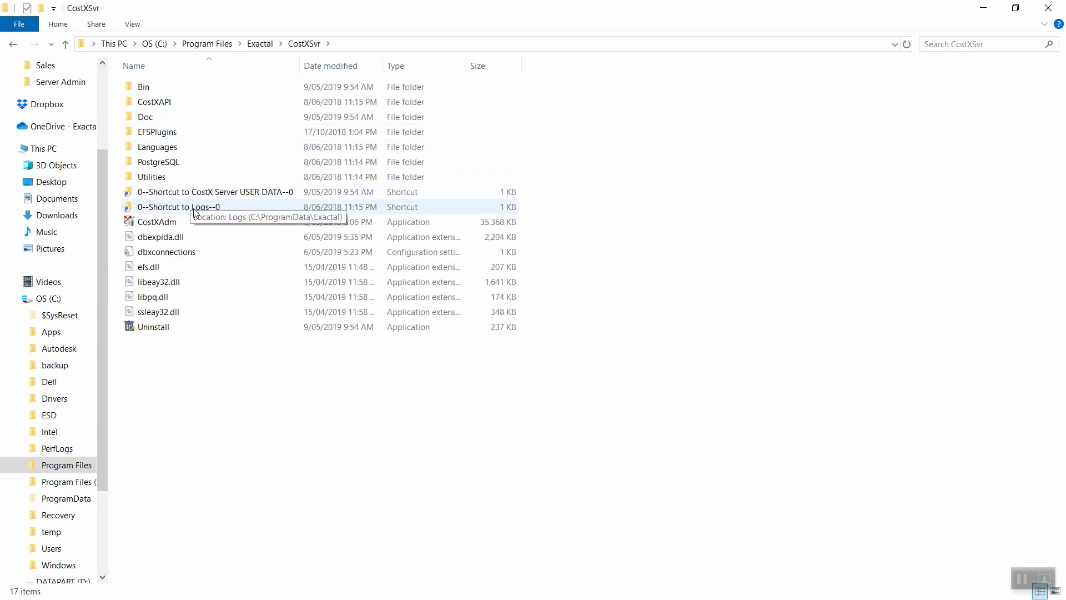
double_click(180, 206)
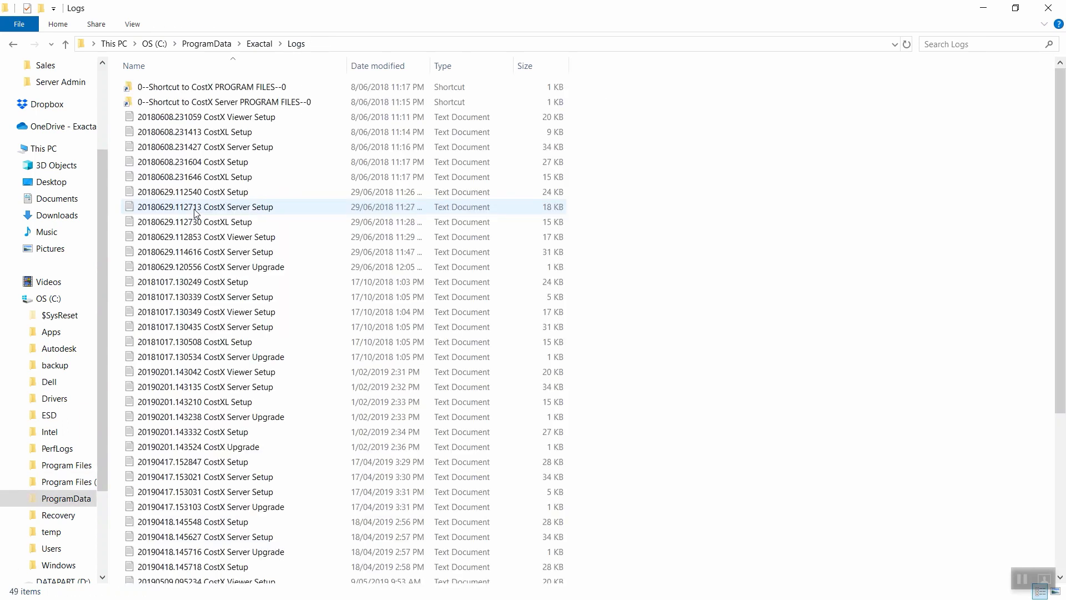
scroll(down, 3)
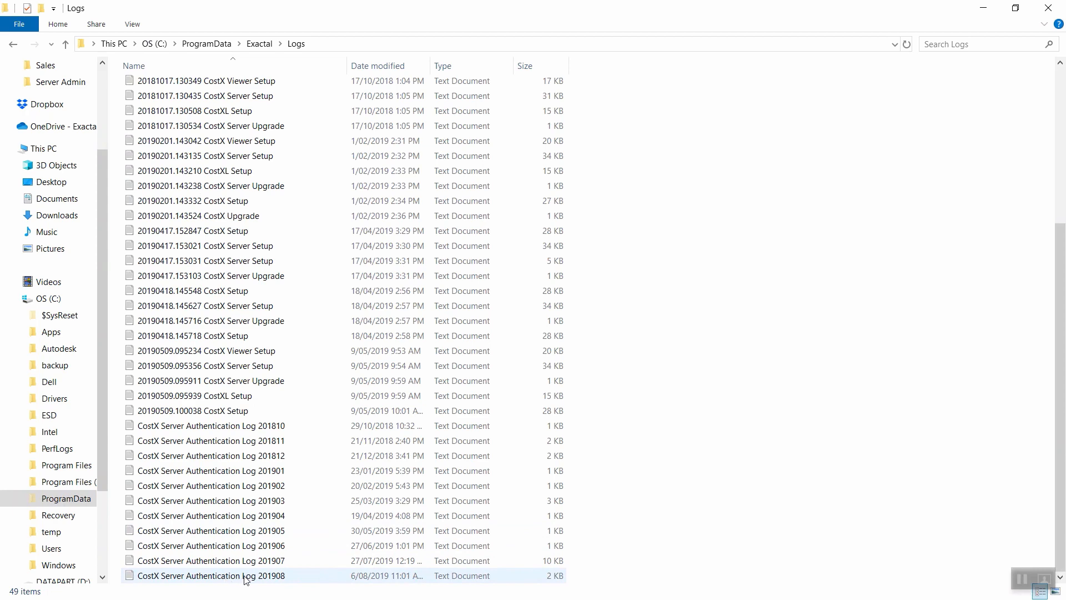
mouse_move(267, 580)
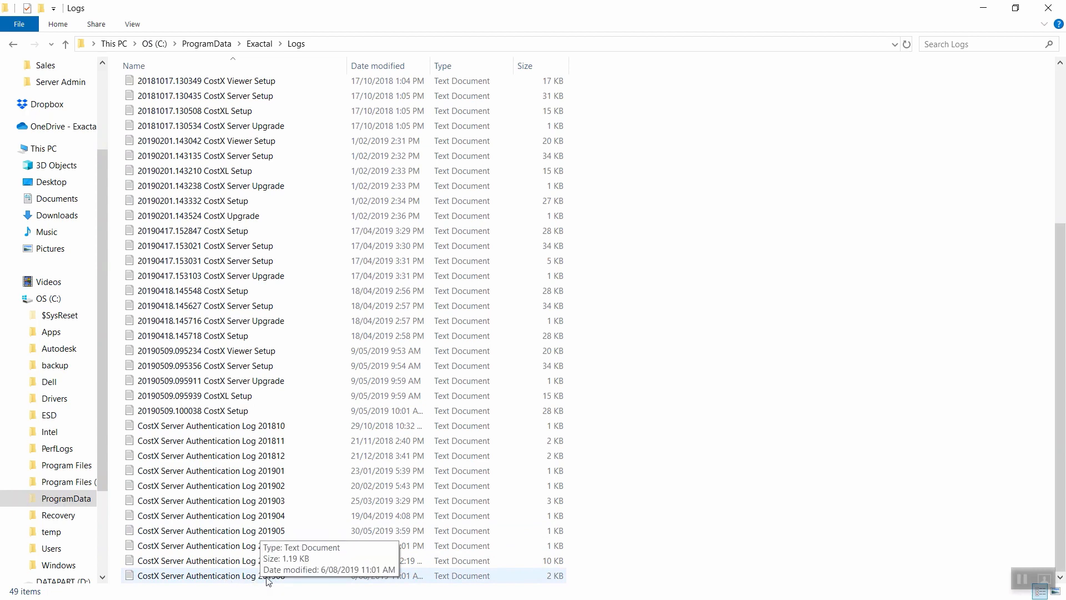
Open CostX Server Authentication Log 201908 in Notepad.
double_click(210, 575)
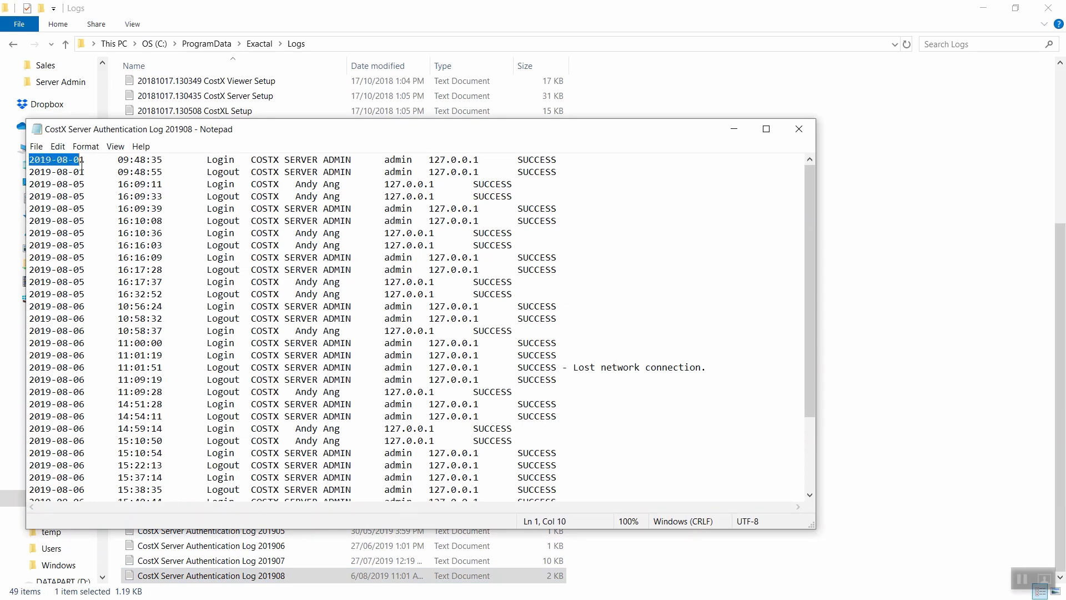
mouse_move(206, 168)
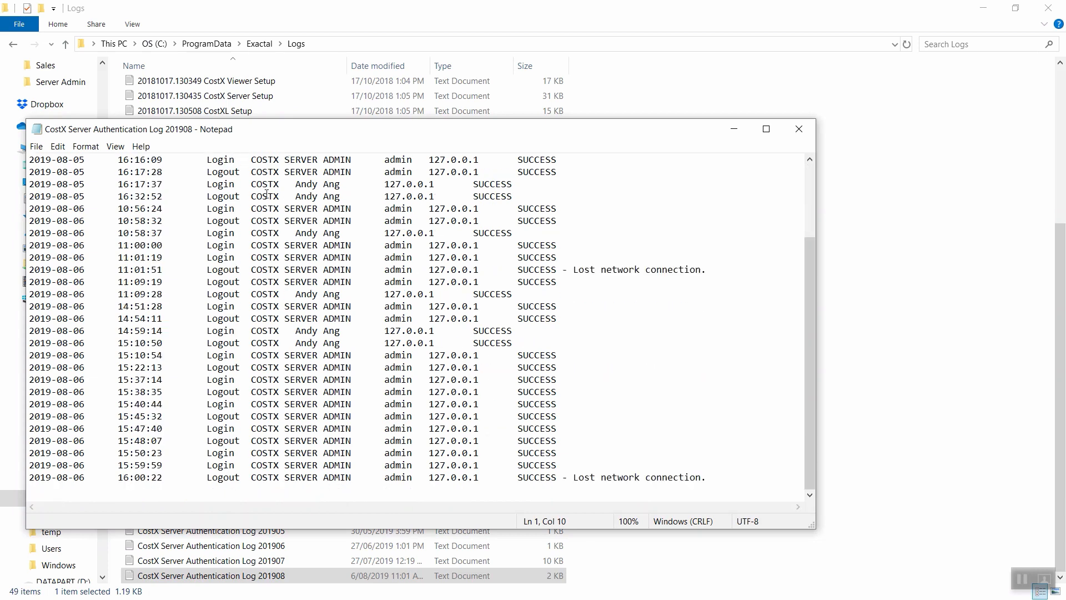
click(798, 130)
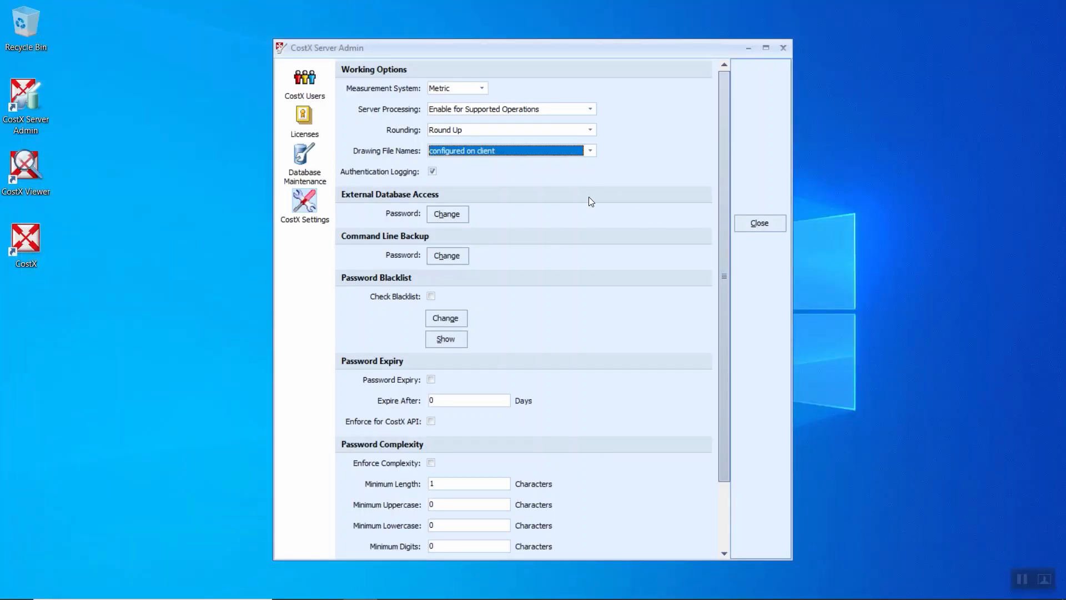
mouse_move(476, 198)
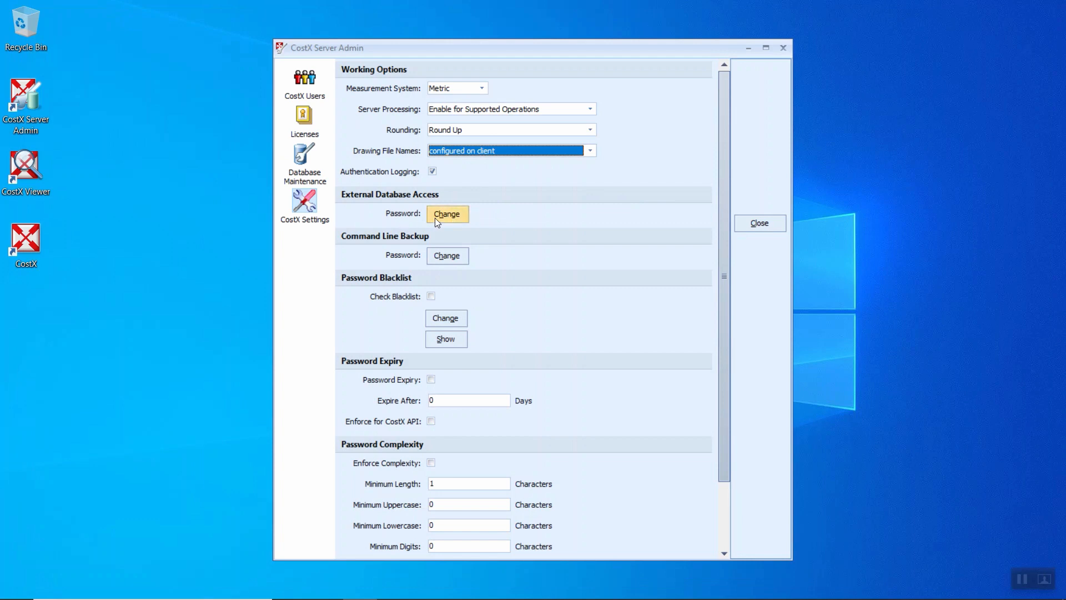
click(446, 213)
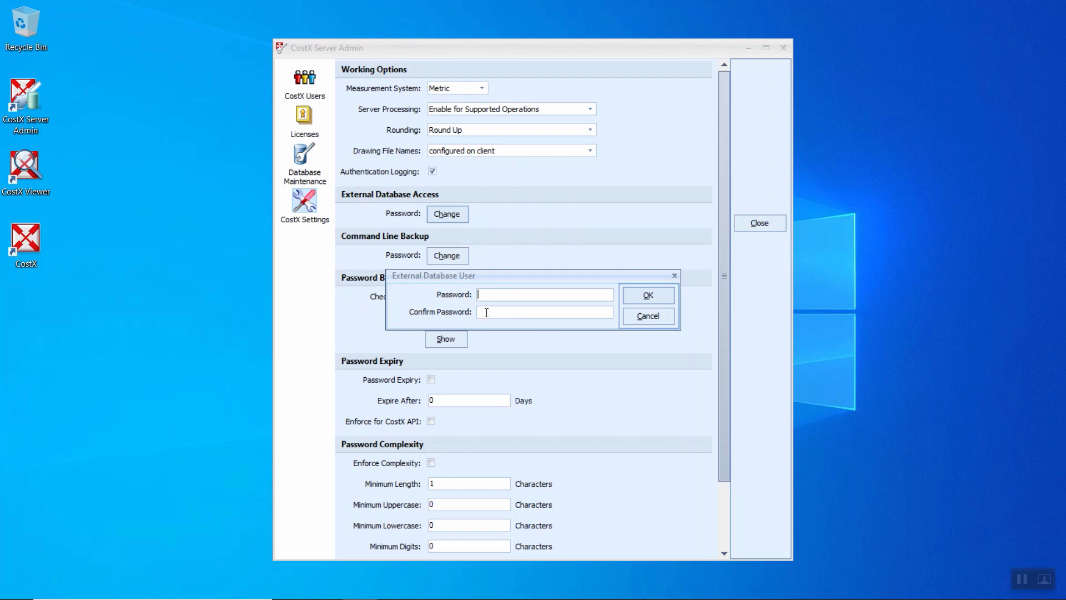
click(647, 315)
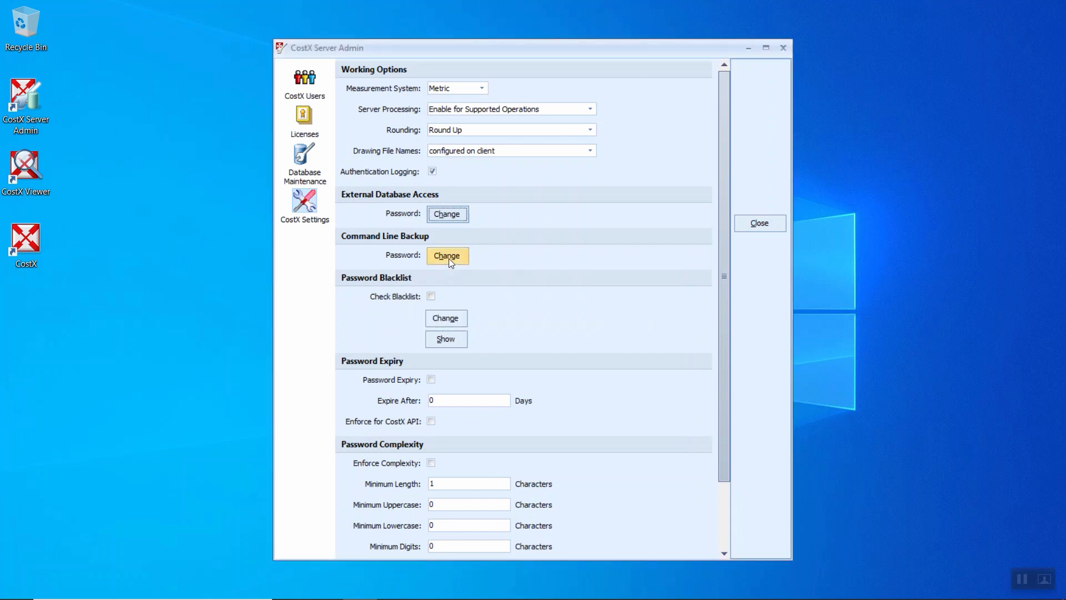
mouse_move(481, 266)
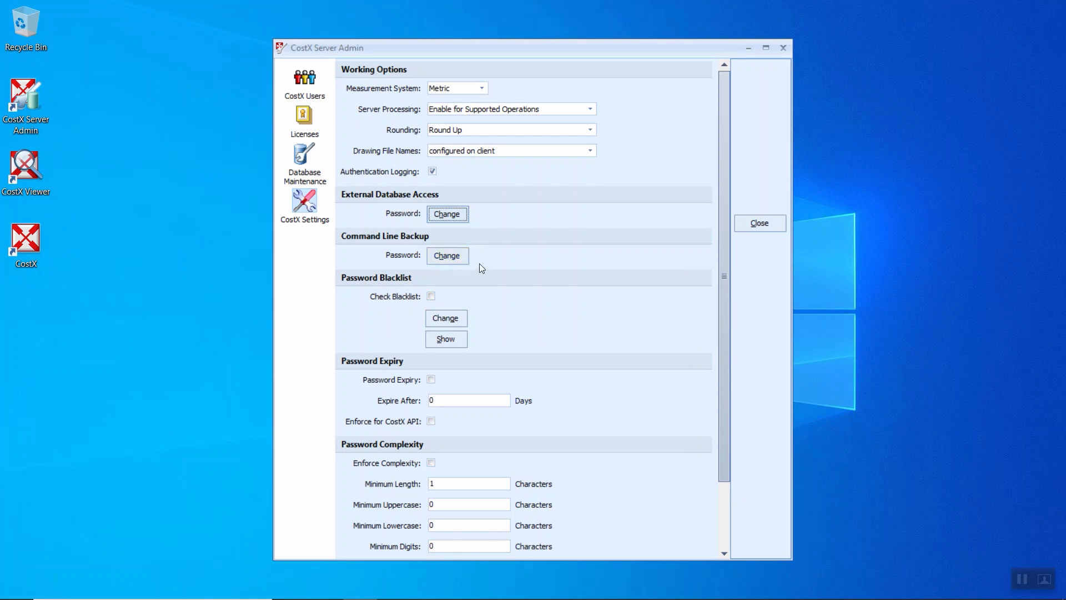
mouse_move(425, 287)
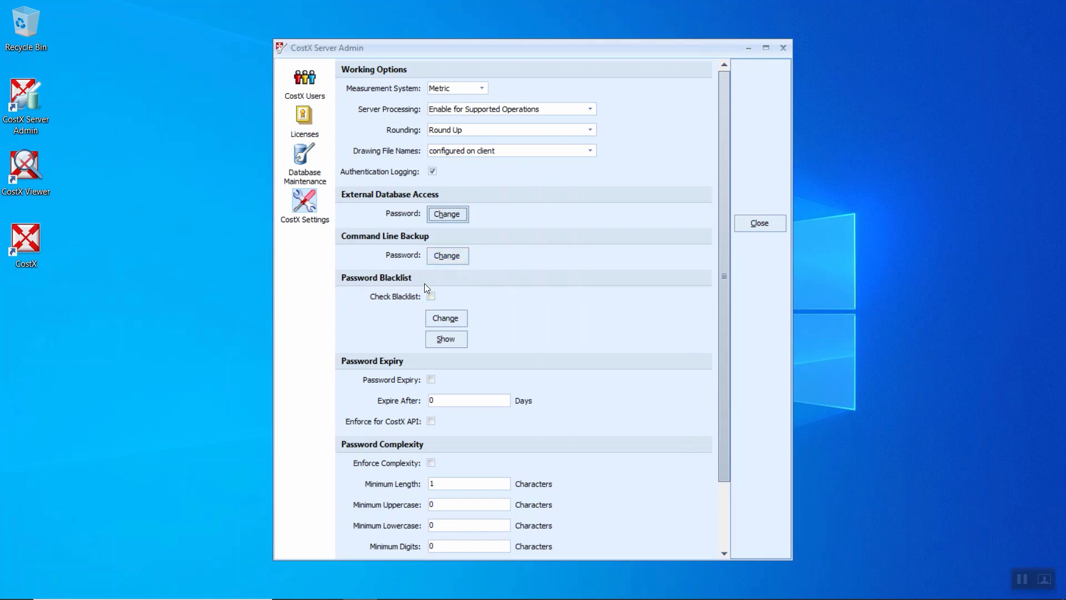
mouse_move(418, 304)
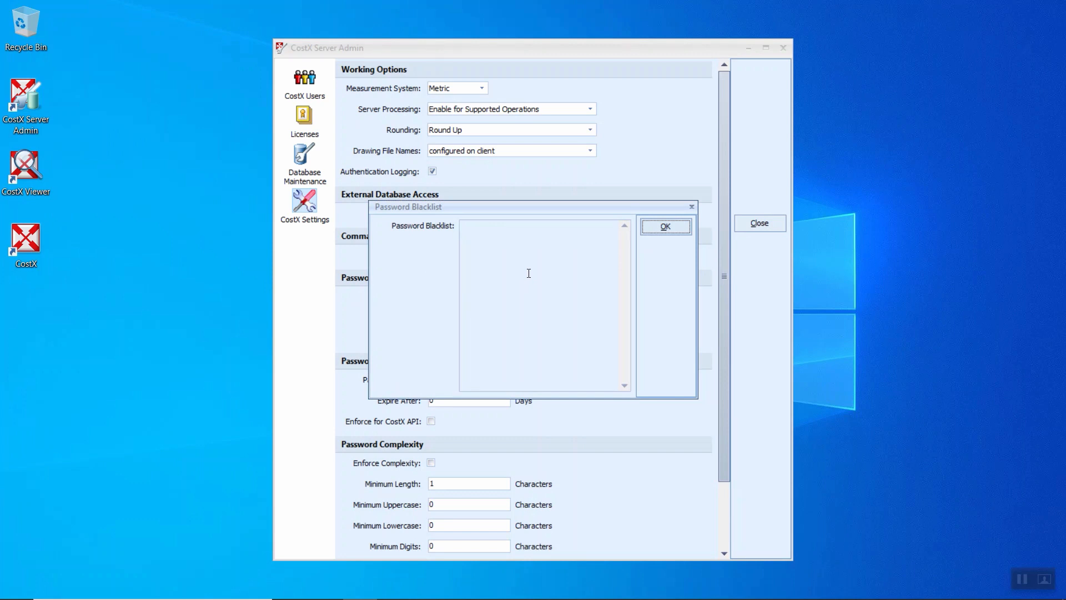
click(663, 227)
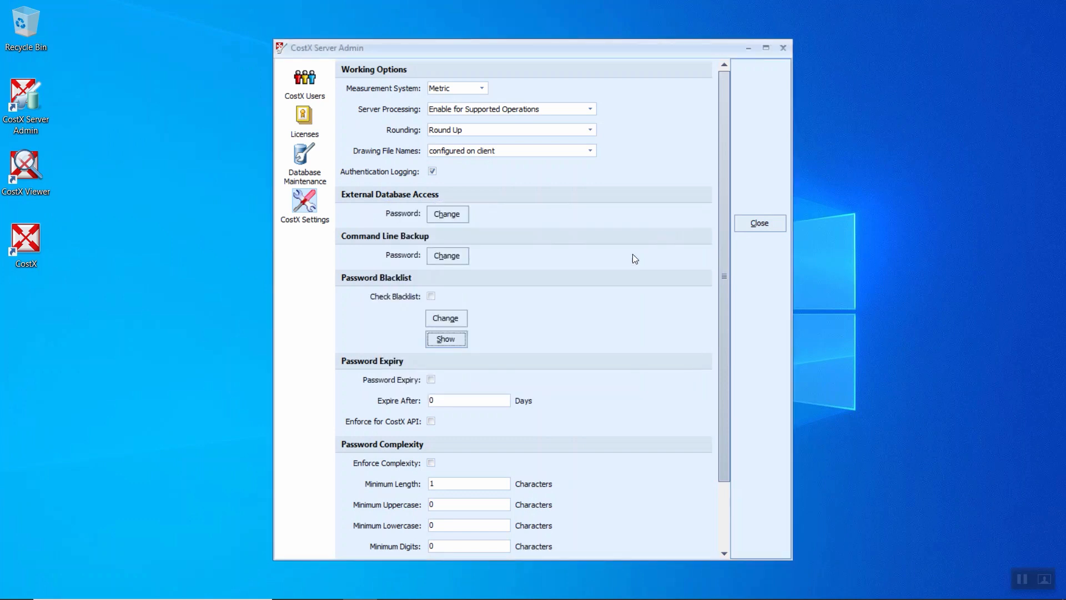
click(445, 318)
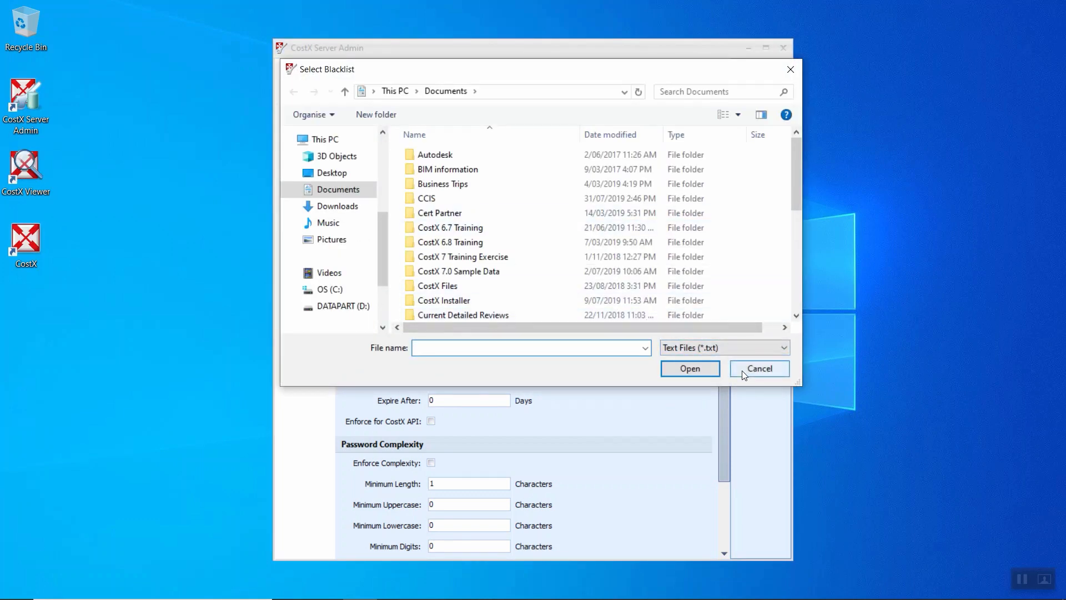
click(530, 348)
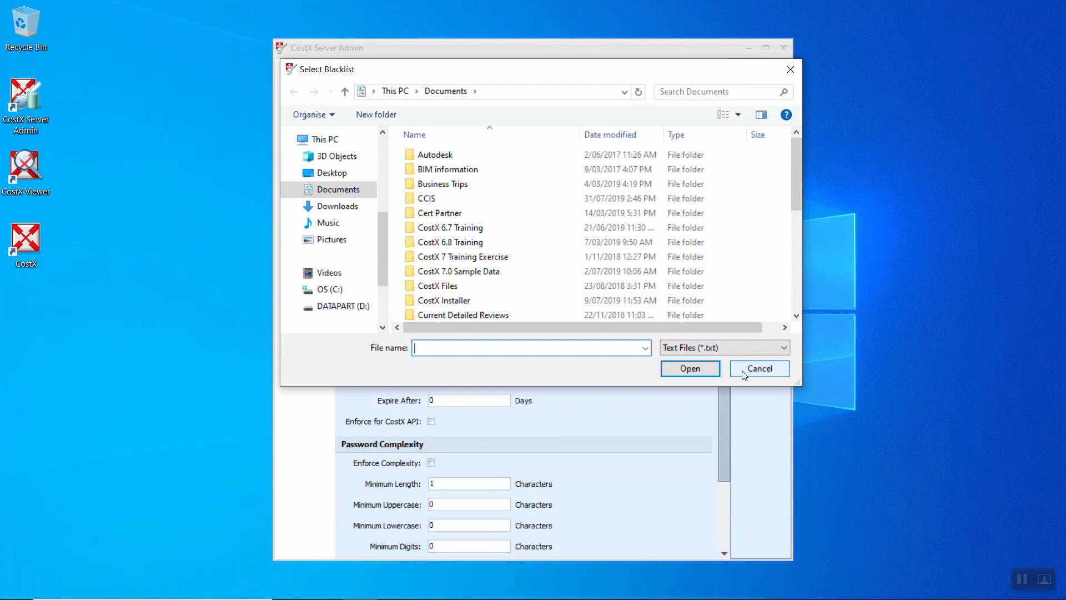
click(759, 367)
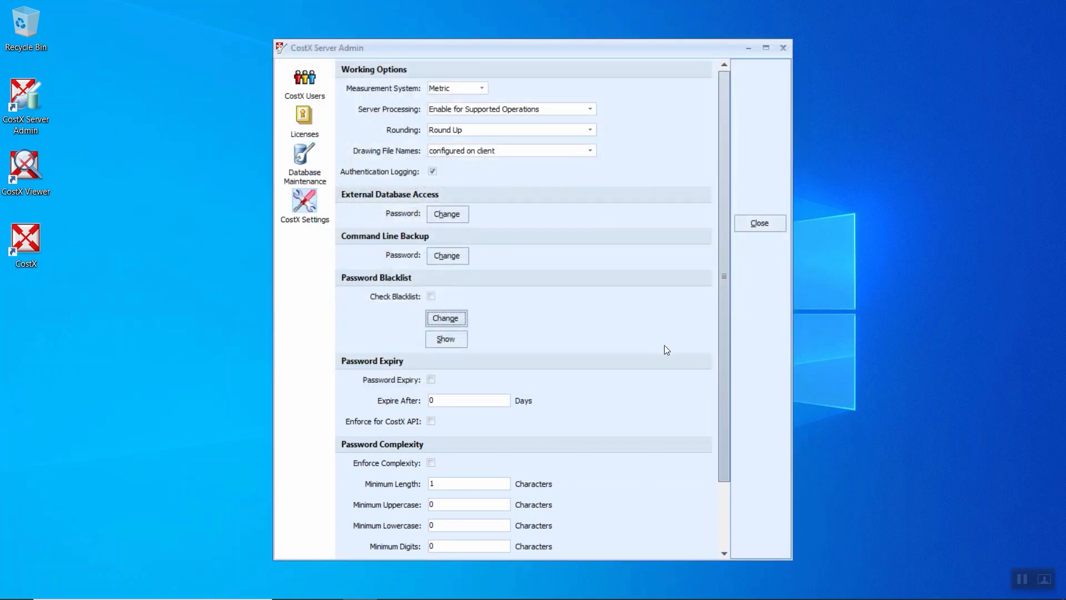
mouse_move(428, 379)
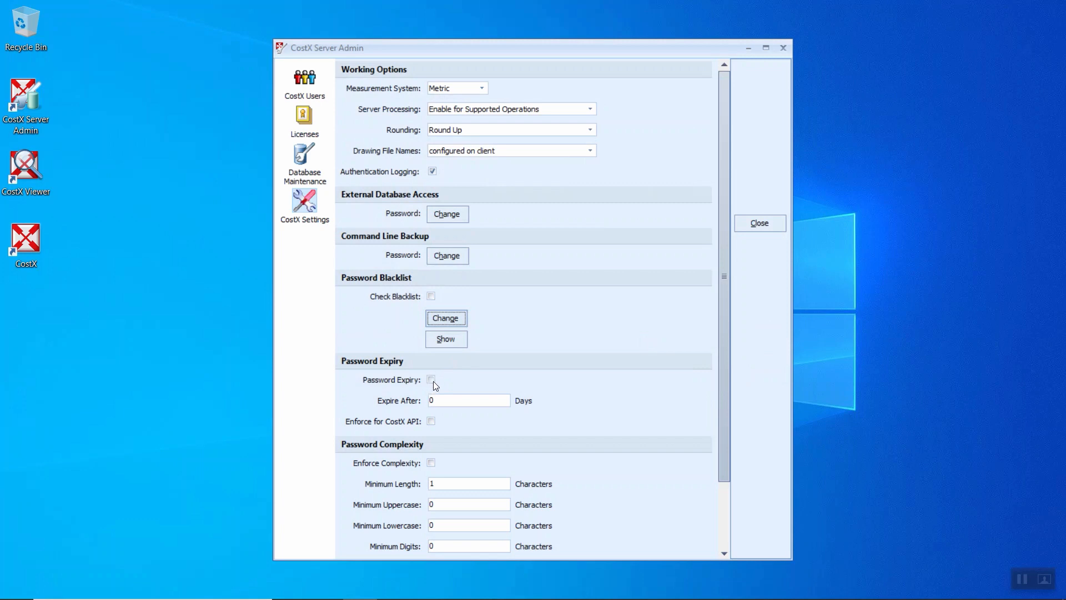
click(468, 400)
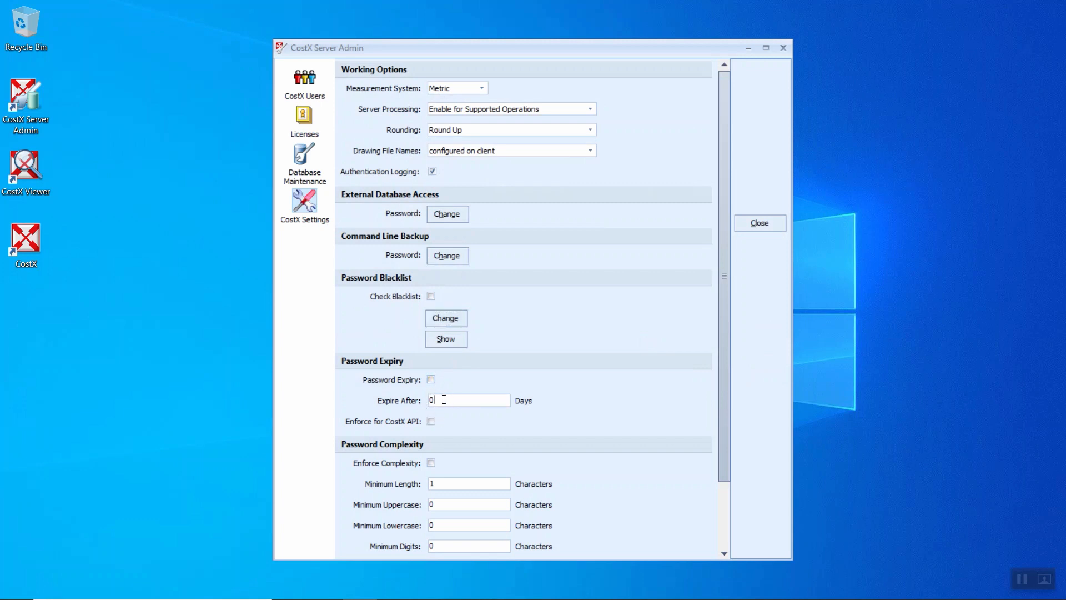
double_click(430, 400)
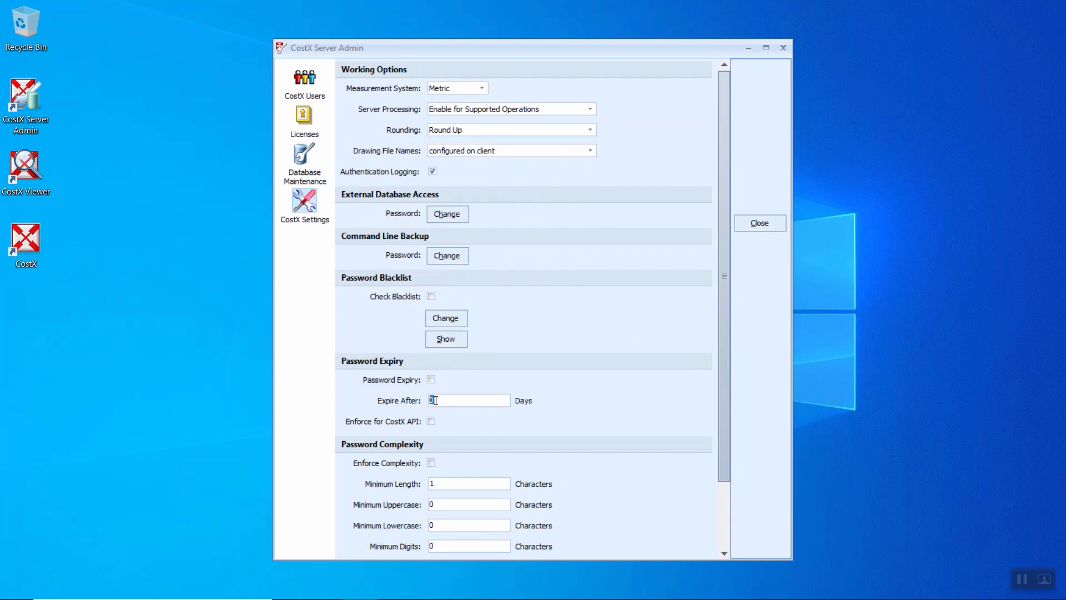
click(430, 420)
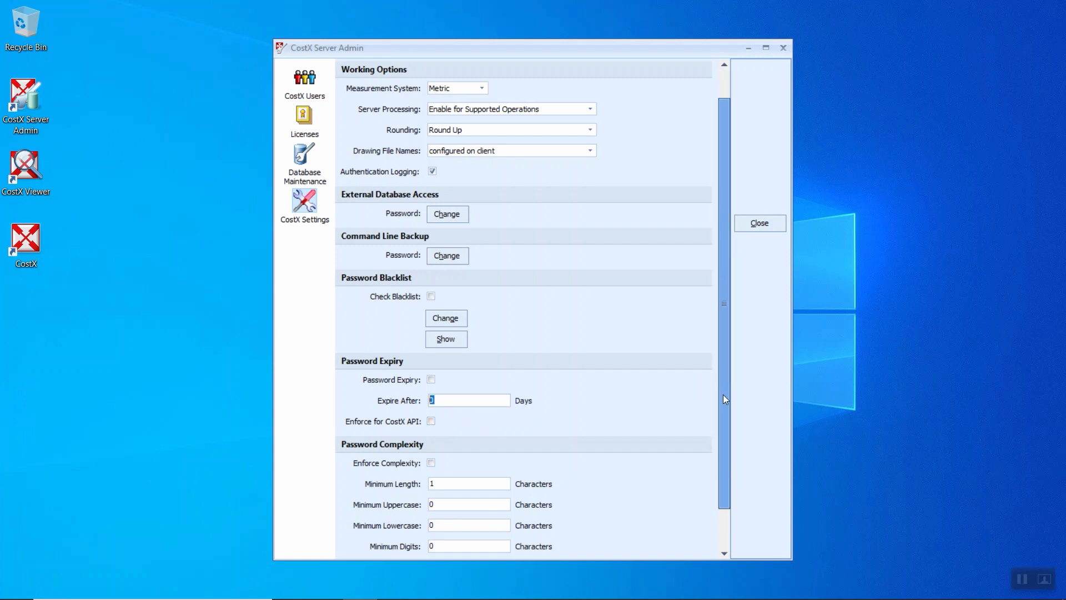
scroll(down, 3)
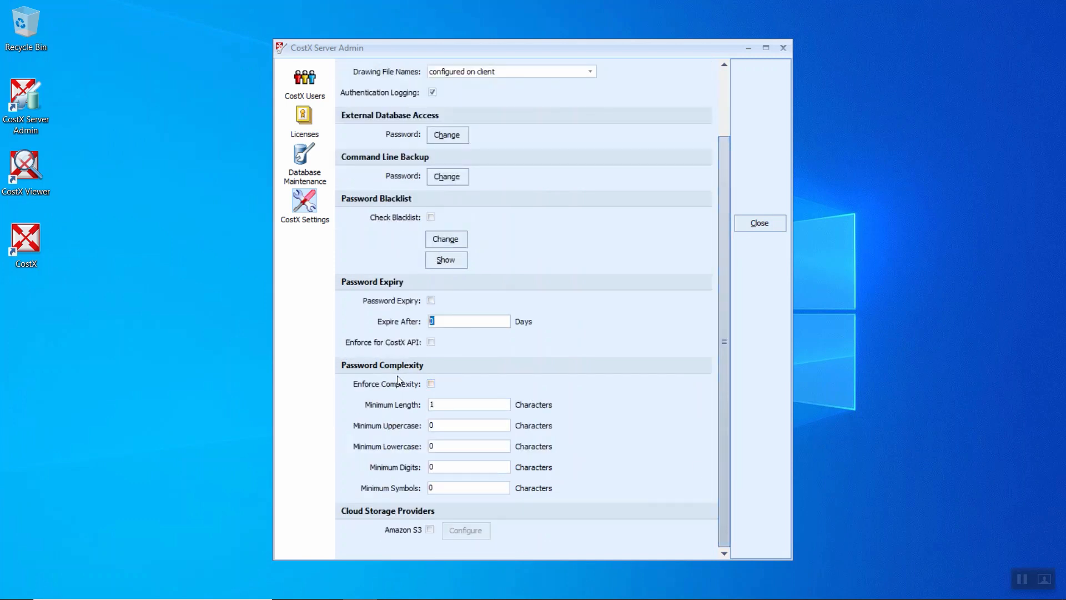
click(430, 382)
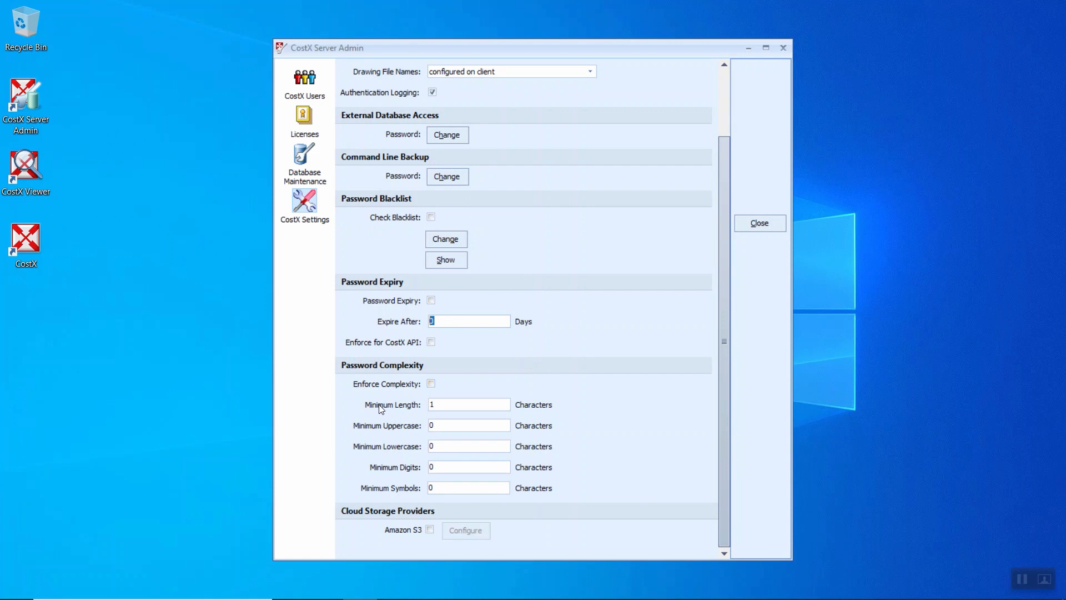
mouse_move(382, 428)
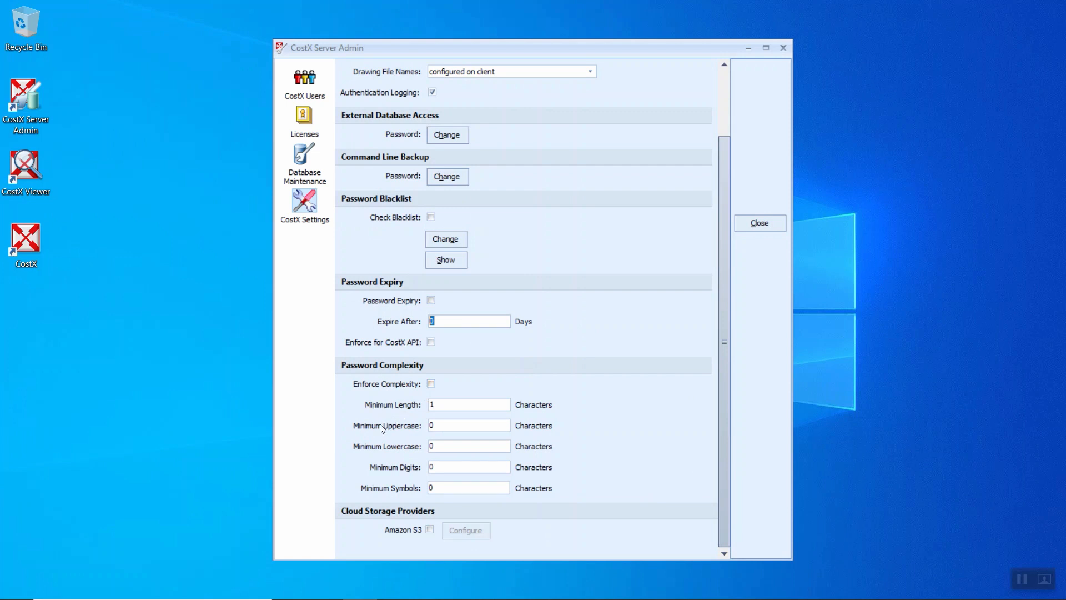
mouse_move(369, 447)
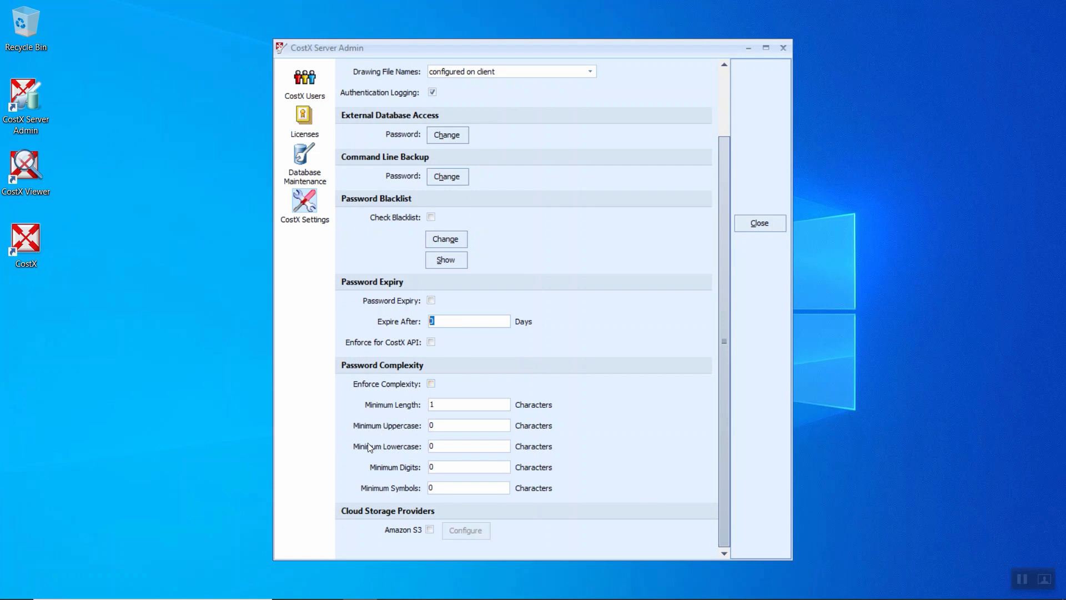
mouse_move(412, 473)
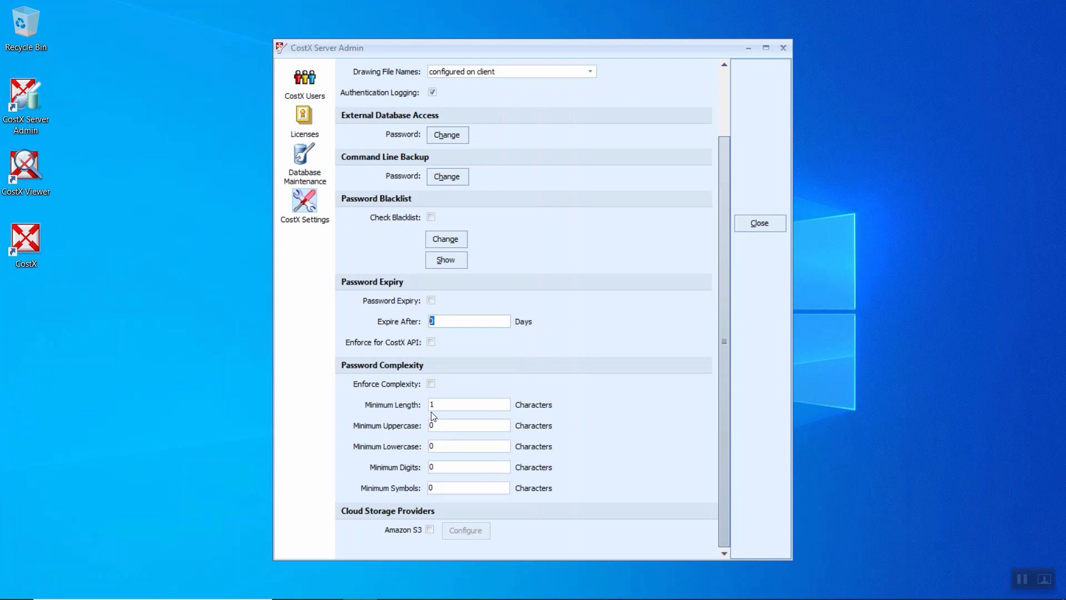
mouse_move(378, 522)
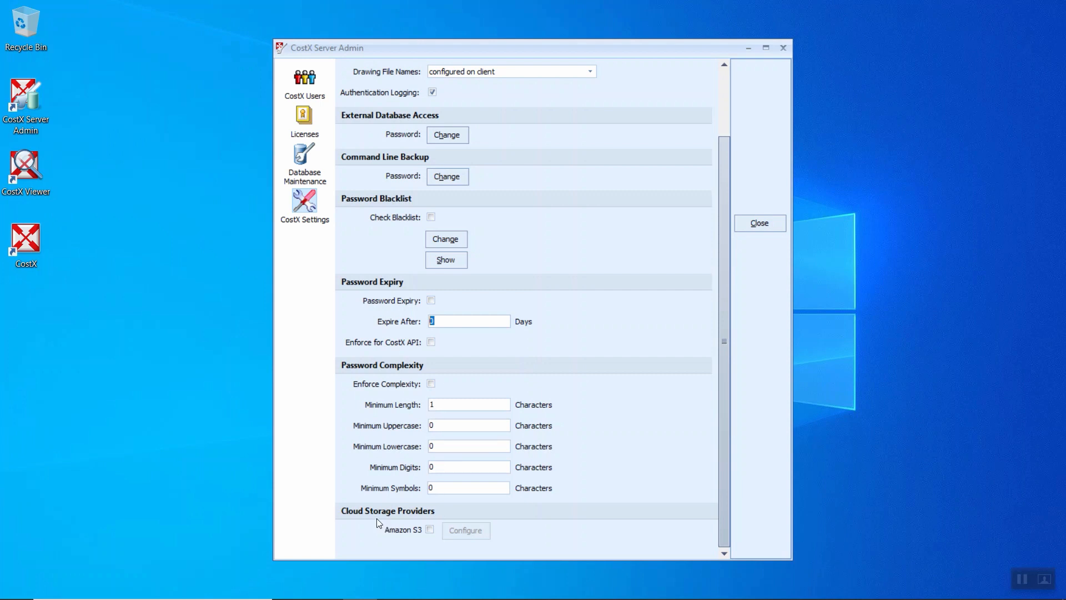
Enable Amazon S3 cloud storage, view its settings, then close both windows.
click(429, 530)
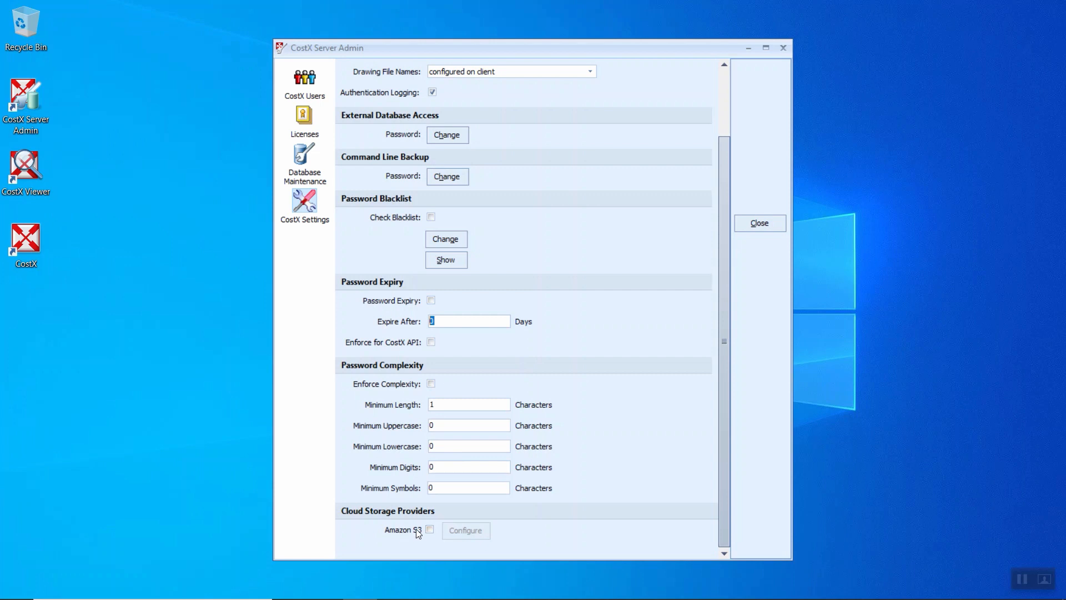
click(430, 530)
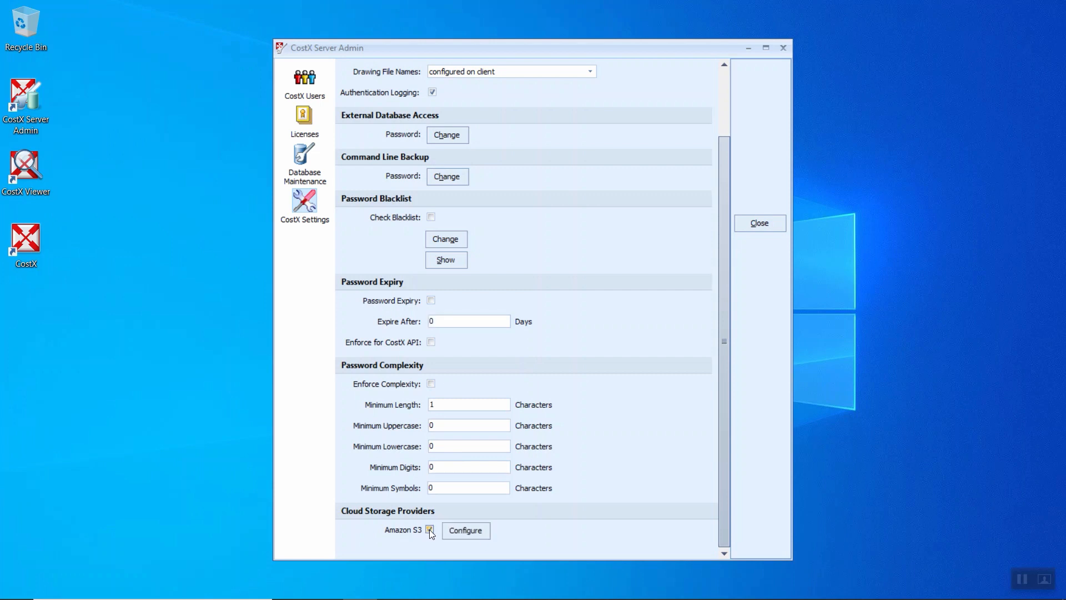
click(430, 530)
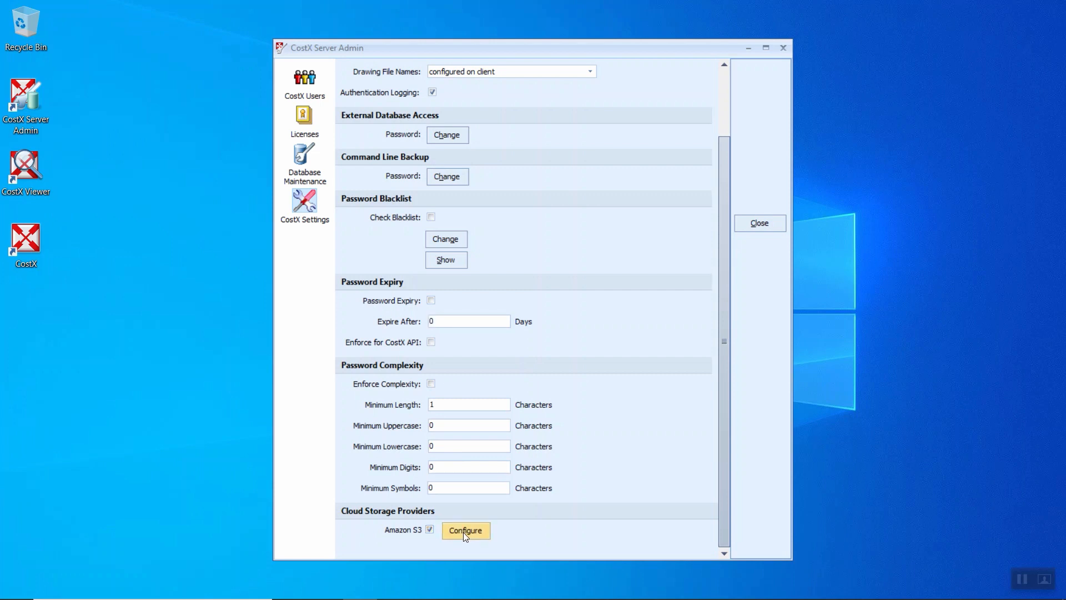
click(465, 530)
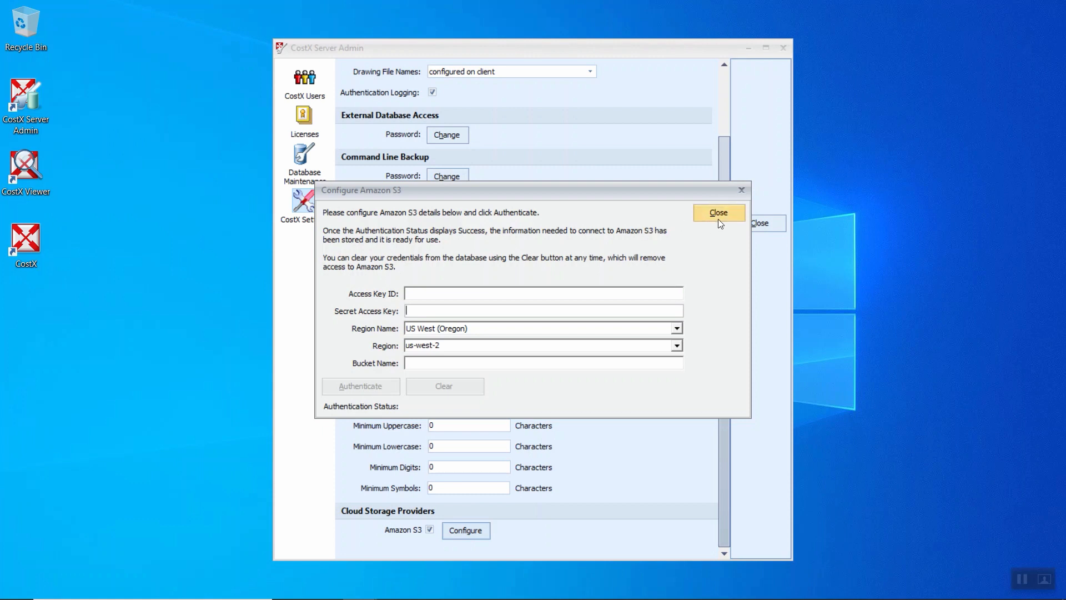
click(717, 212)
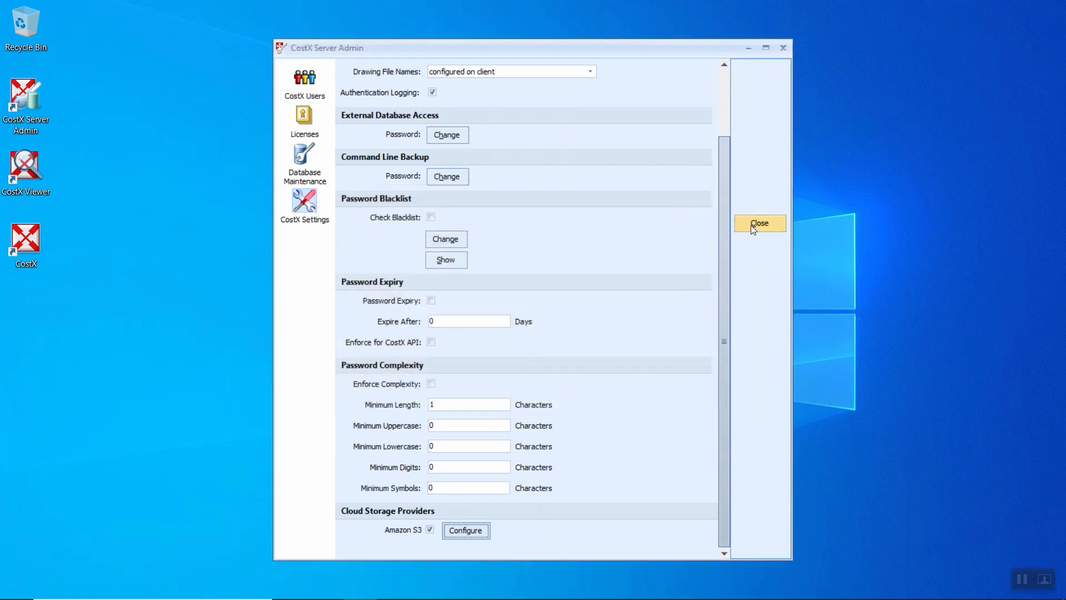
click(759, 223)
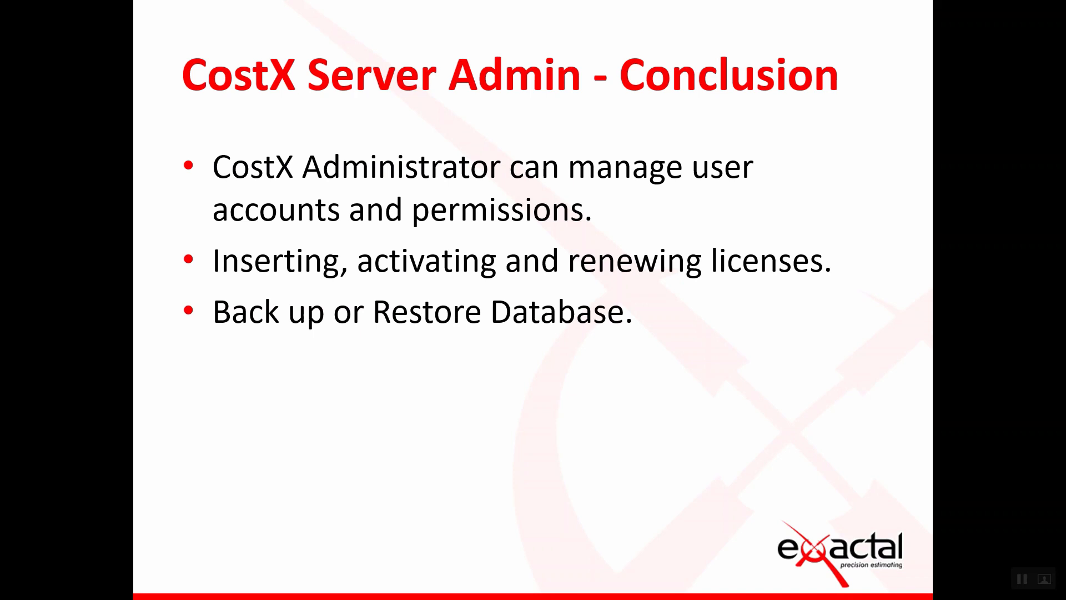
Advance the slideshow from the Conclusion slide to the thank-you slide.
key(right)
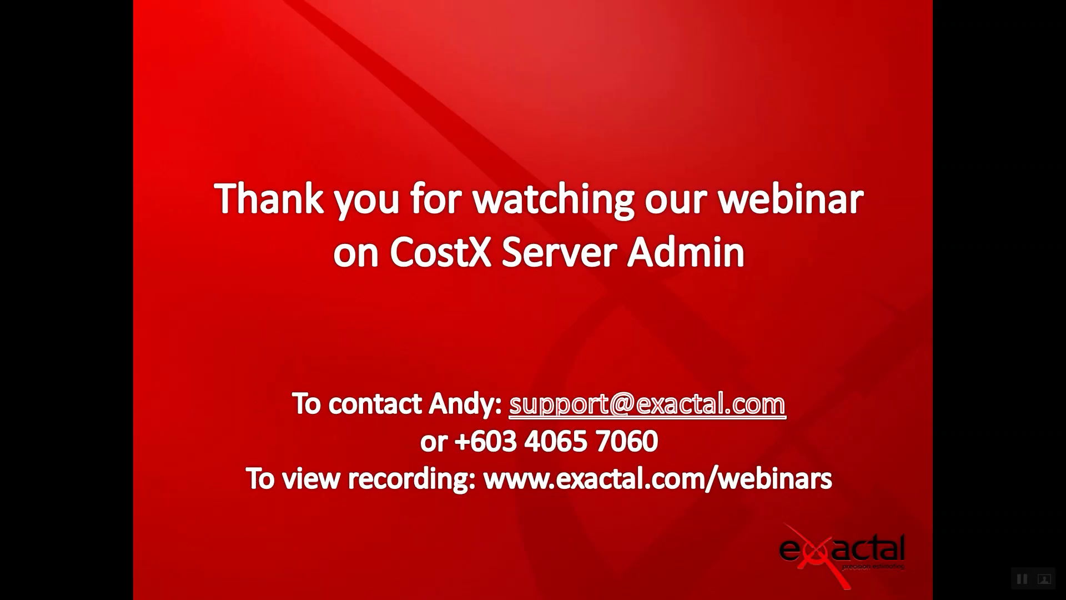